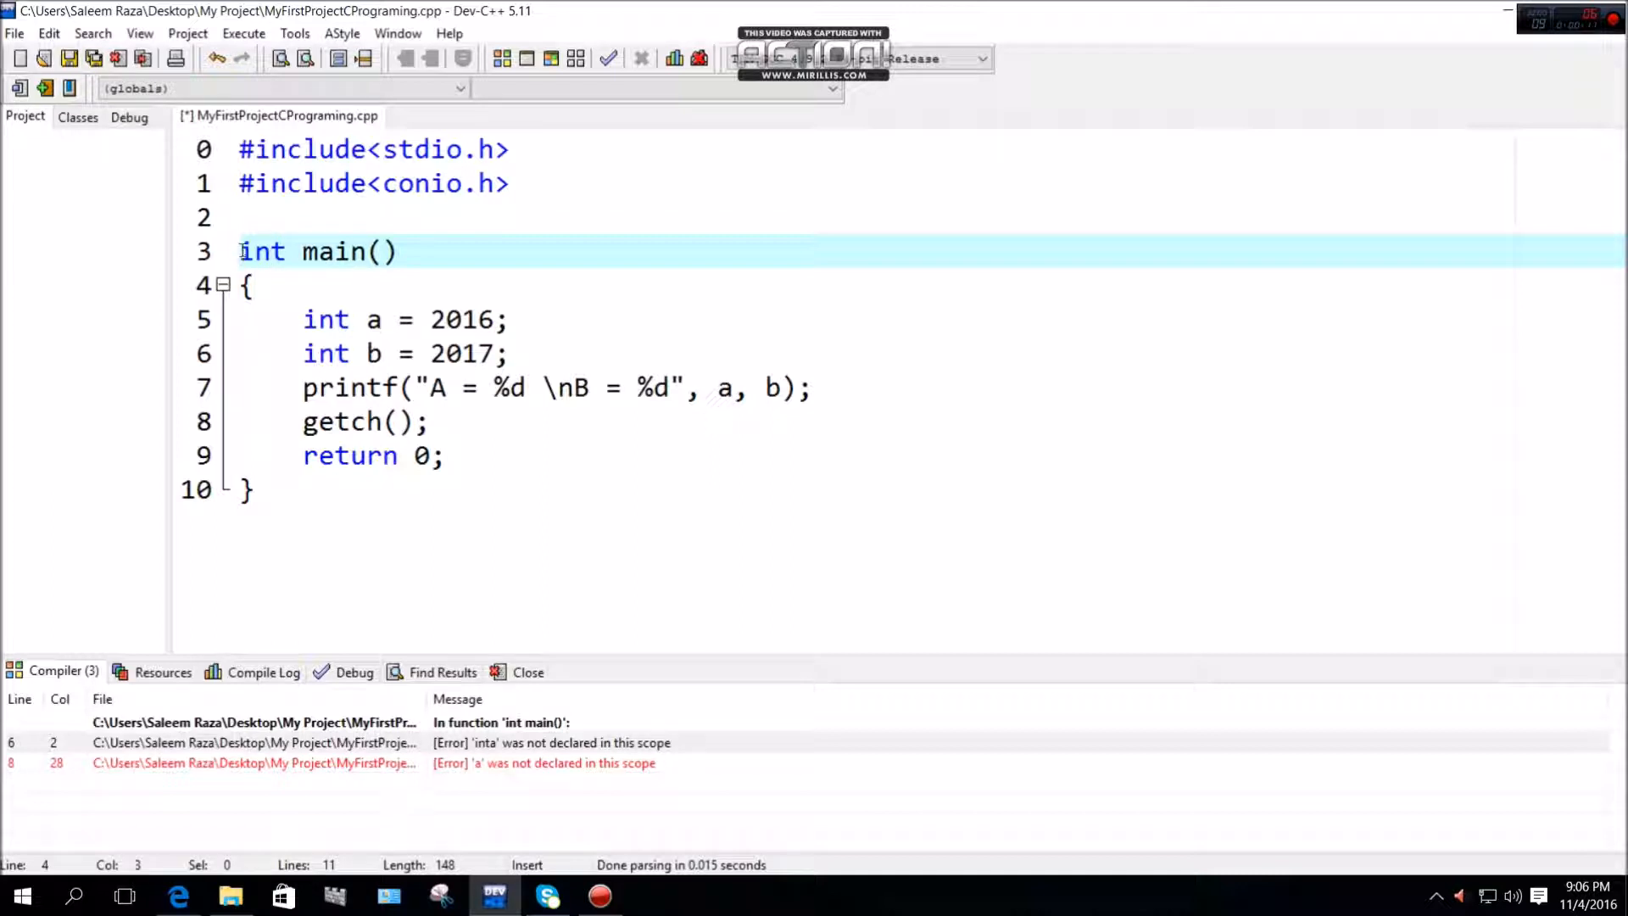
Point out the main function line and a's declaration with its equals sign on line 5
{"action": "left_click", "coordinate": [288, 251]}
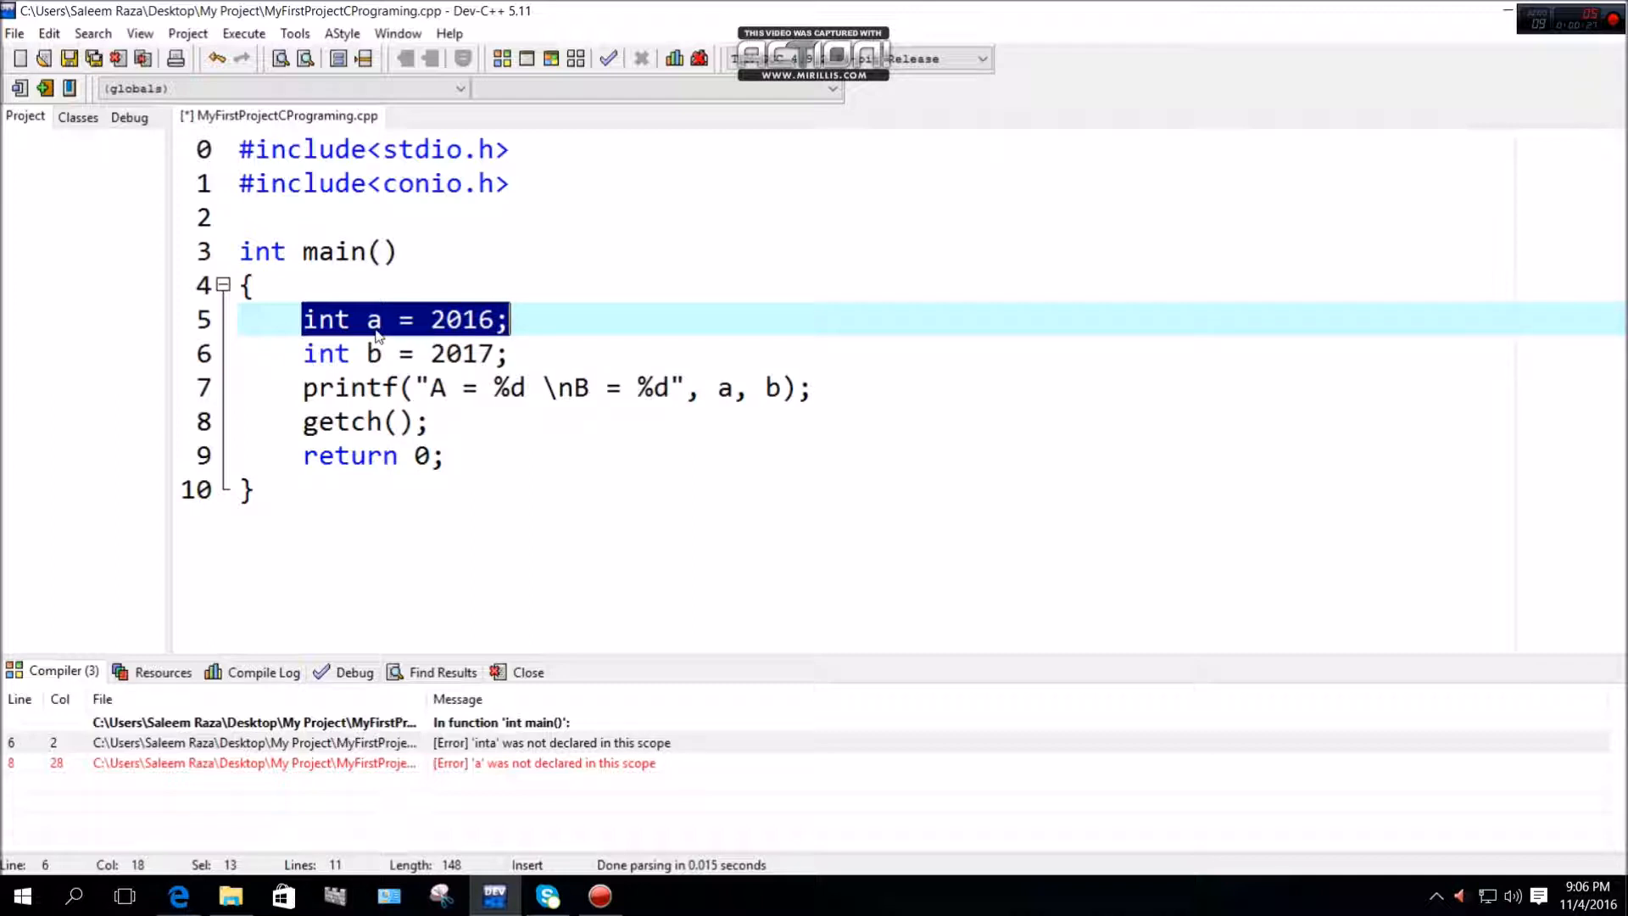
{"action": "left_click", "coordinate": [361, 318]}
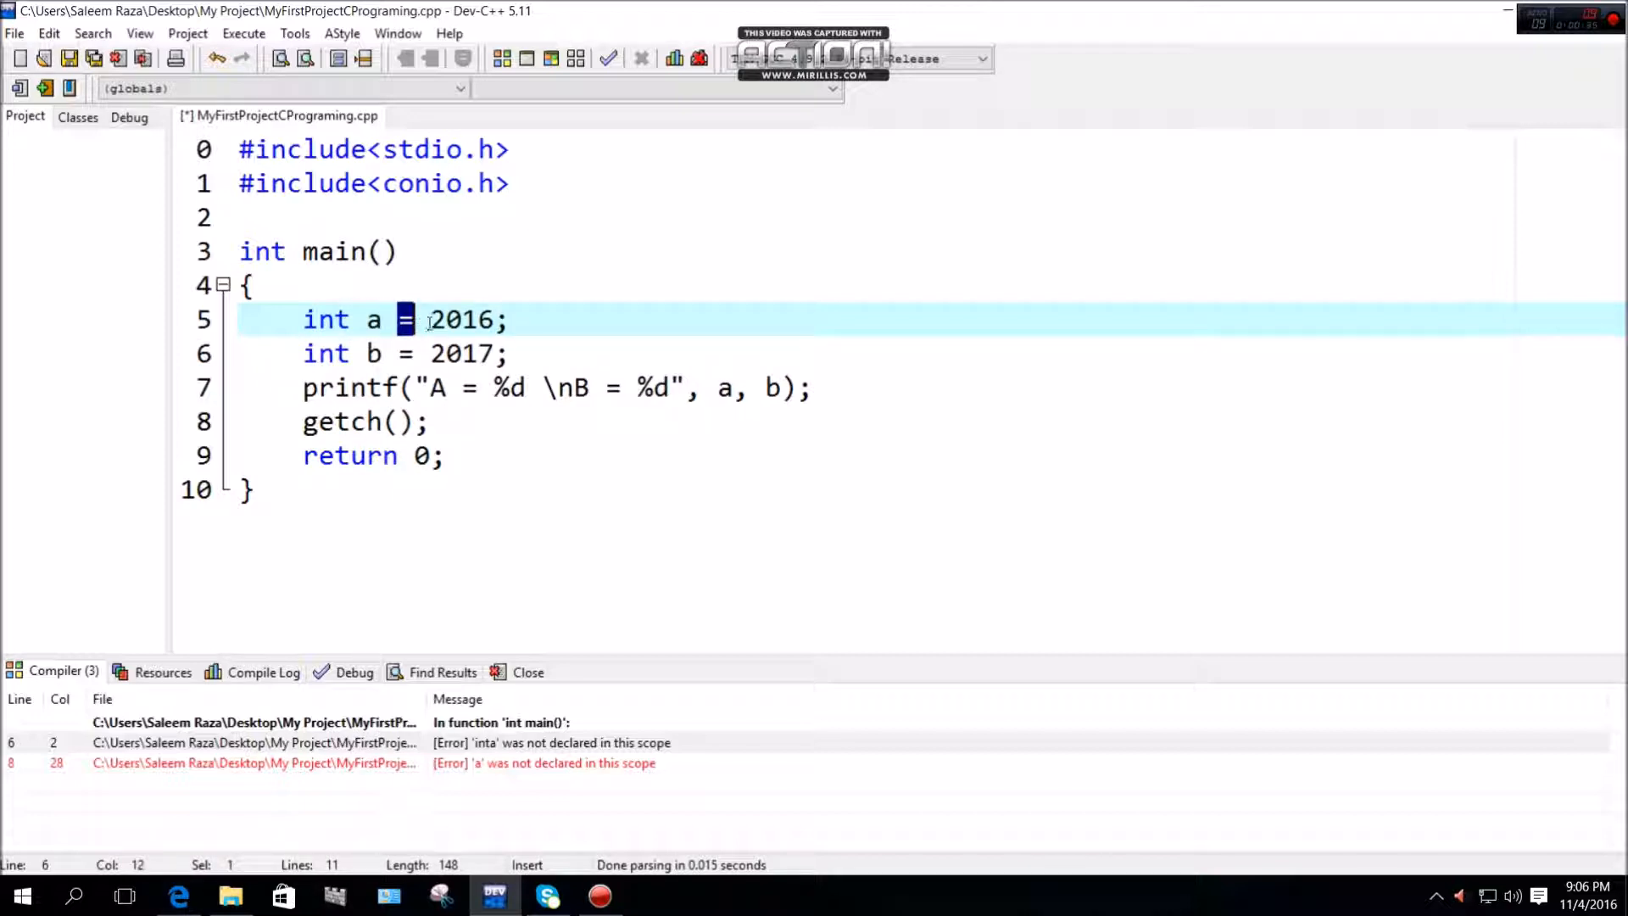
{"action": "double_click", "coordinate": [460, 319]}
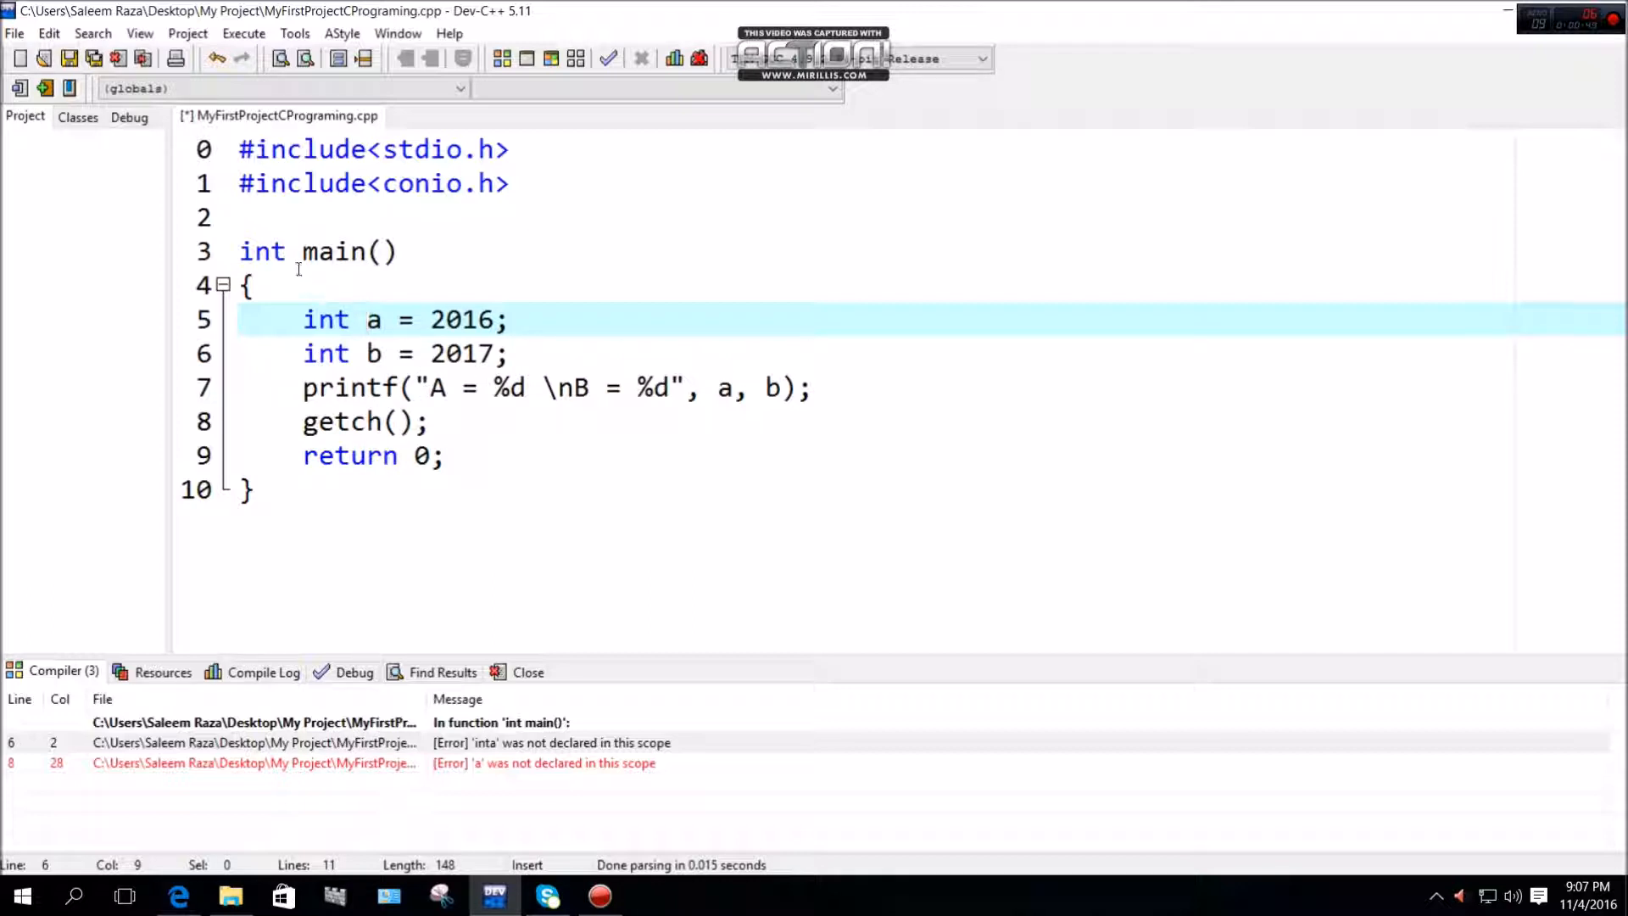
Join int and main, compile to get the WinMain linker error, then restore the space
{"action": "left_click", "coordinate": [292, 251]}
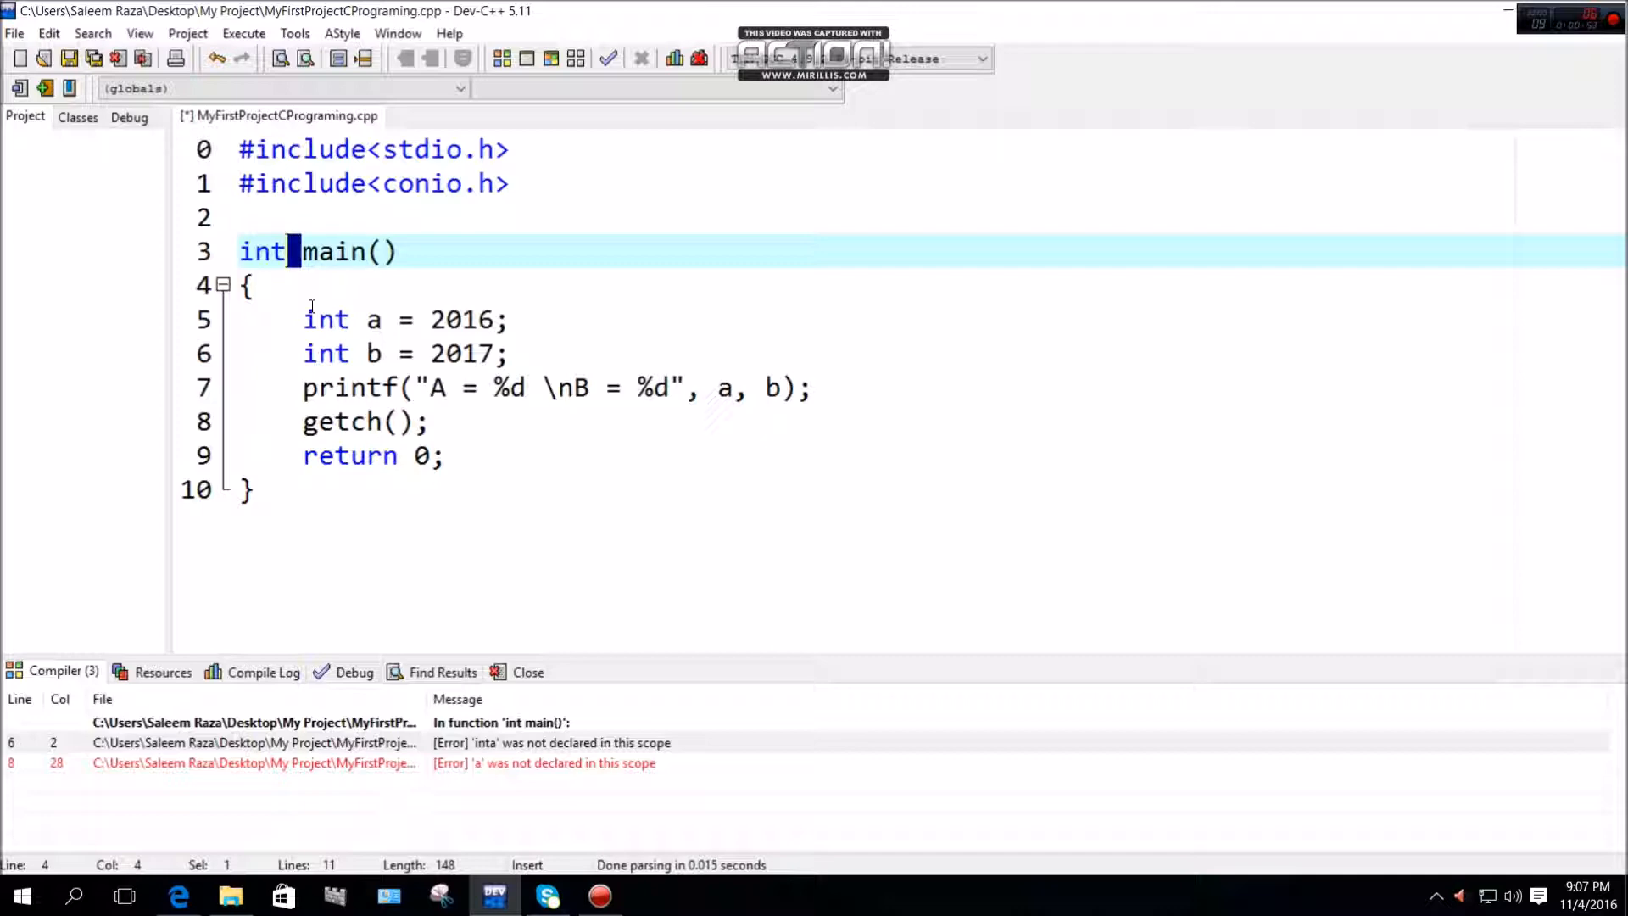
{"action": "key", "text": "Backspace"}
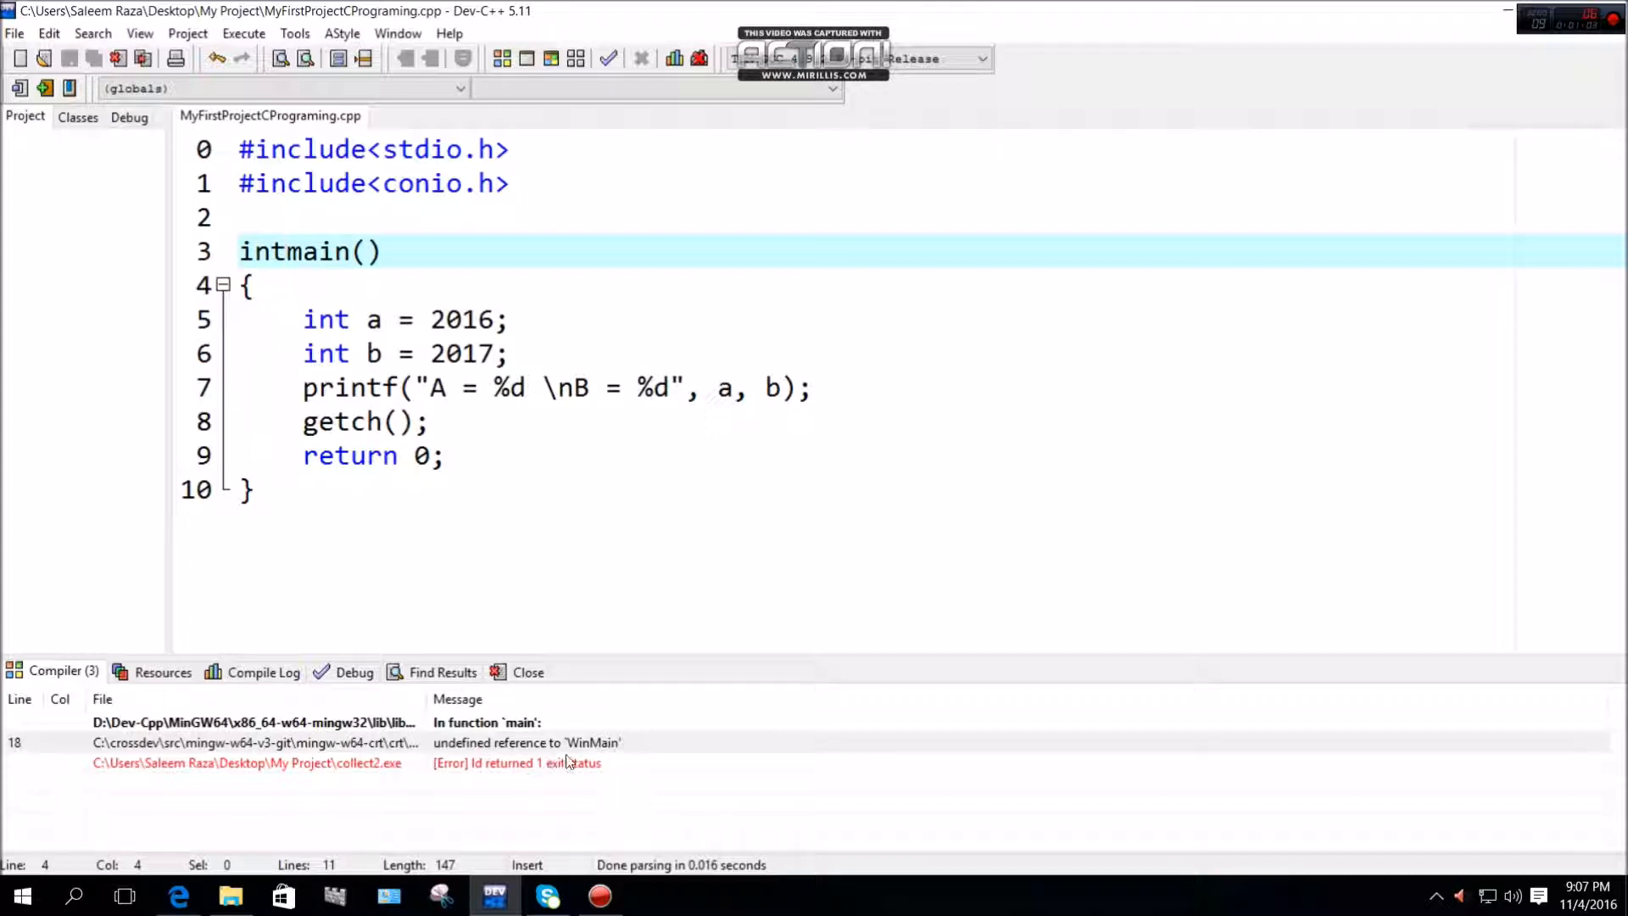
{"action": "mouse_move", "coordinate": [502, 788]}
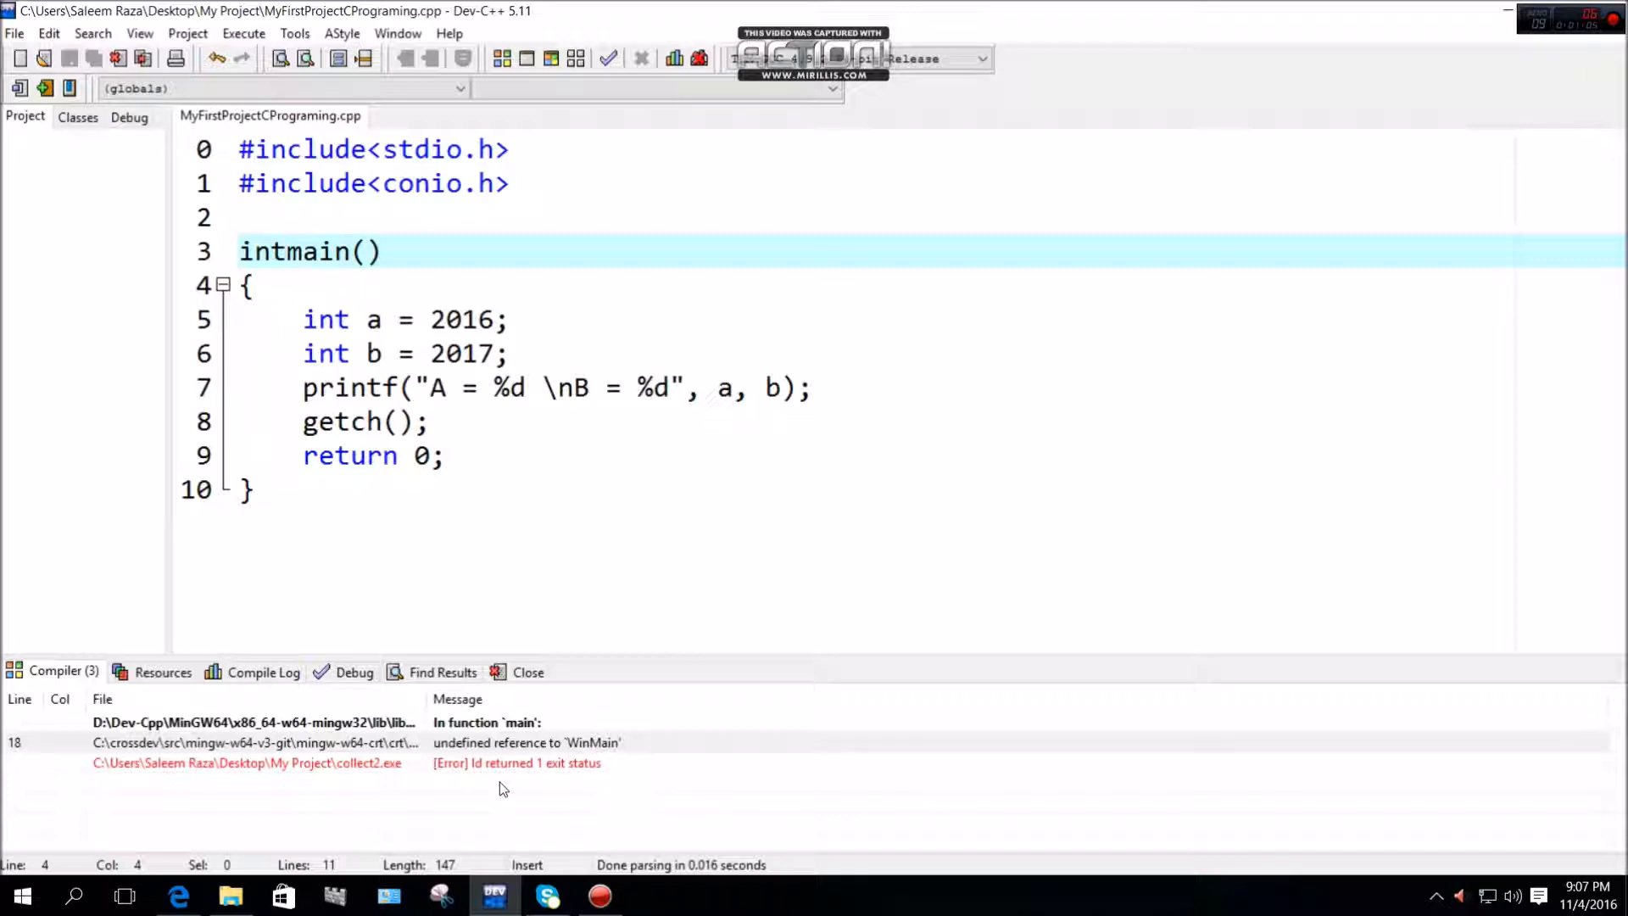
{"action": "mouse_move", "coordinate": [559, 785]}
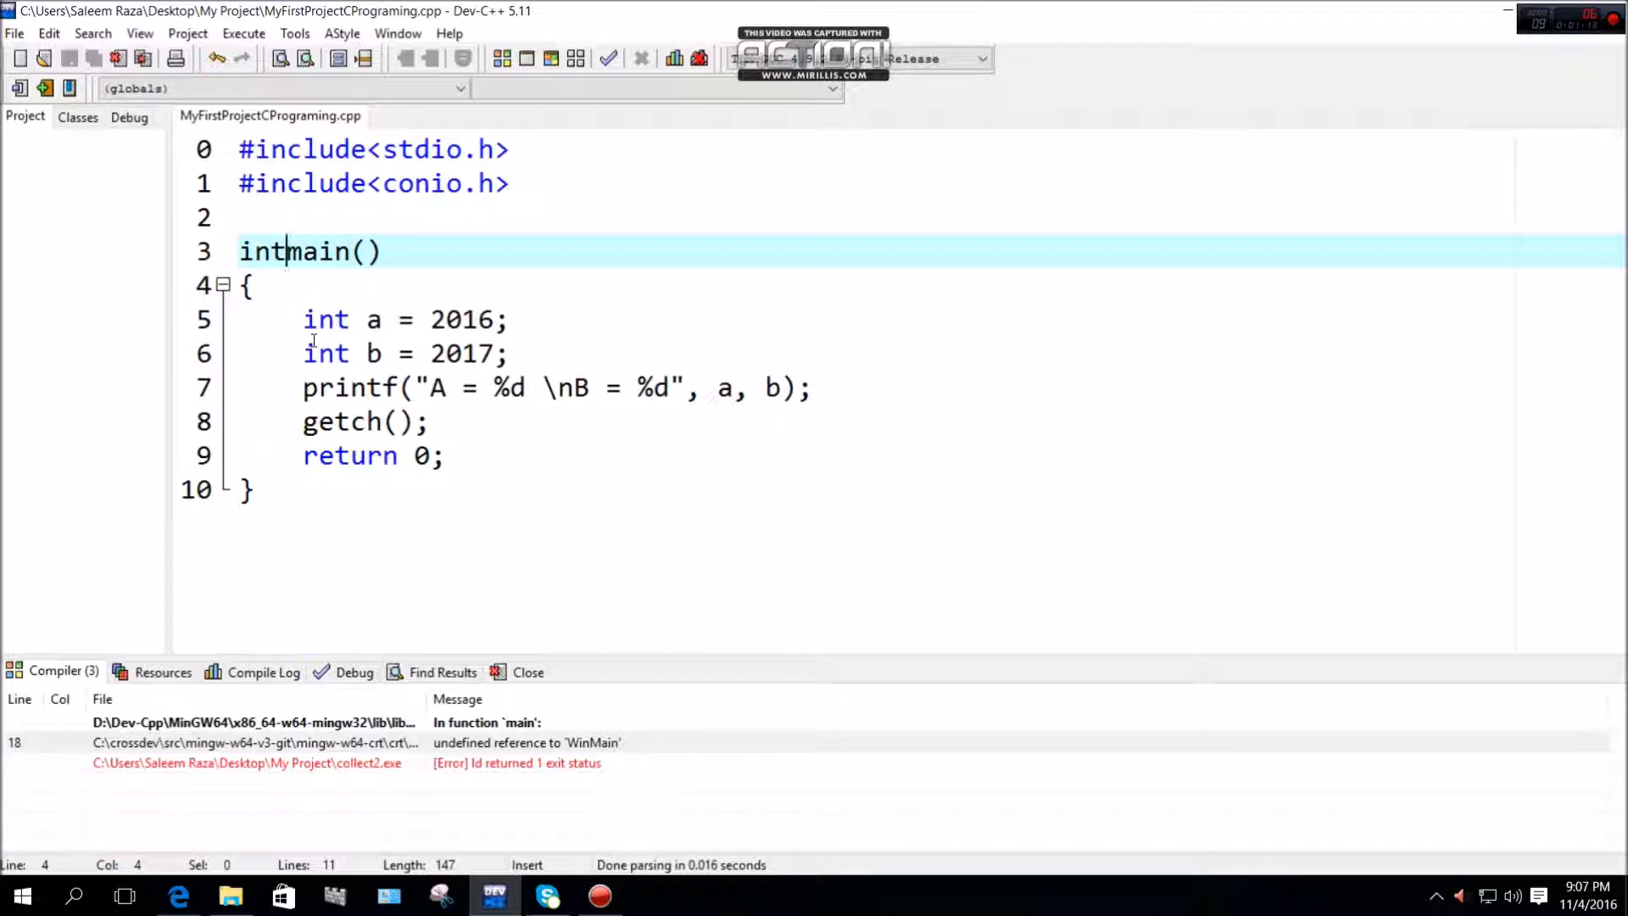
{"action": "type", "text": "\" \""}
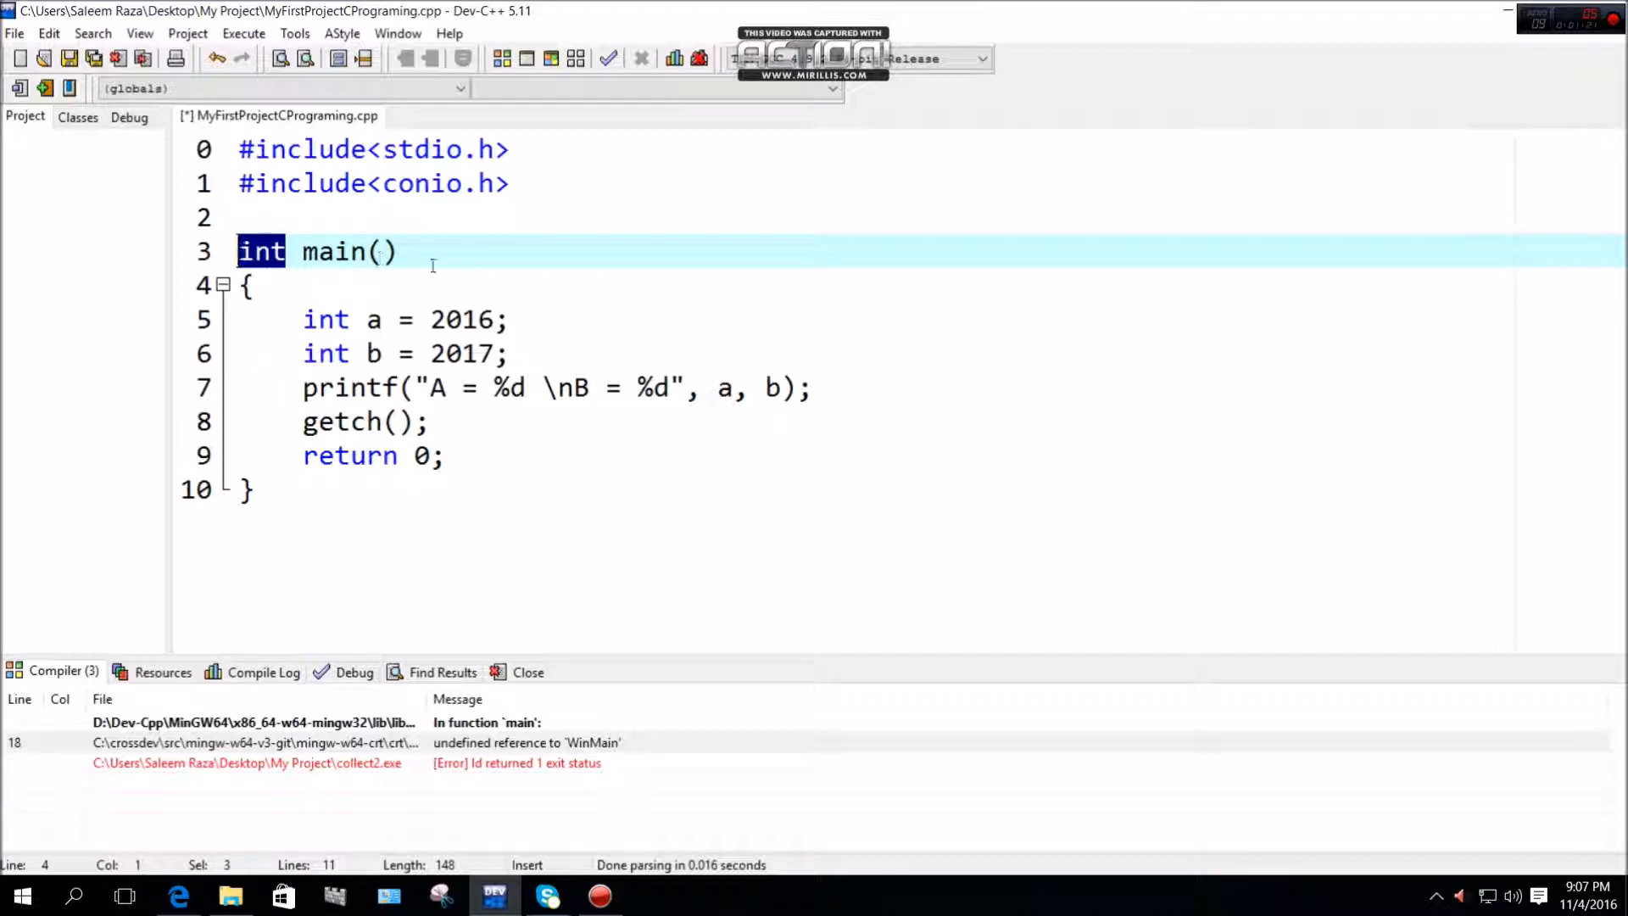
Join int and a into inta on line 5 and compile to show the undeclared inta and a errors
{"action": "left_click", "coordinate": [288, 251]}
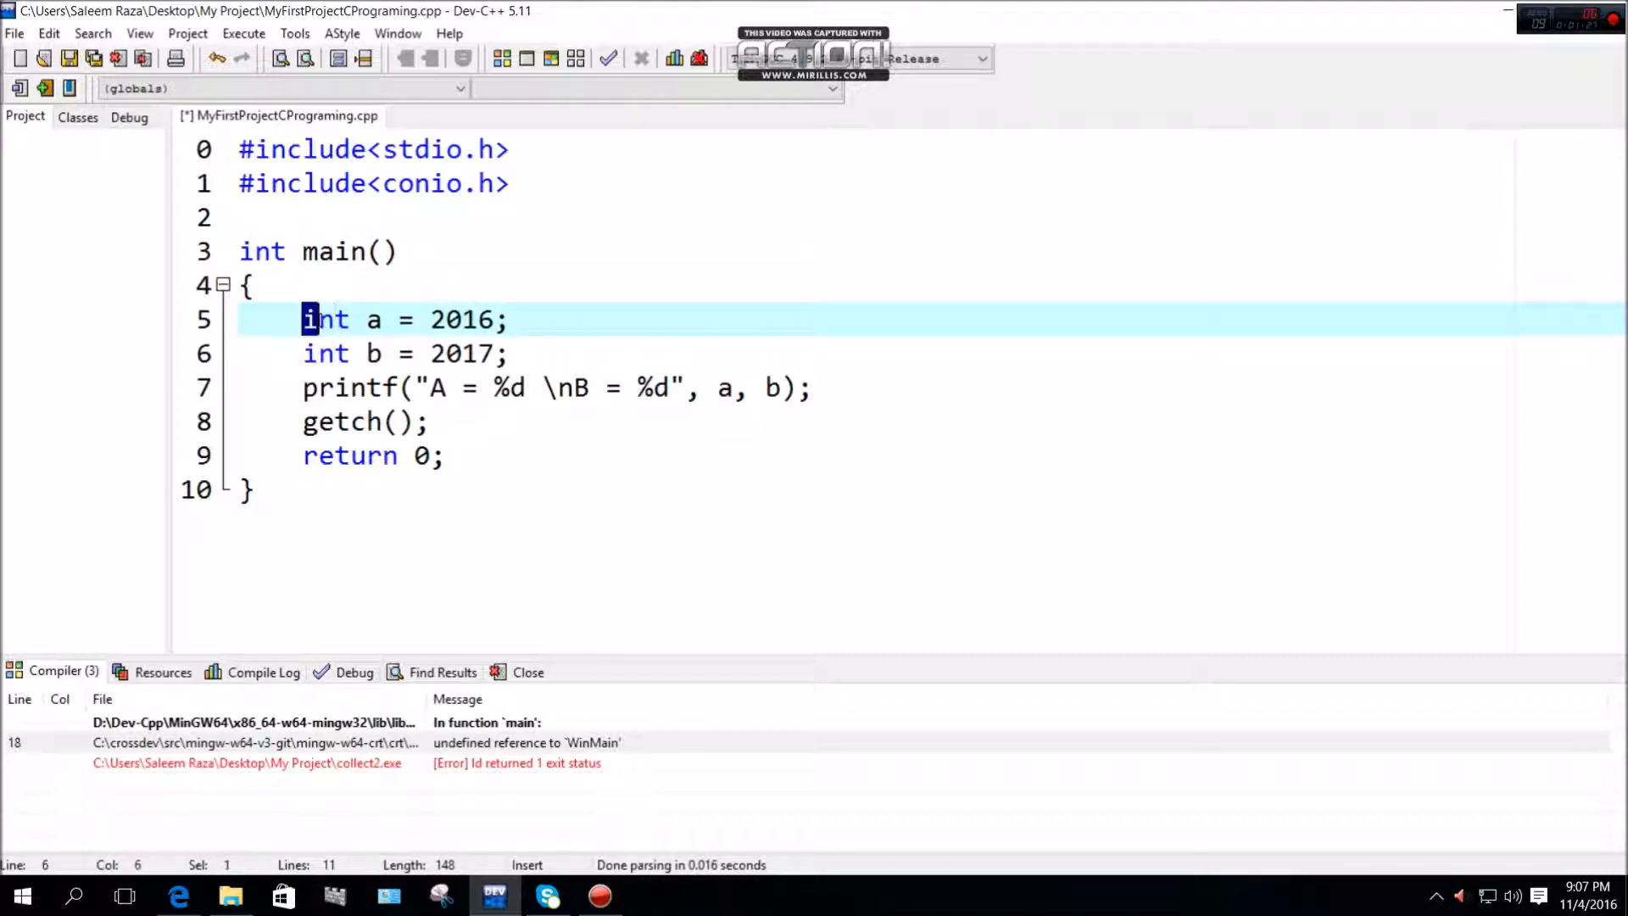
{"action": "double_click", "coordinate": [326, 319]}
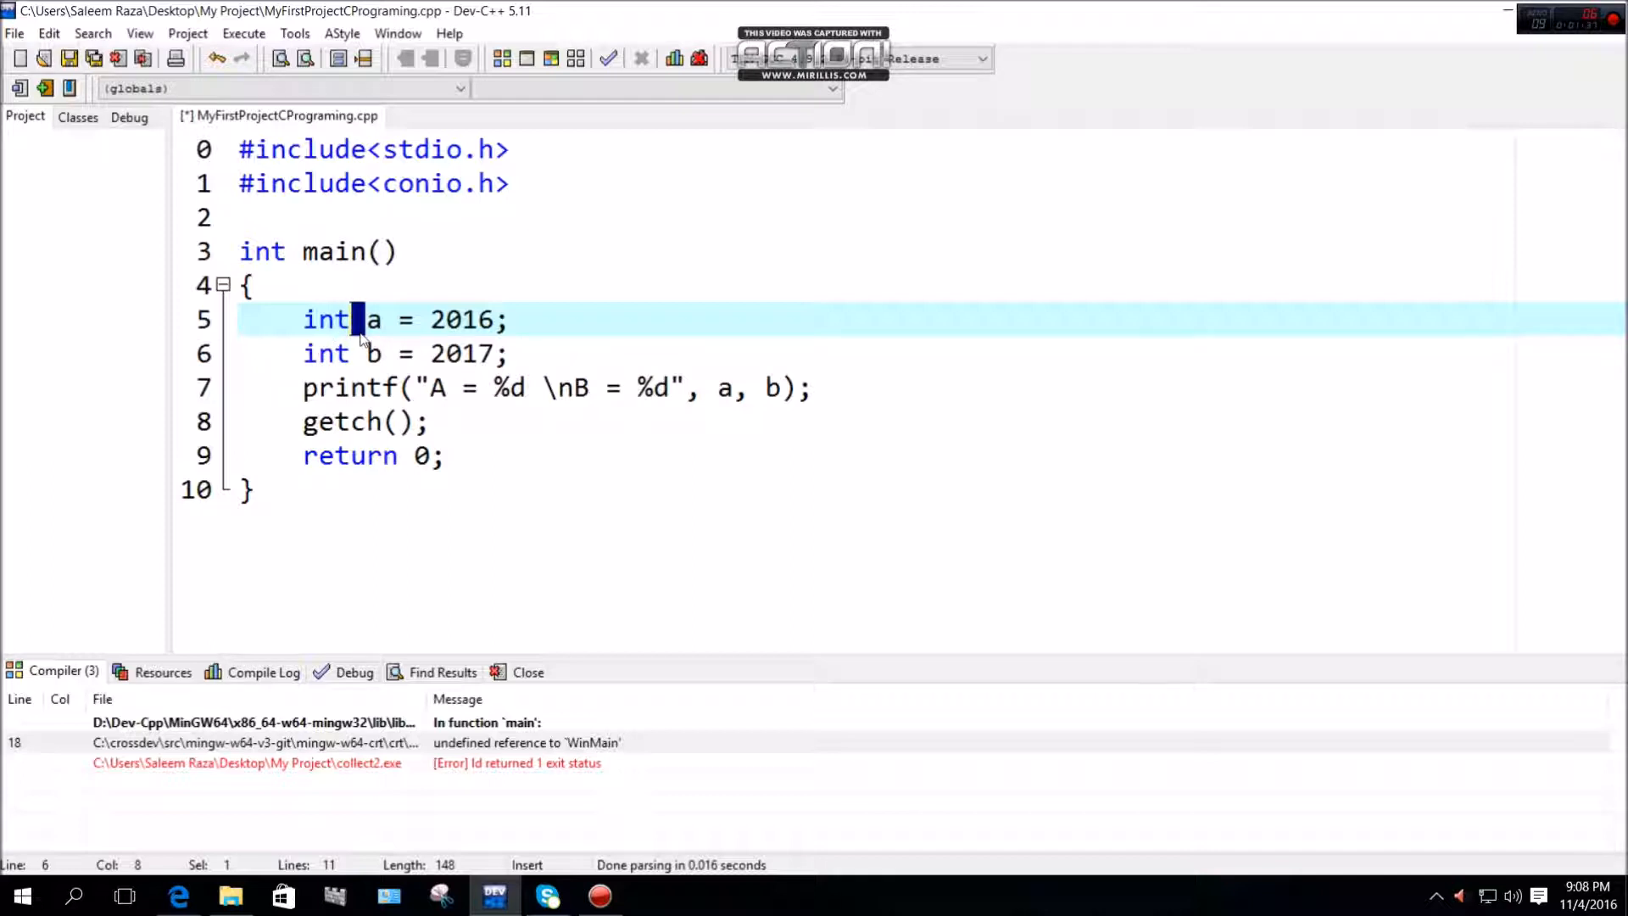
{"action": "key", "text": "Backspace"}
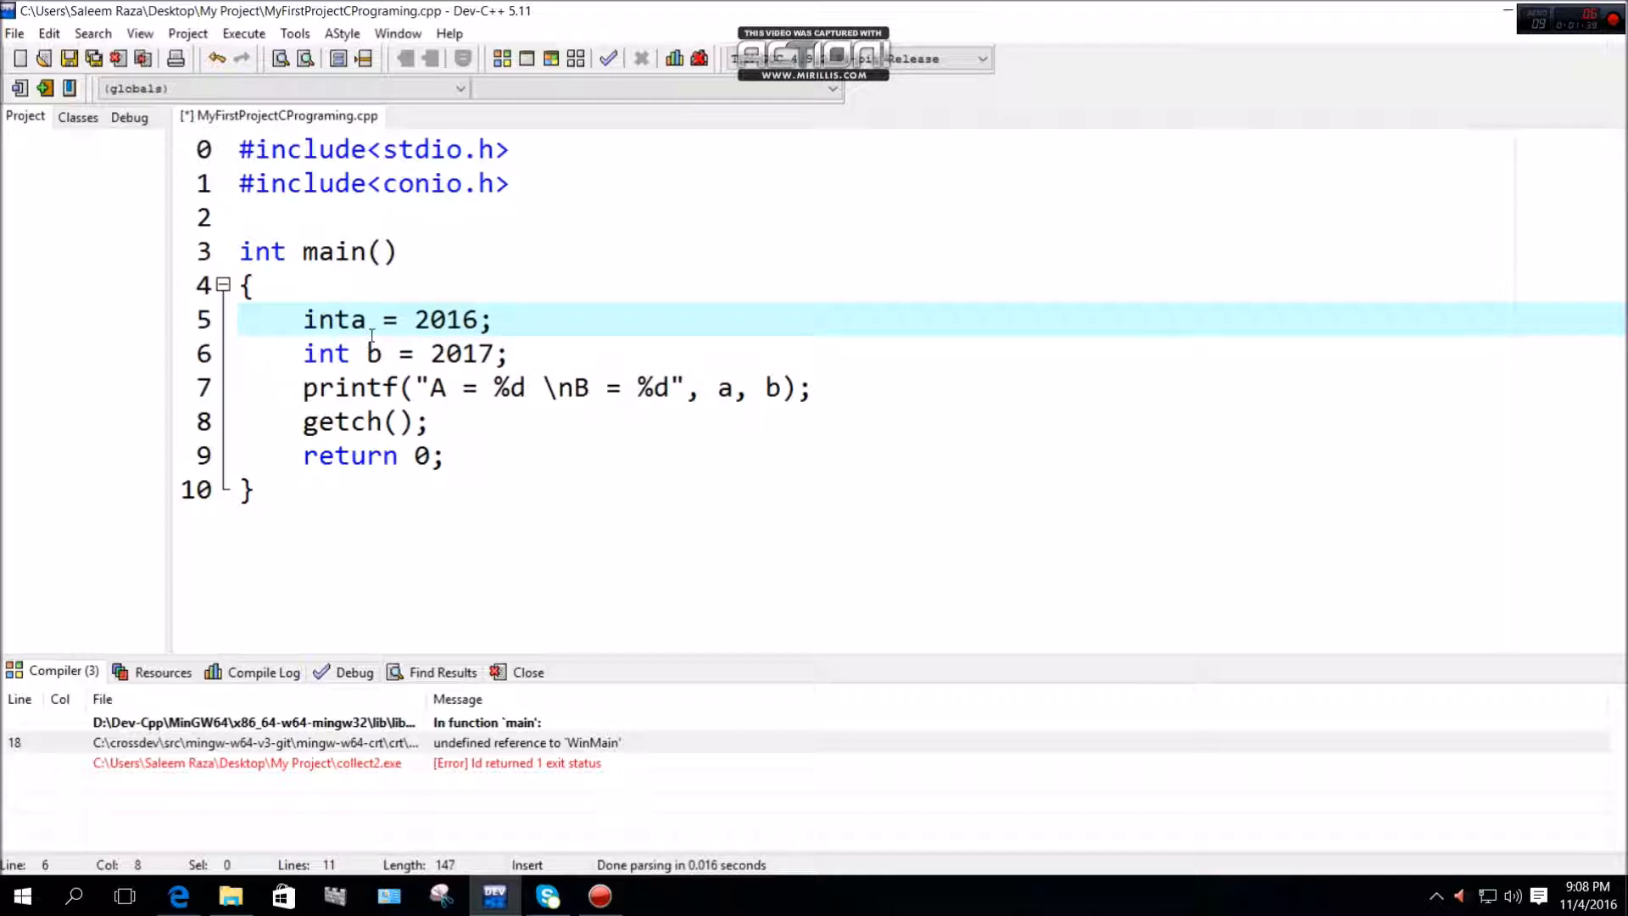
{"action": "double_click", "coordinate": [334, 319]}
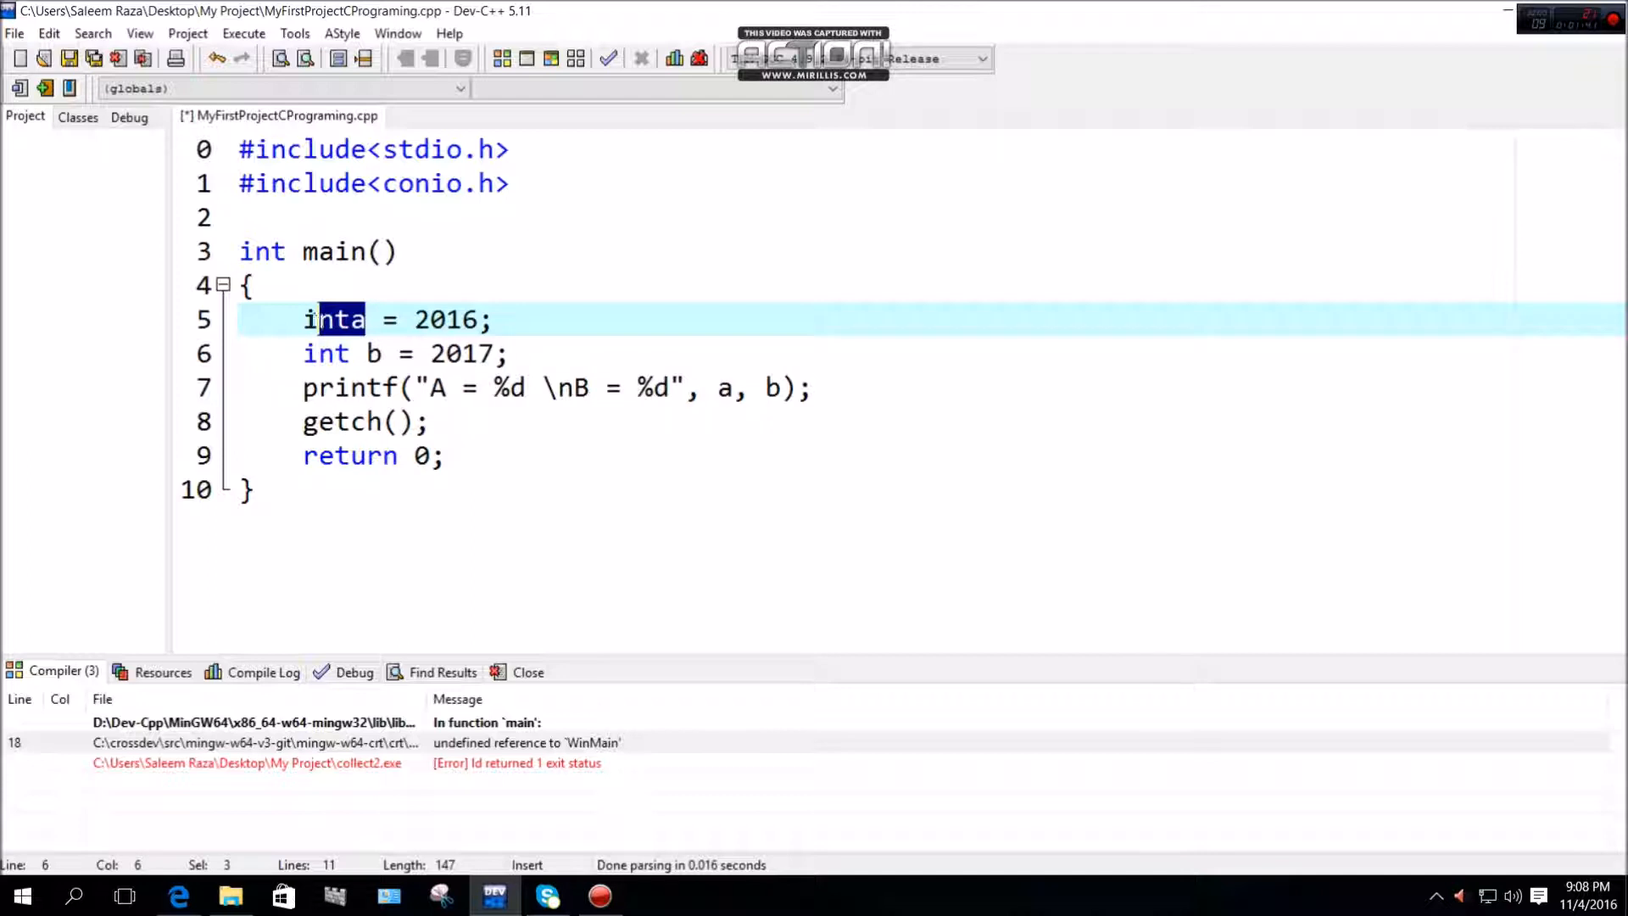
{"action": "double_click", "coordinate": [332, 319]}
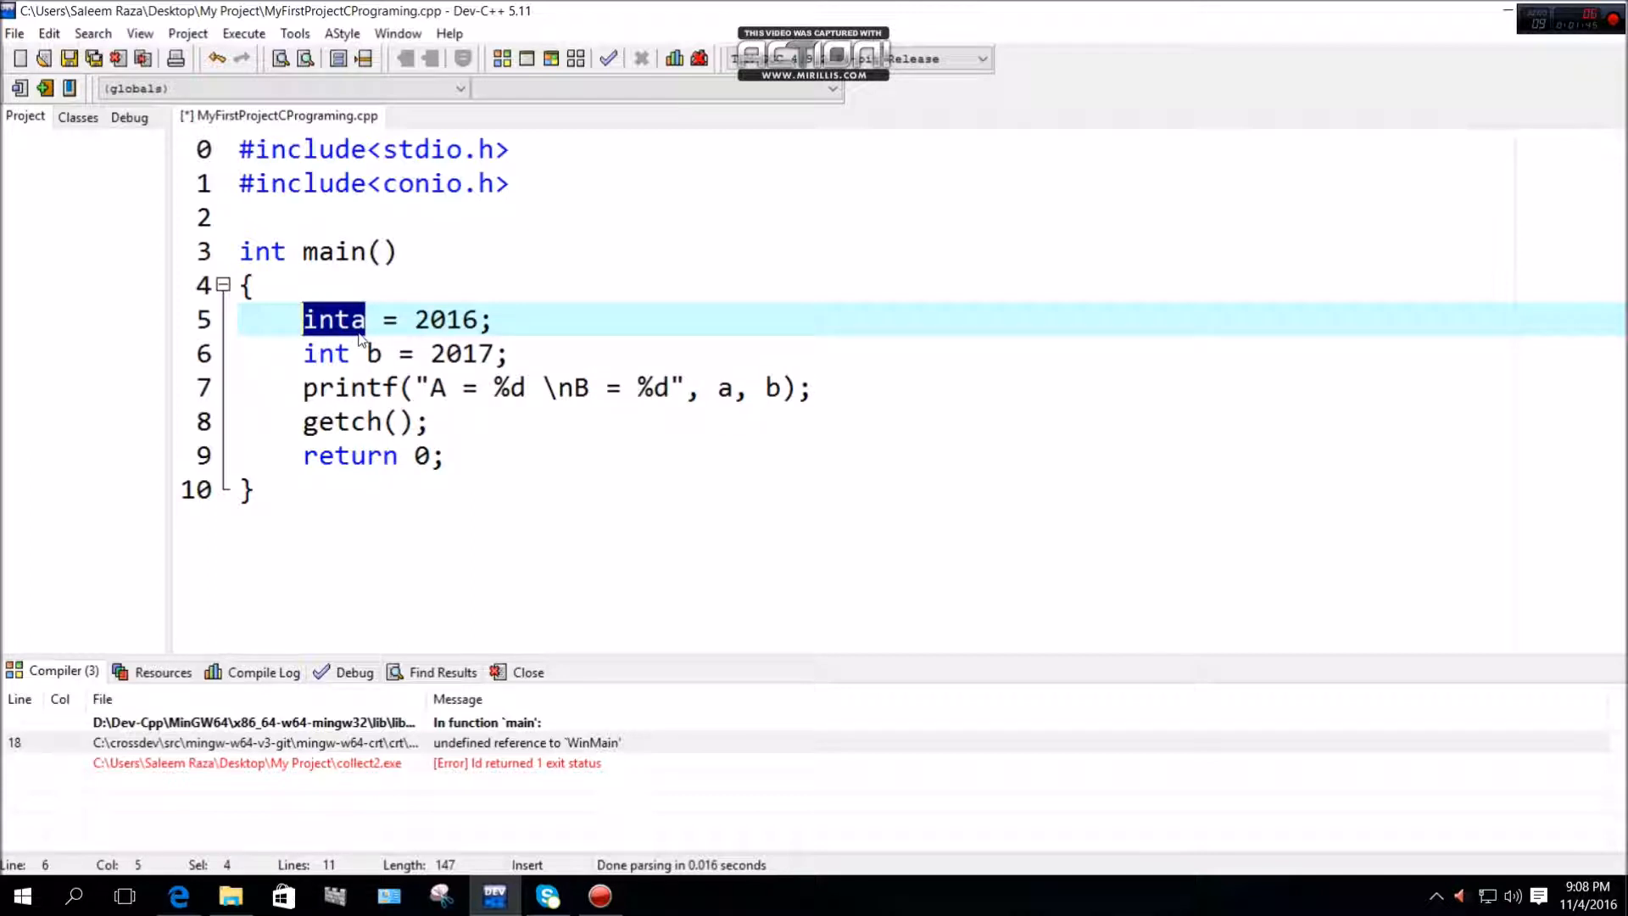
{"action": "mouse_move", "coordinate": [353, 329]}
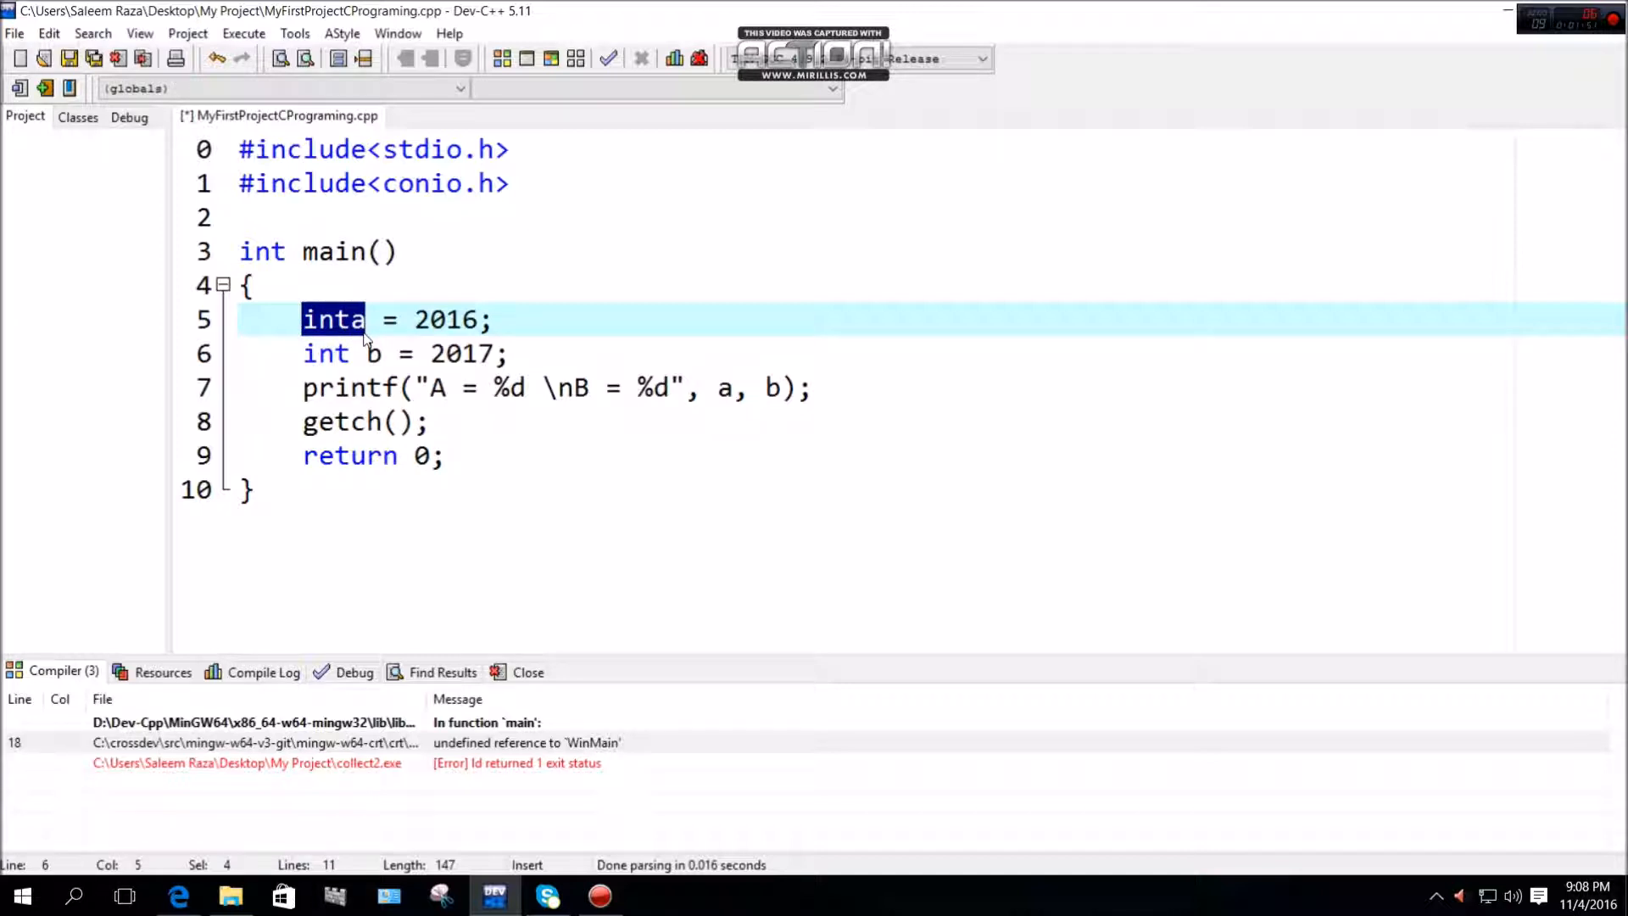
{"action": "left_click", "coordinate": [349, 319]}
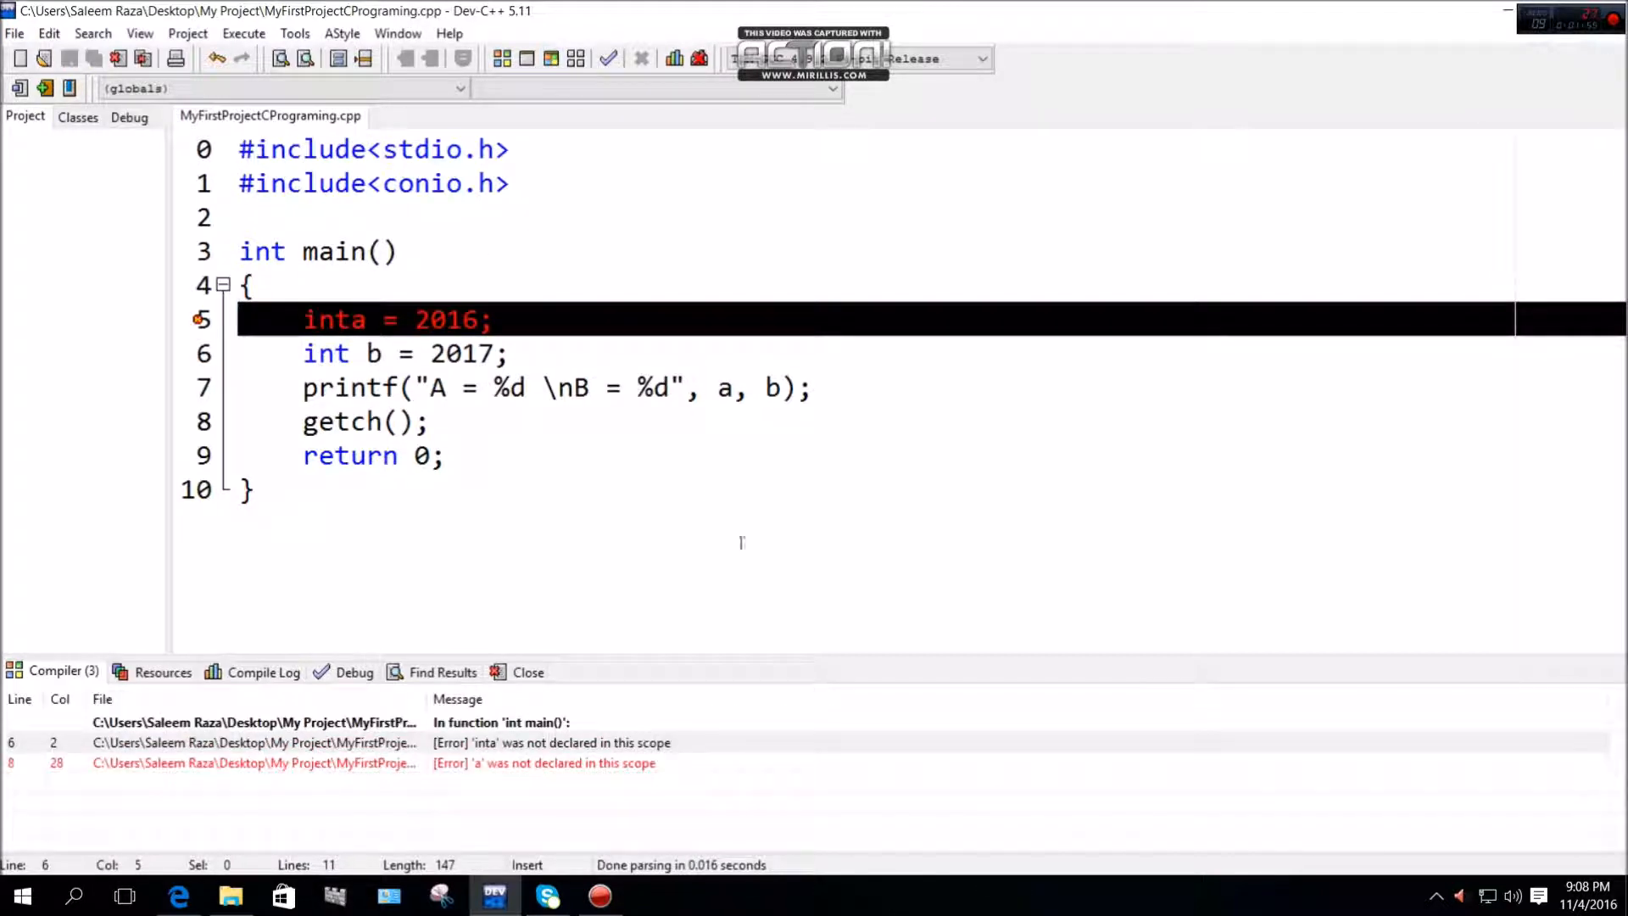
{"action": "mouse_move", "coordinate": [570, 785]}
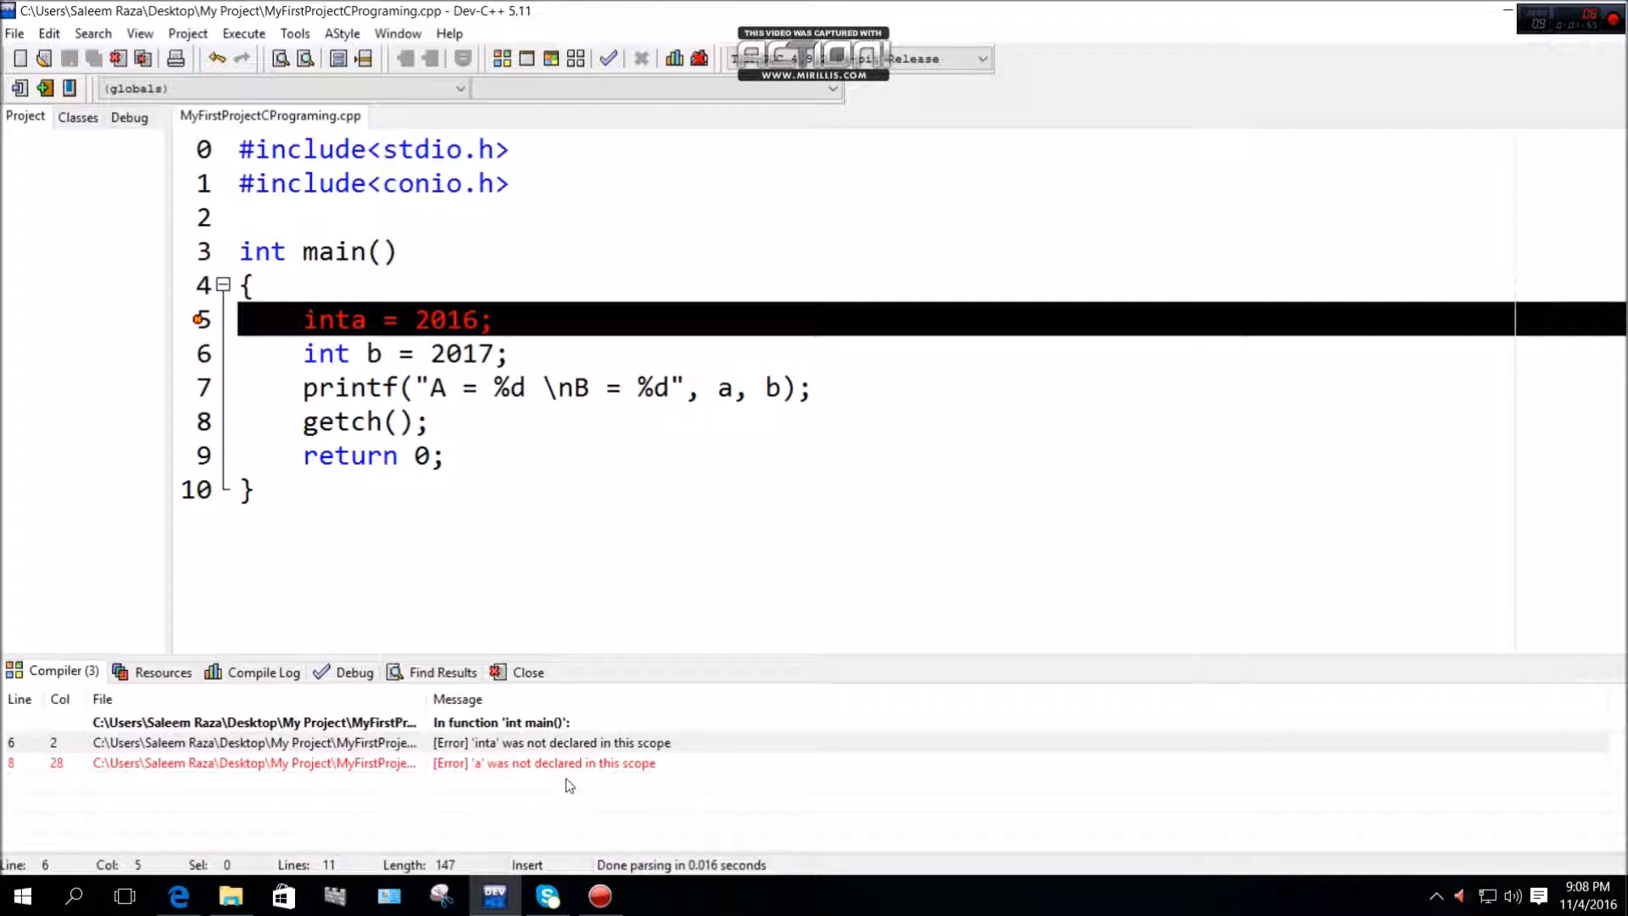
{"action": "mouse_move", "coordinate": [509, 774]}
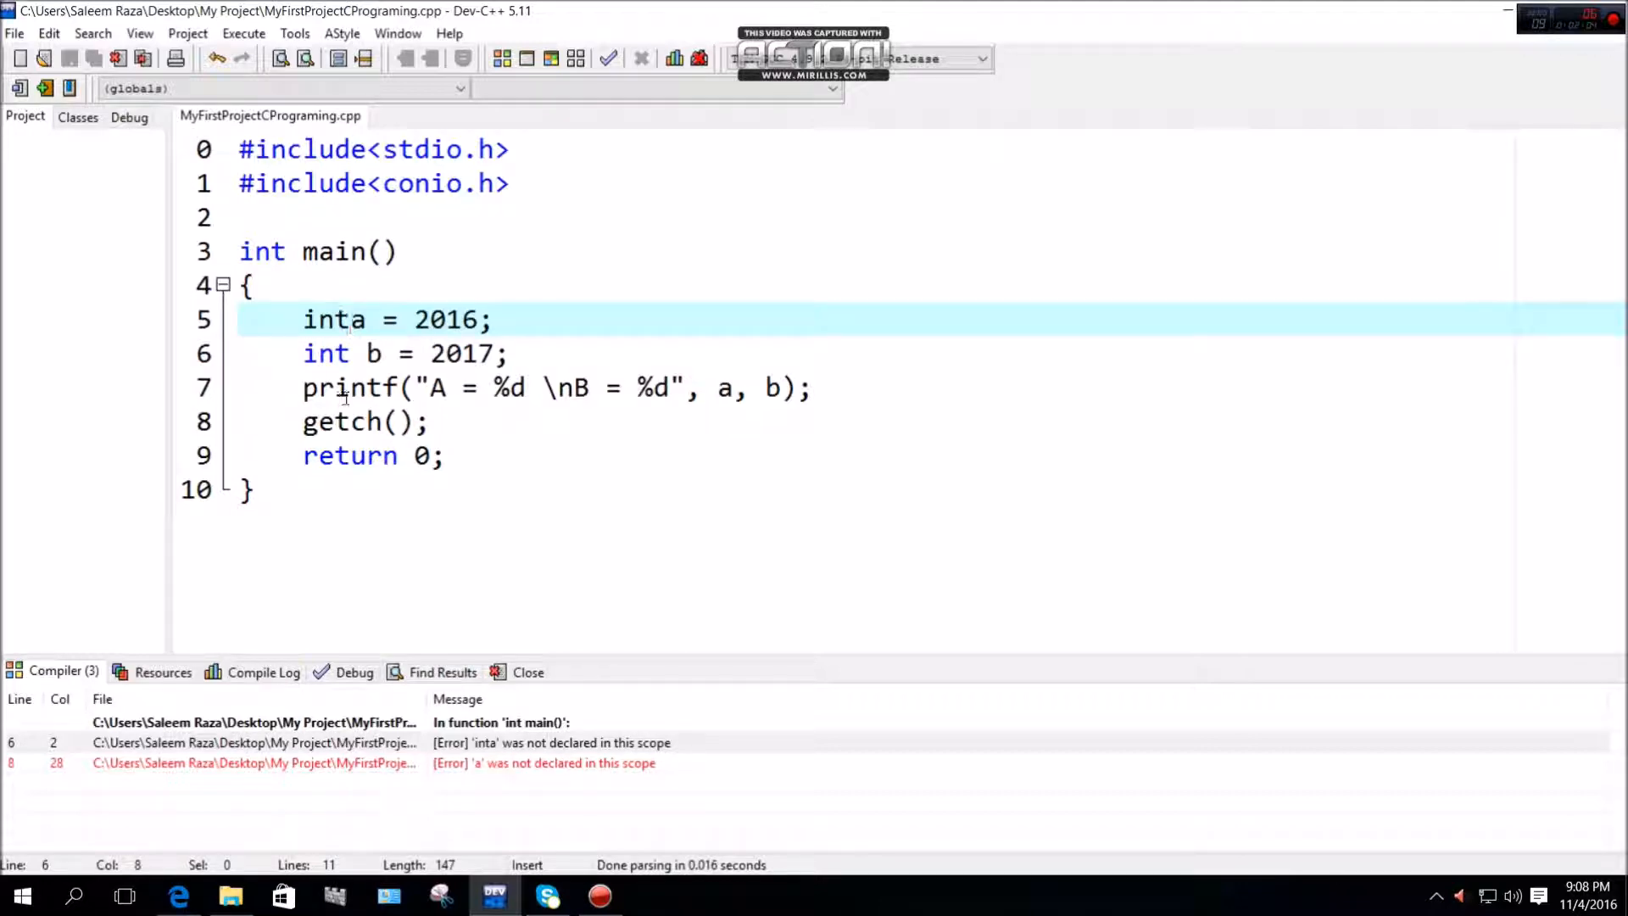
Restore 'int a', strip spaces around the equals signs, compile cleanly, then respace line 5
{"action": "type", "text": "\" \""}
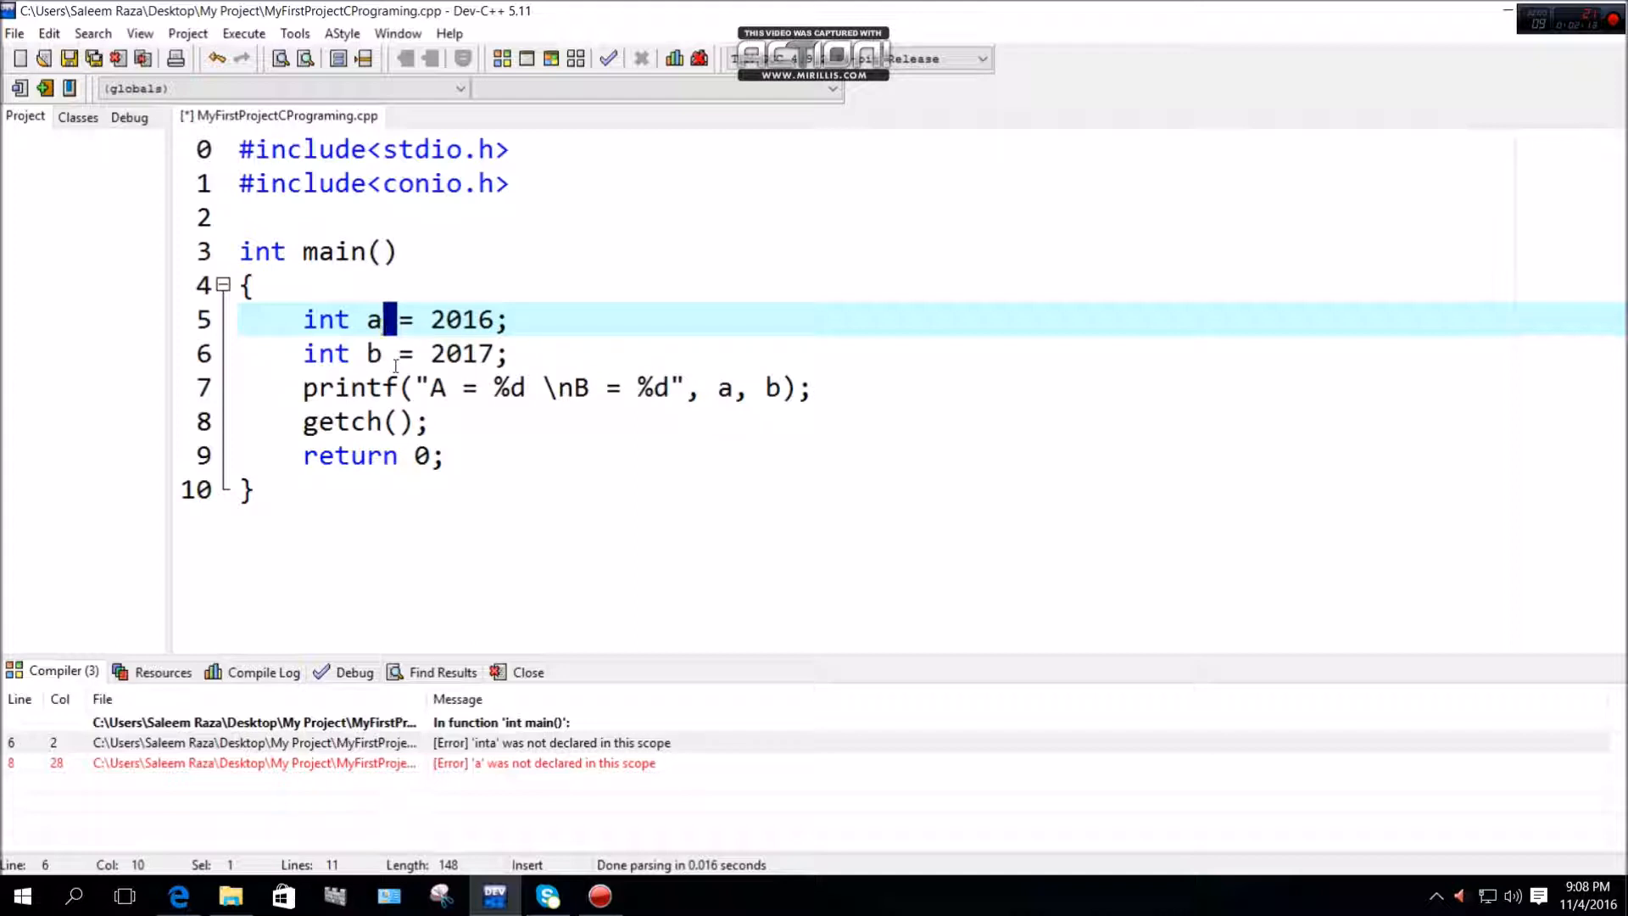
{"action": "key", "text": "Backspace"}
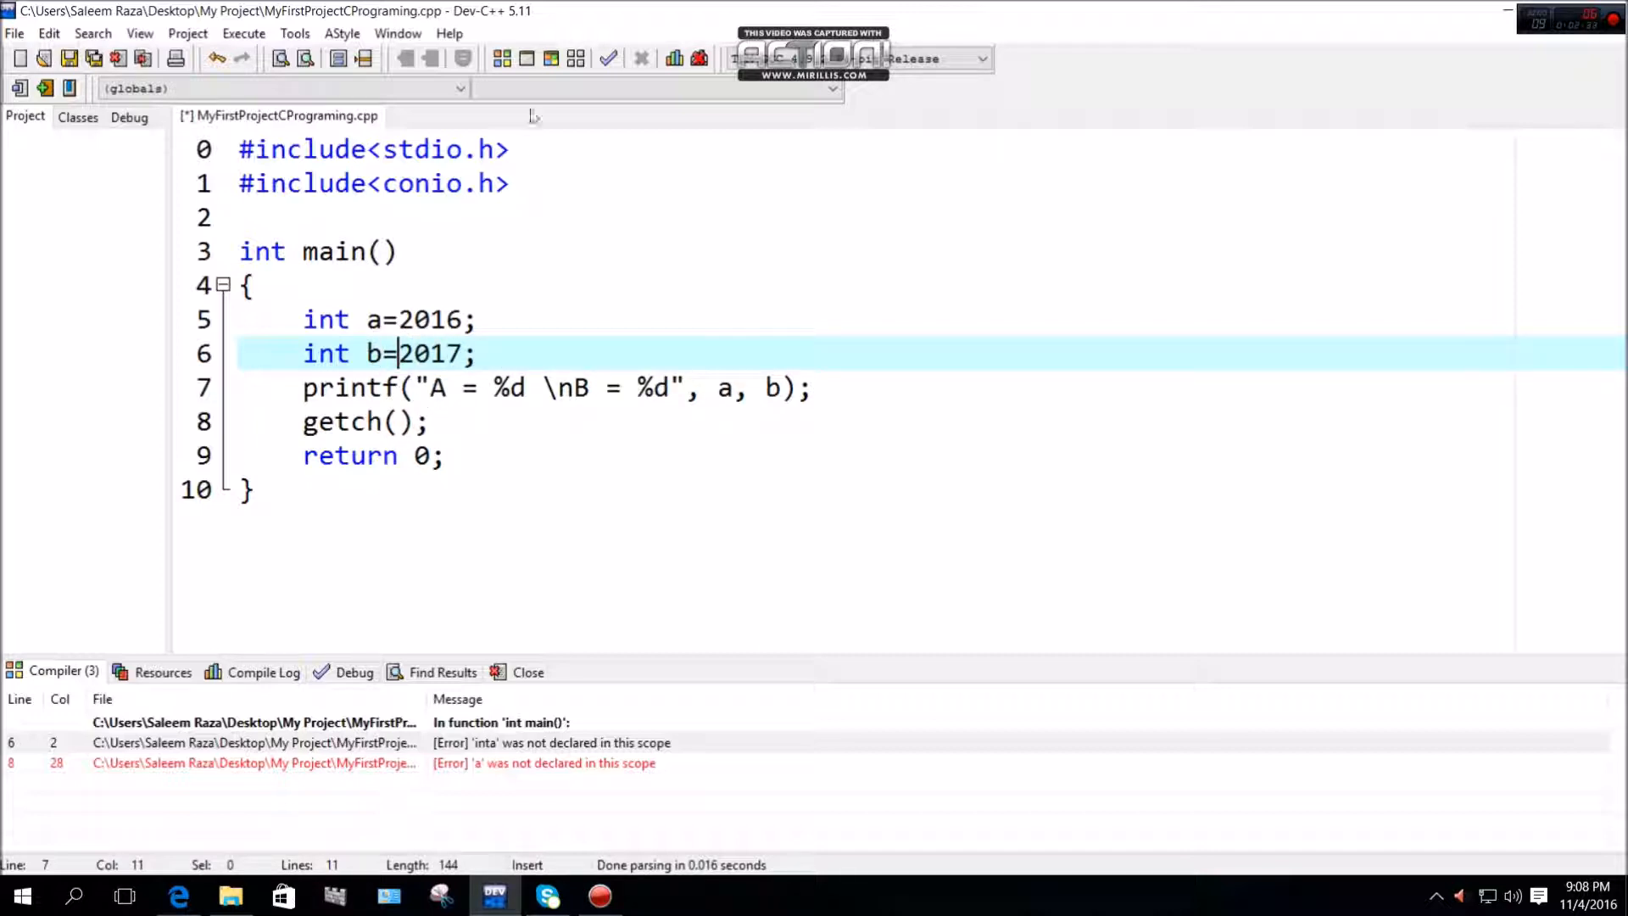
{"action": "mouse_move", "coordinate": [548, 58]}
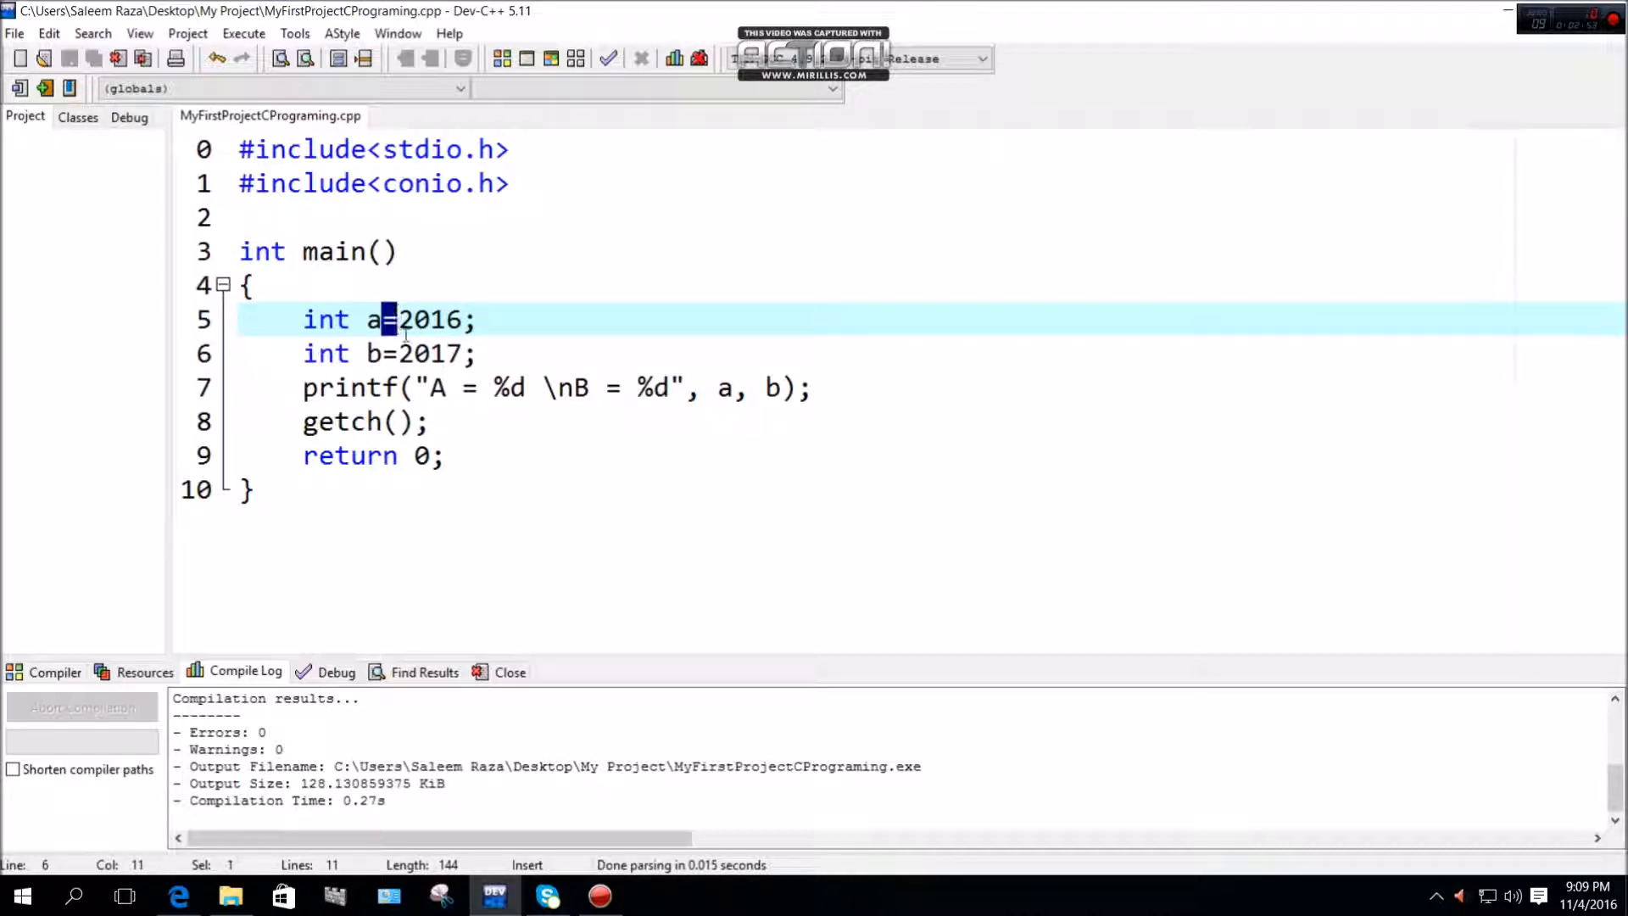
{"action": "double_click", "coordinate": [431, 318]}
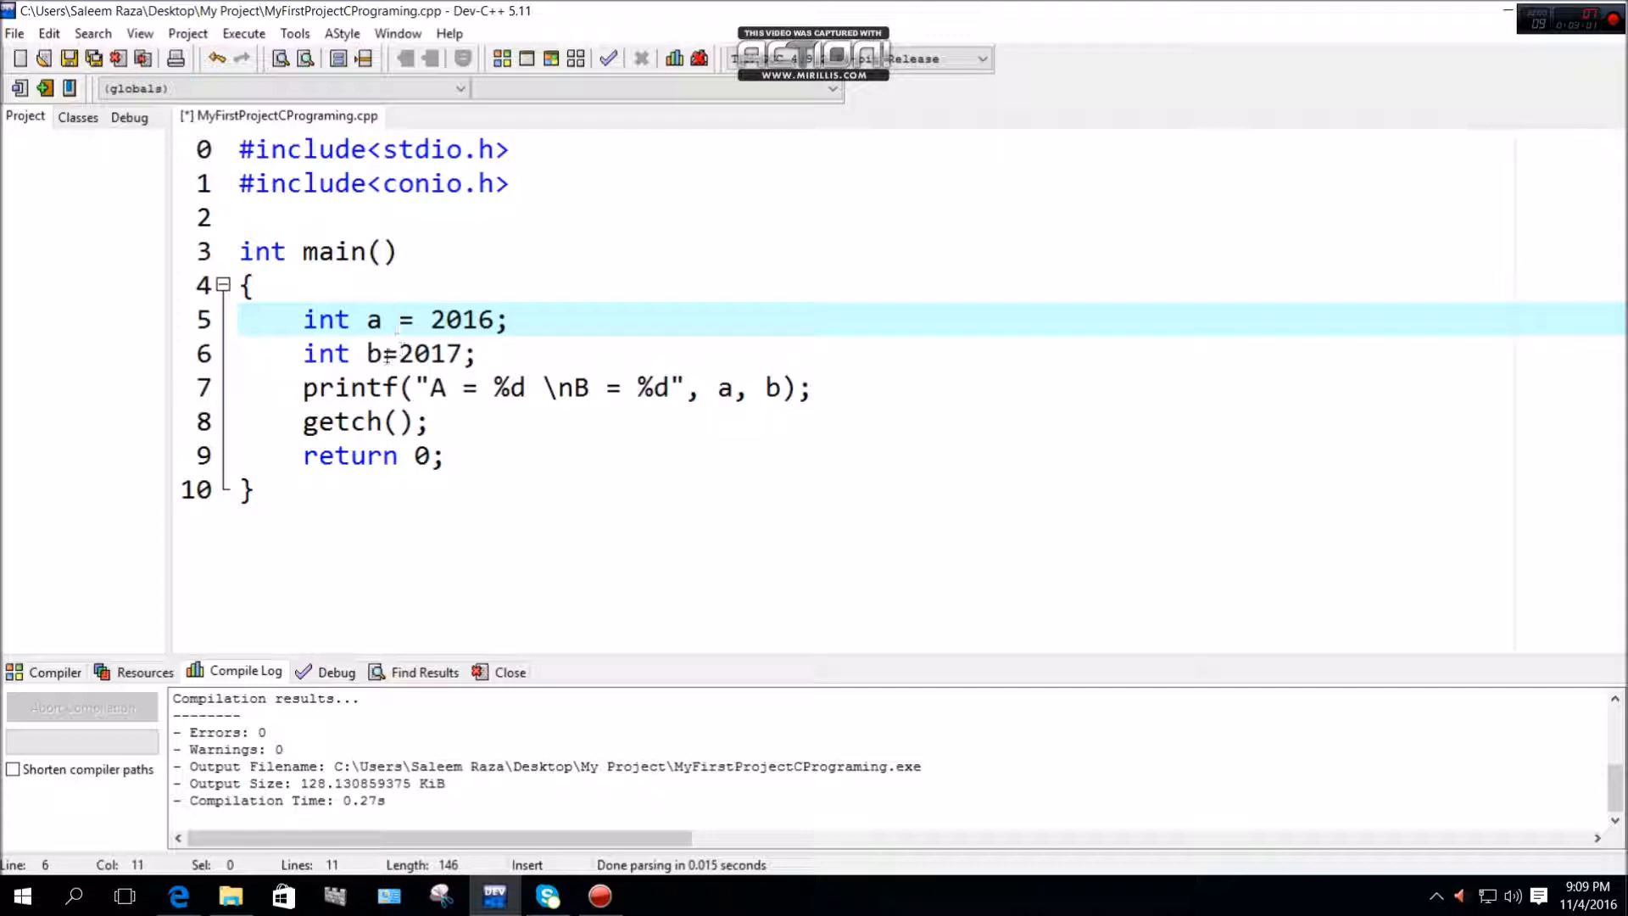
Respace line 6, join return and 0 to get the return0 undeclared error, then restore the space
{"action": "type", "text": "\" \""}
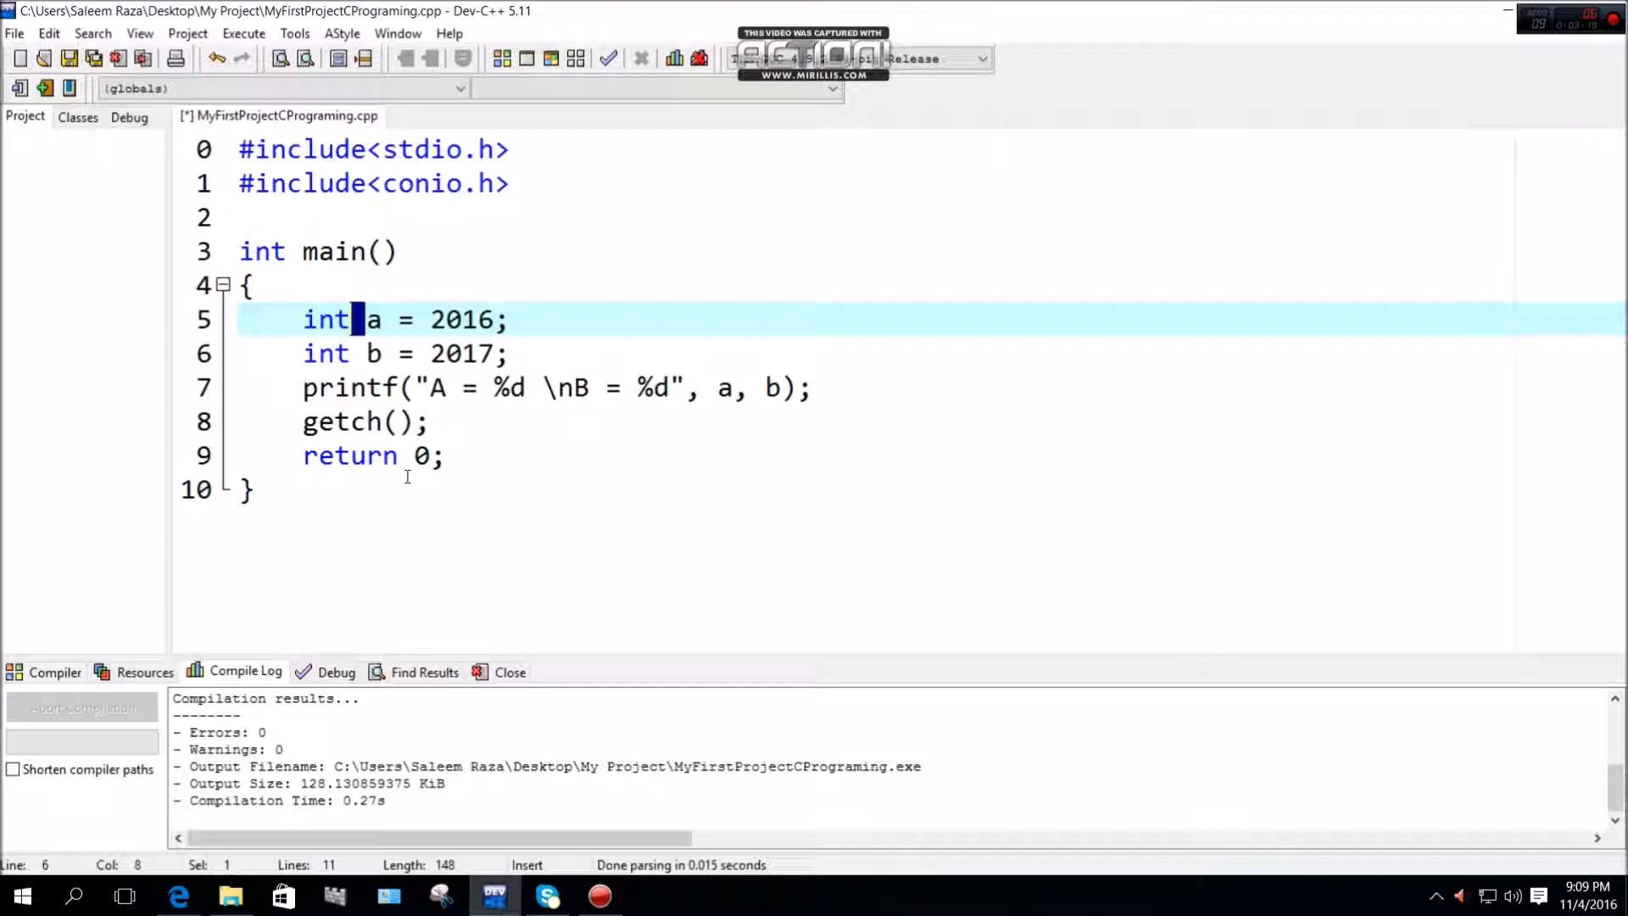
{"action": "double_click", "coordinate": [350, 455]}
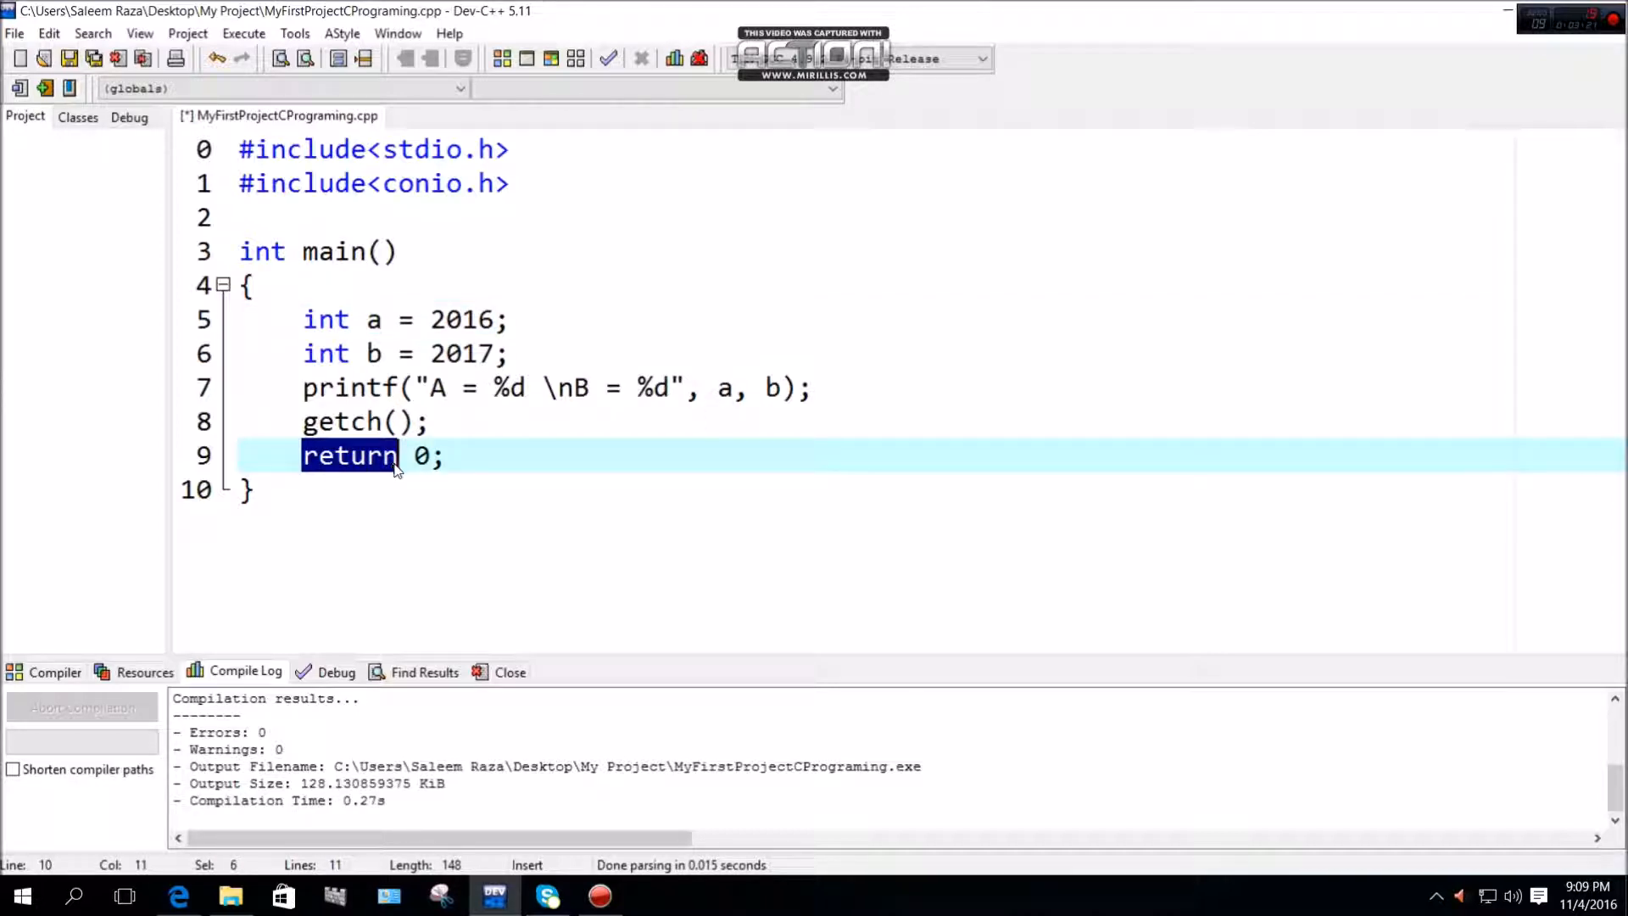
{"action": "left_click", "coordinate": [404, 456]}
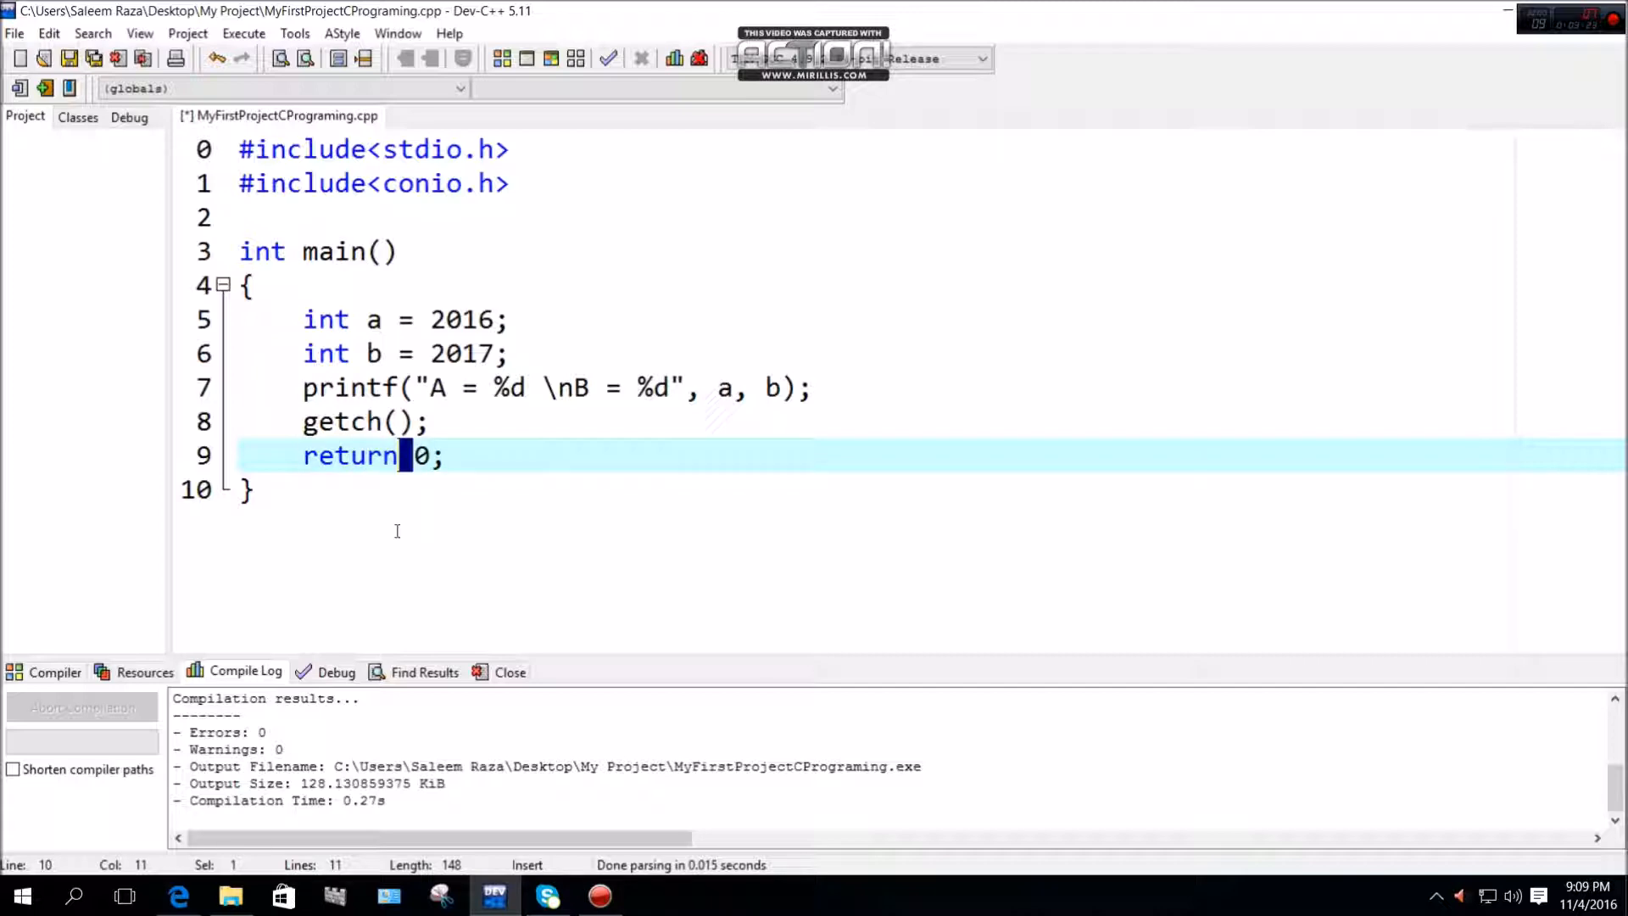
{"action": "key", "text": "Backspace"}
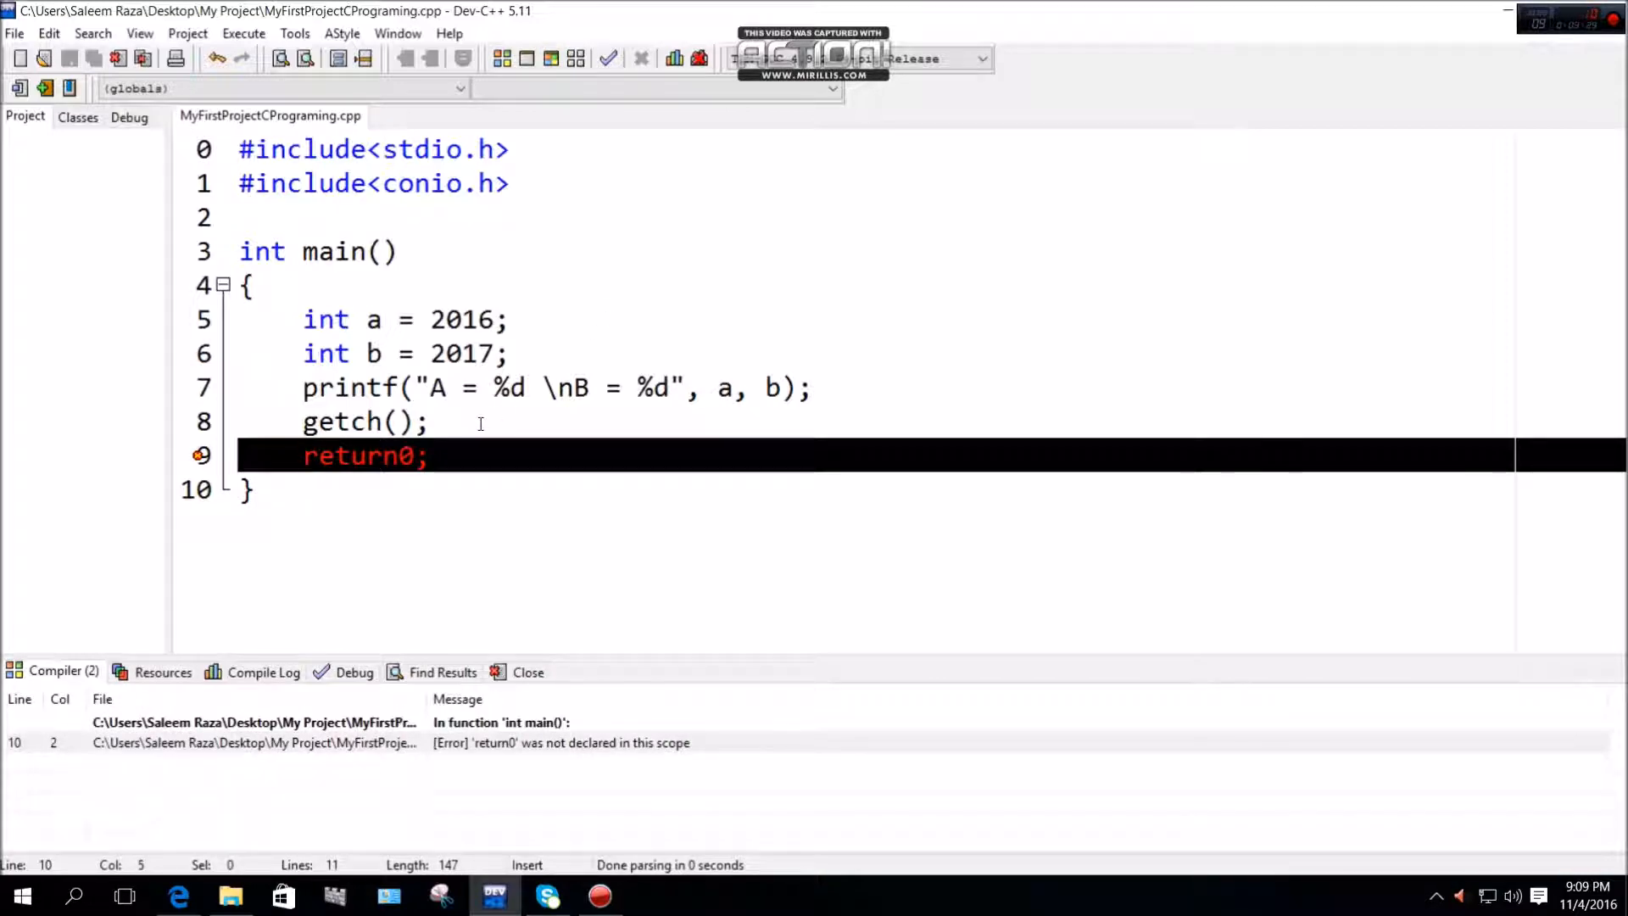
{"action": "mouse_move", "coordinate": [572, 705]}
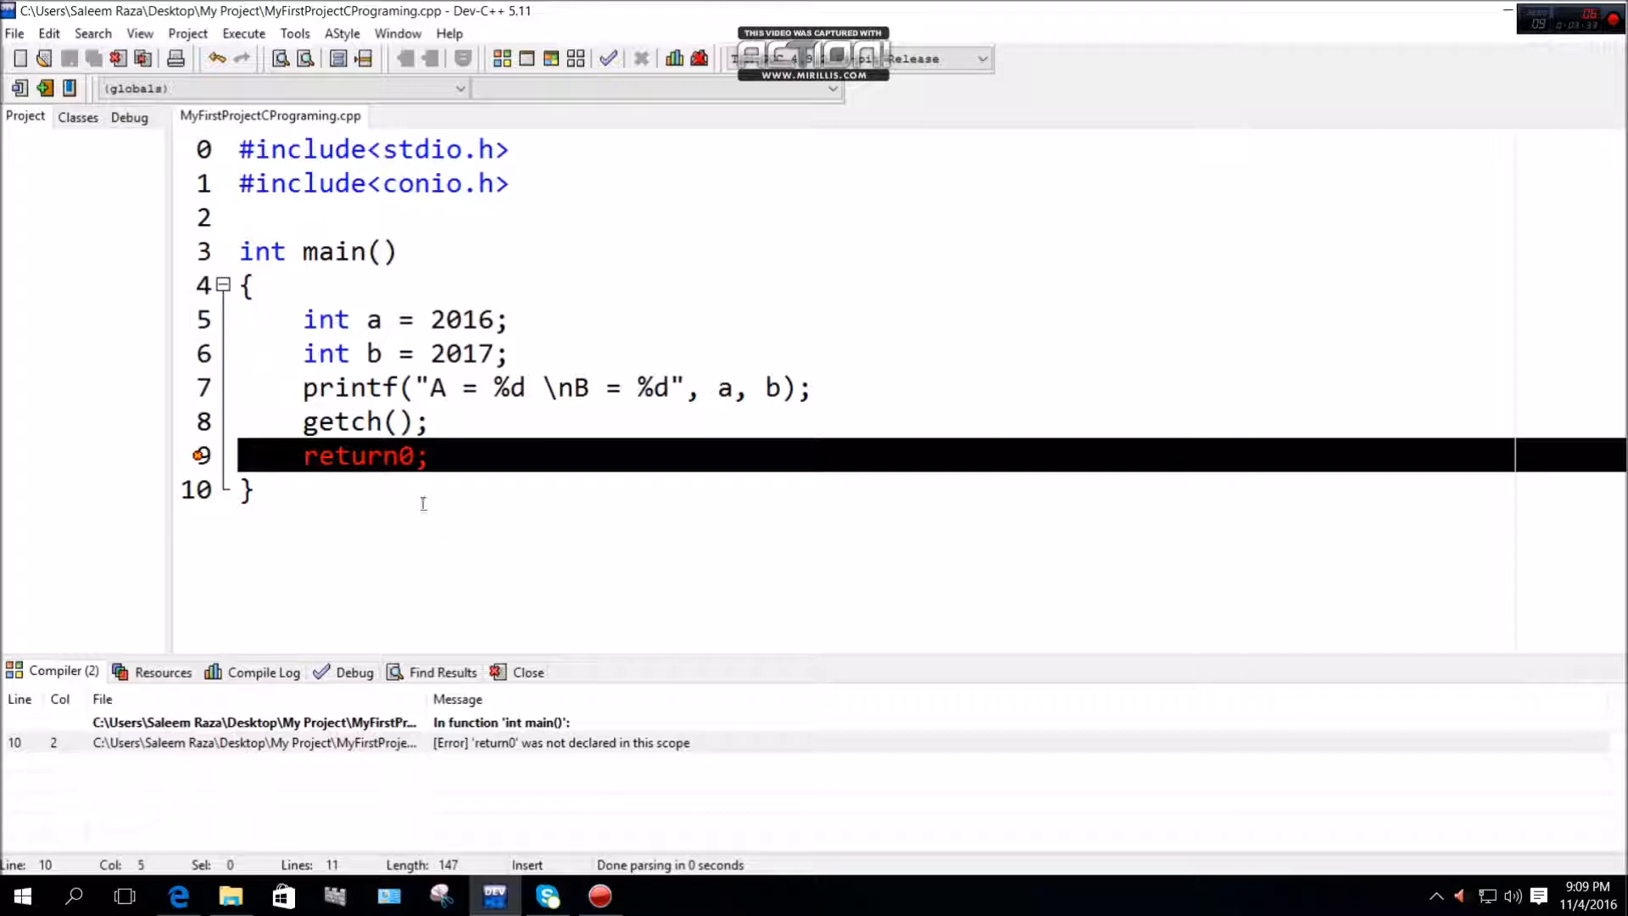
{"action": "key", "text": "space"}
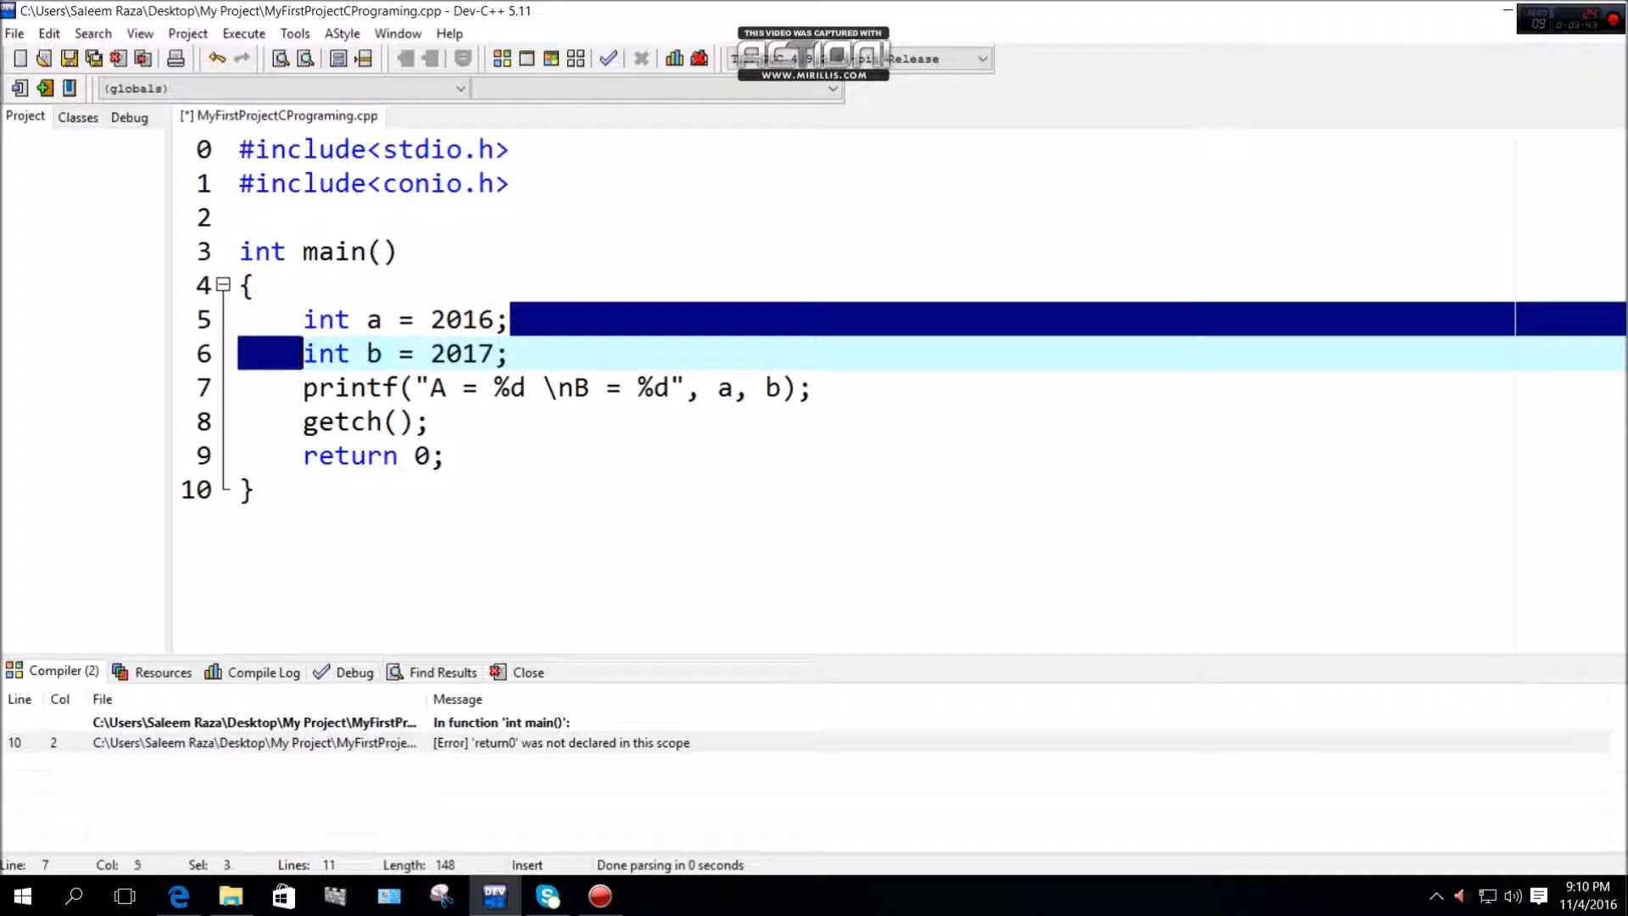
{"action": "mouse_move", "coordinate": [549, 333]}
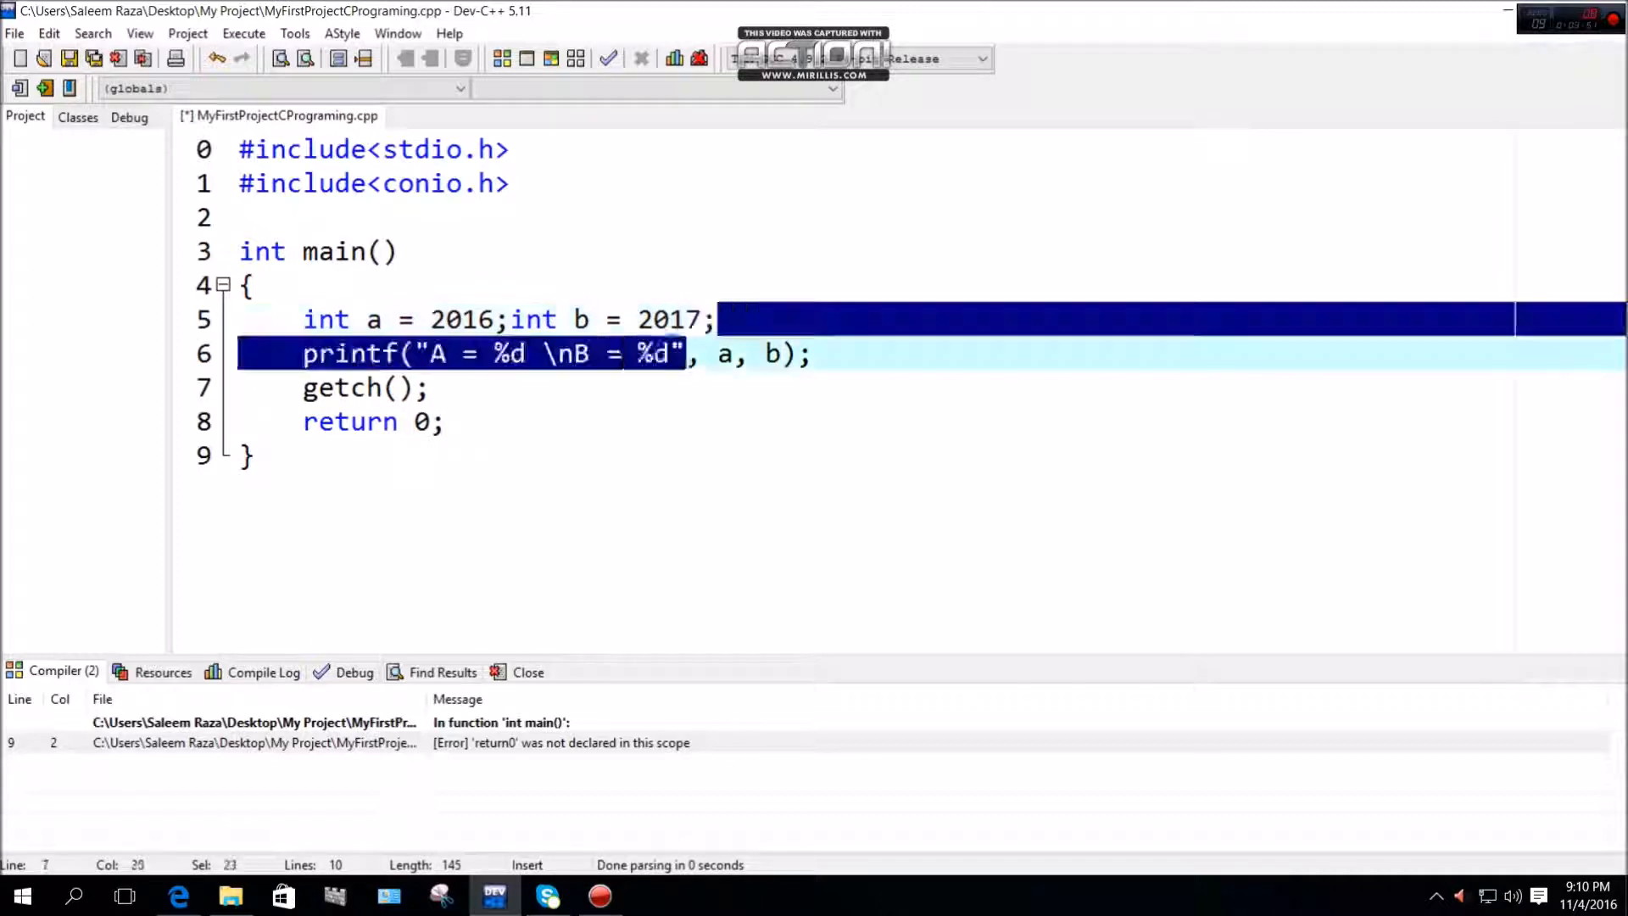
Join printf, getch and return 0 onto line 5 after int b, removing the line breaks
{"action": "left_click", "coordinate": [241, 353]}
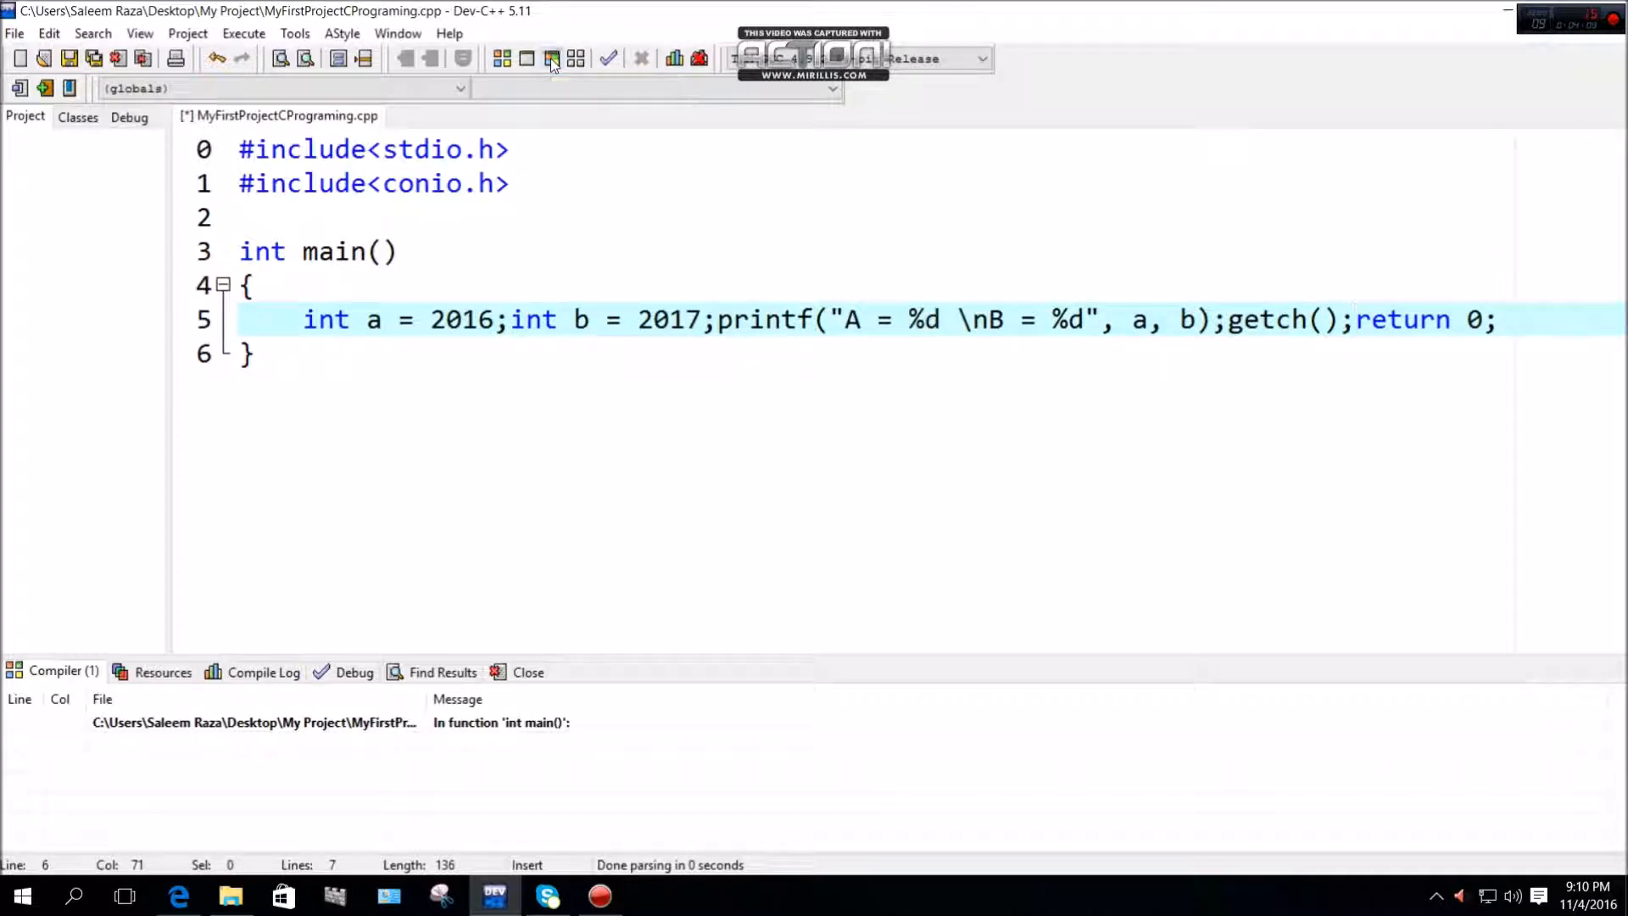
Compile and run the one-line main, see A = 2016 and B = 2017, then close the console
{"action": "left_click", "coordinate": [551, 58]}
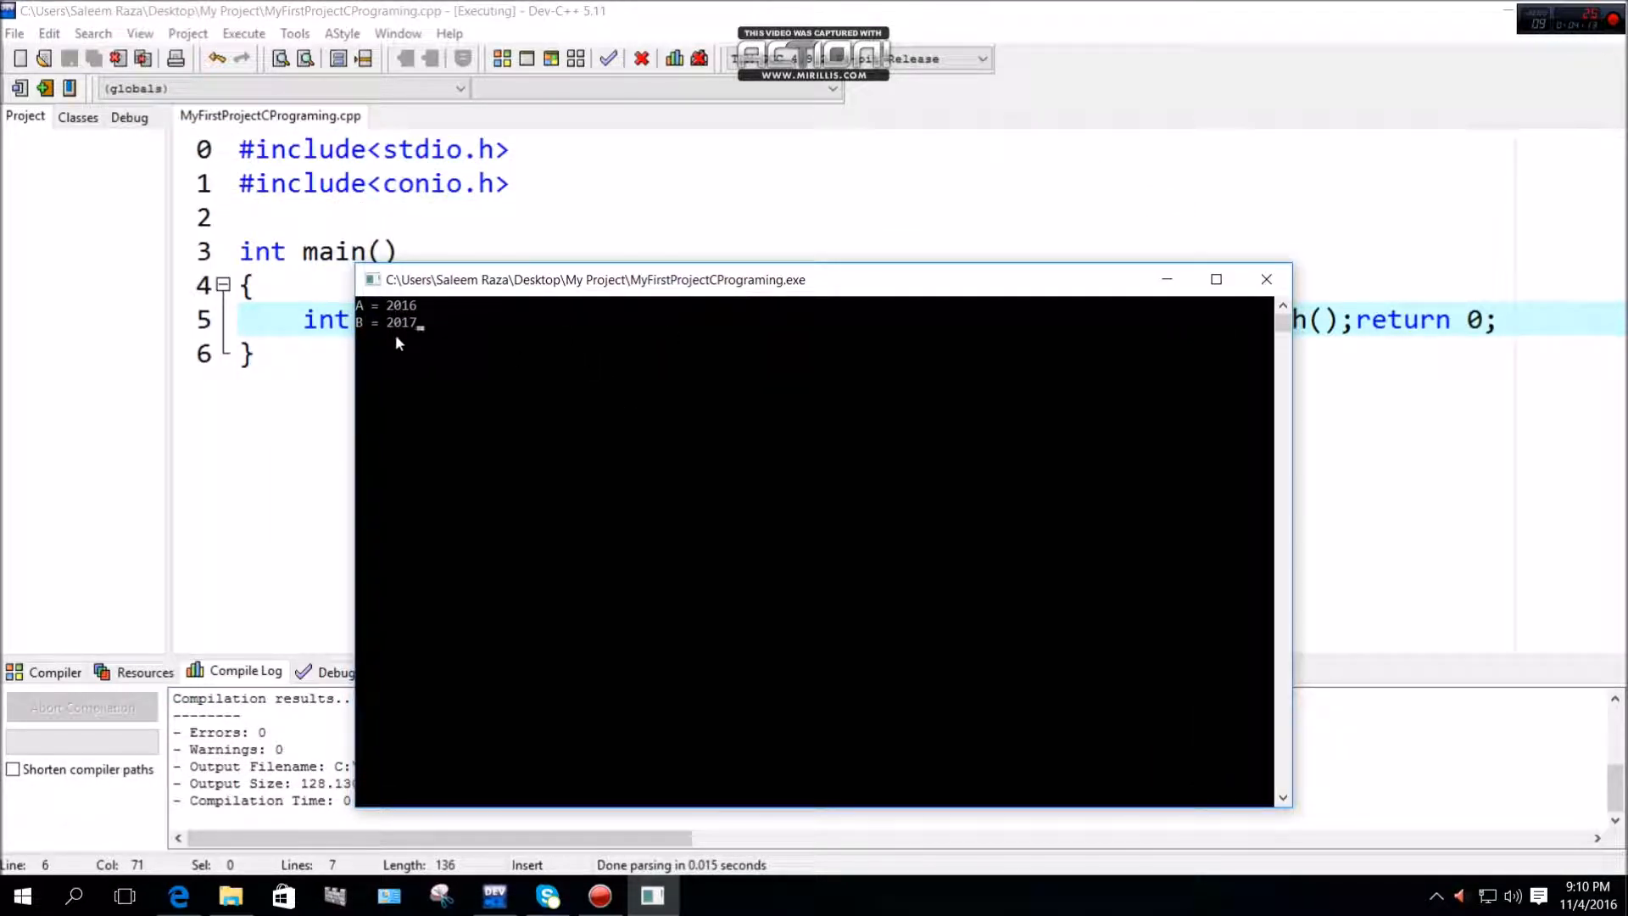
{"action": "left_click", "coordinate": [1265, 278]}
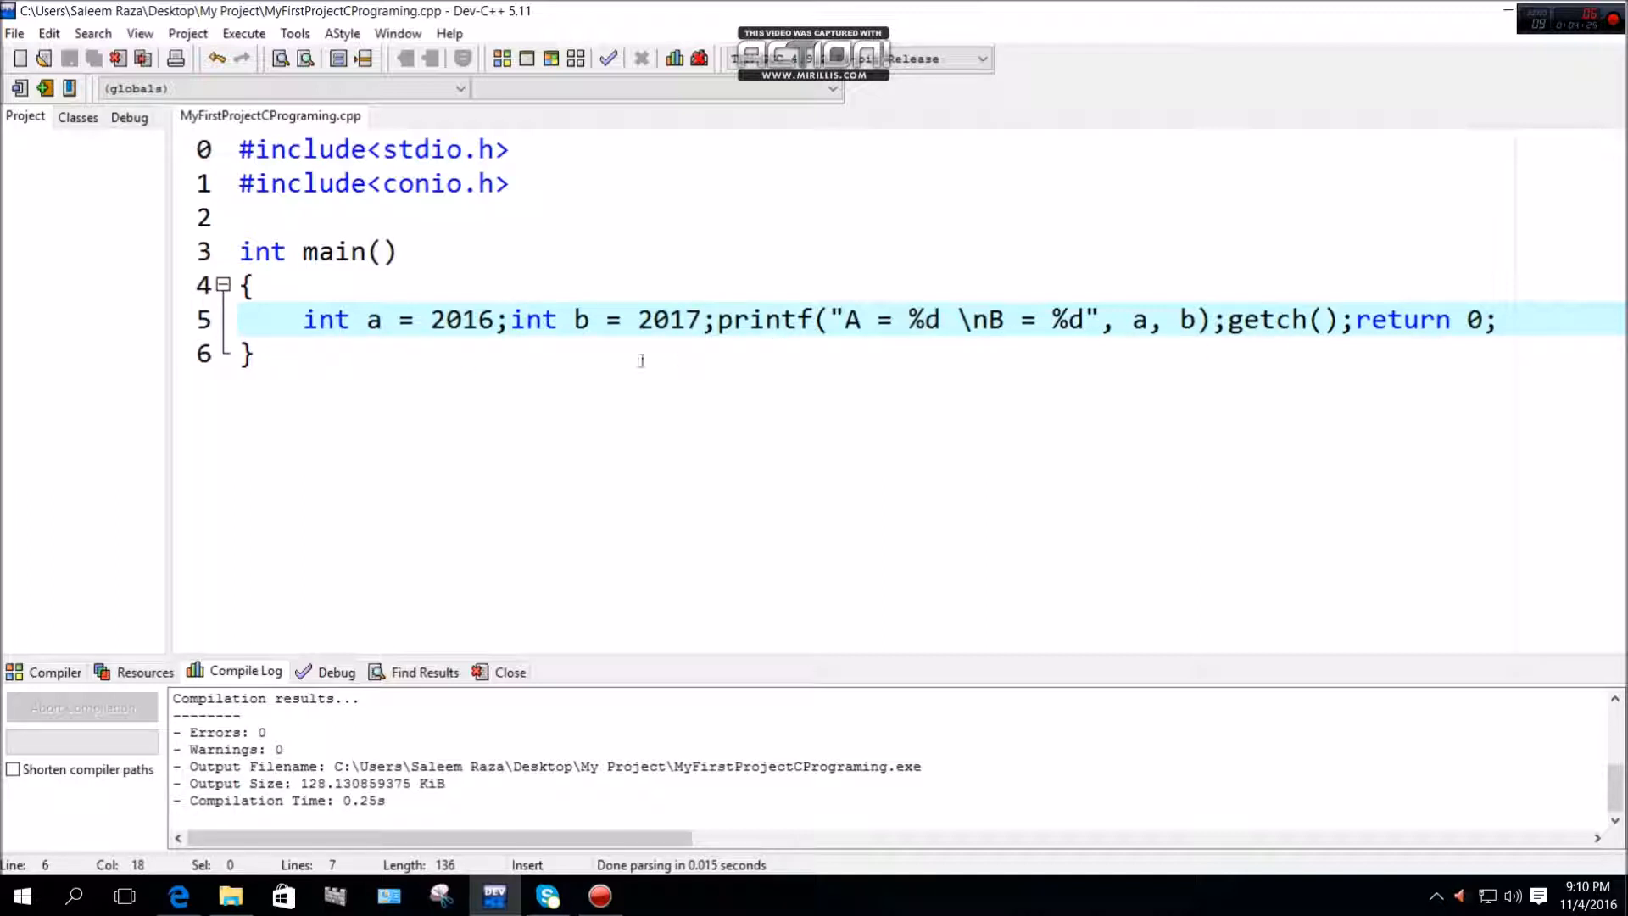
{"action": "mouse_move", "coordinate": [662, 423]}
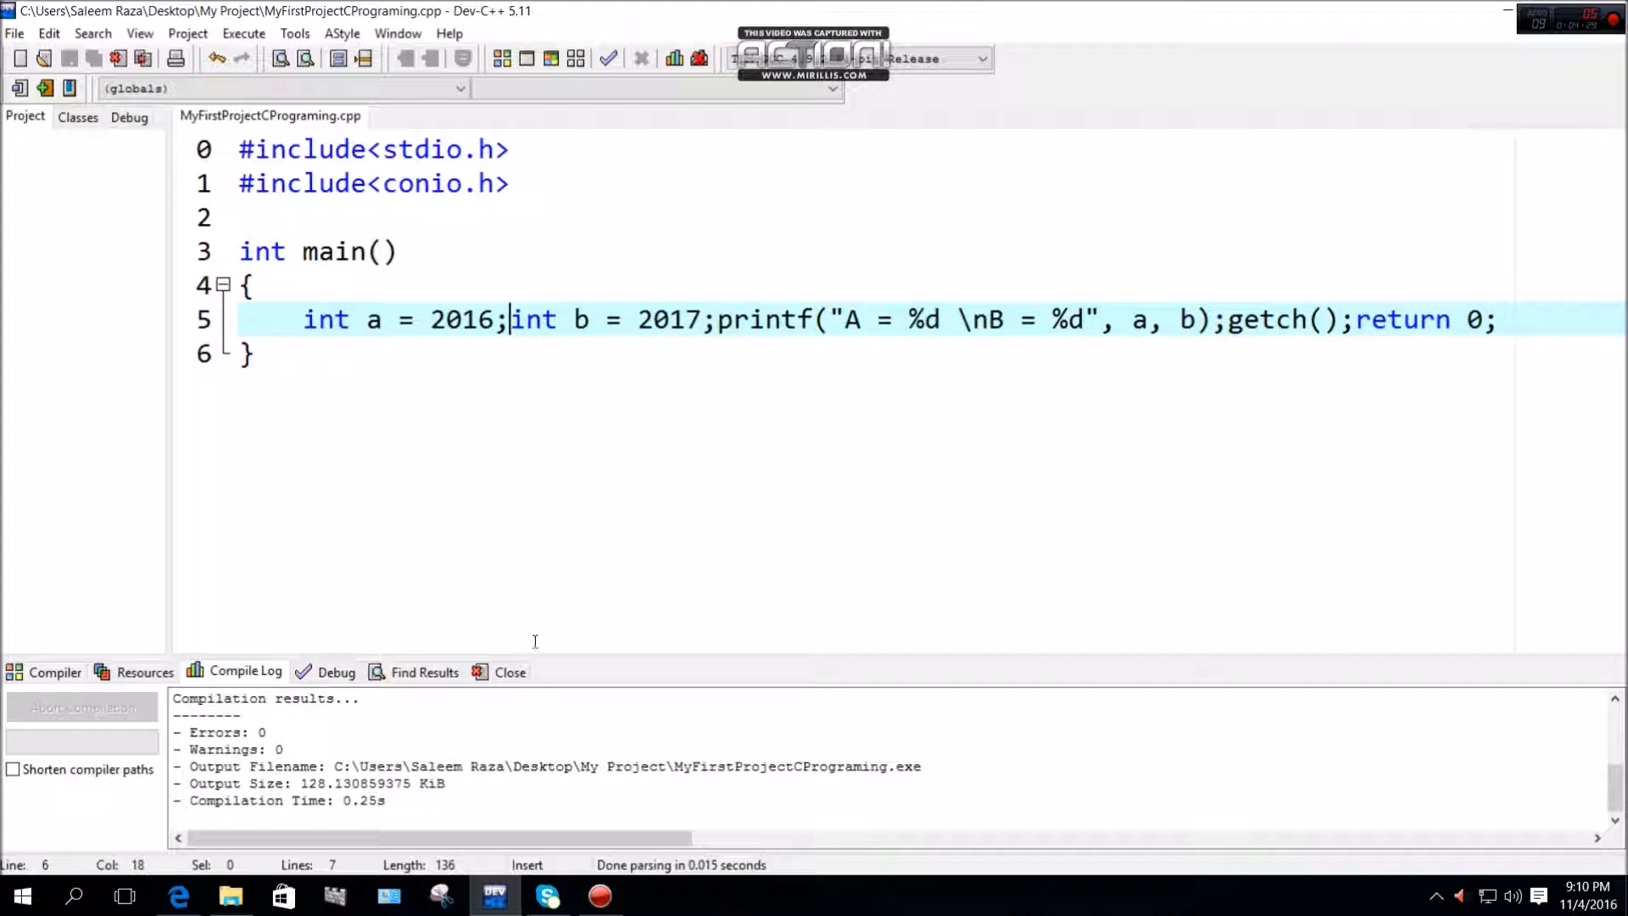
{"action": "mouse_move", "coordinate": [1204, 432]}
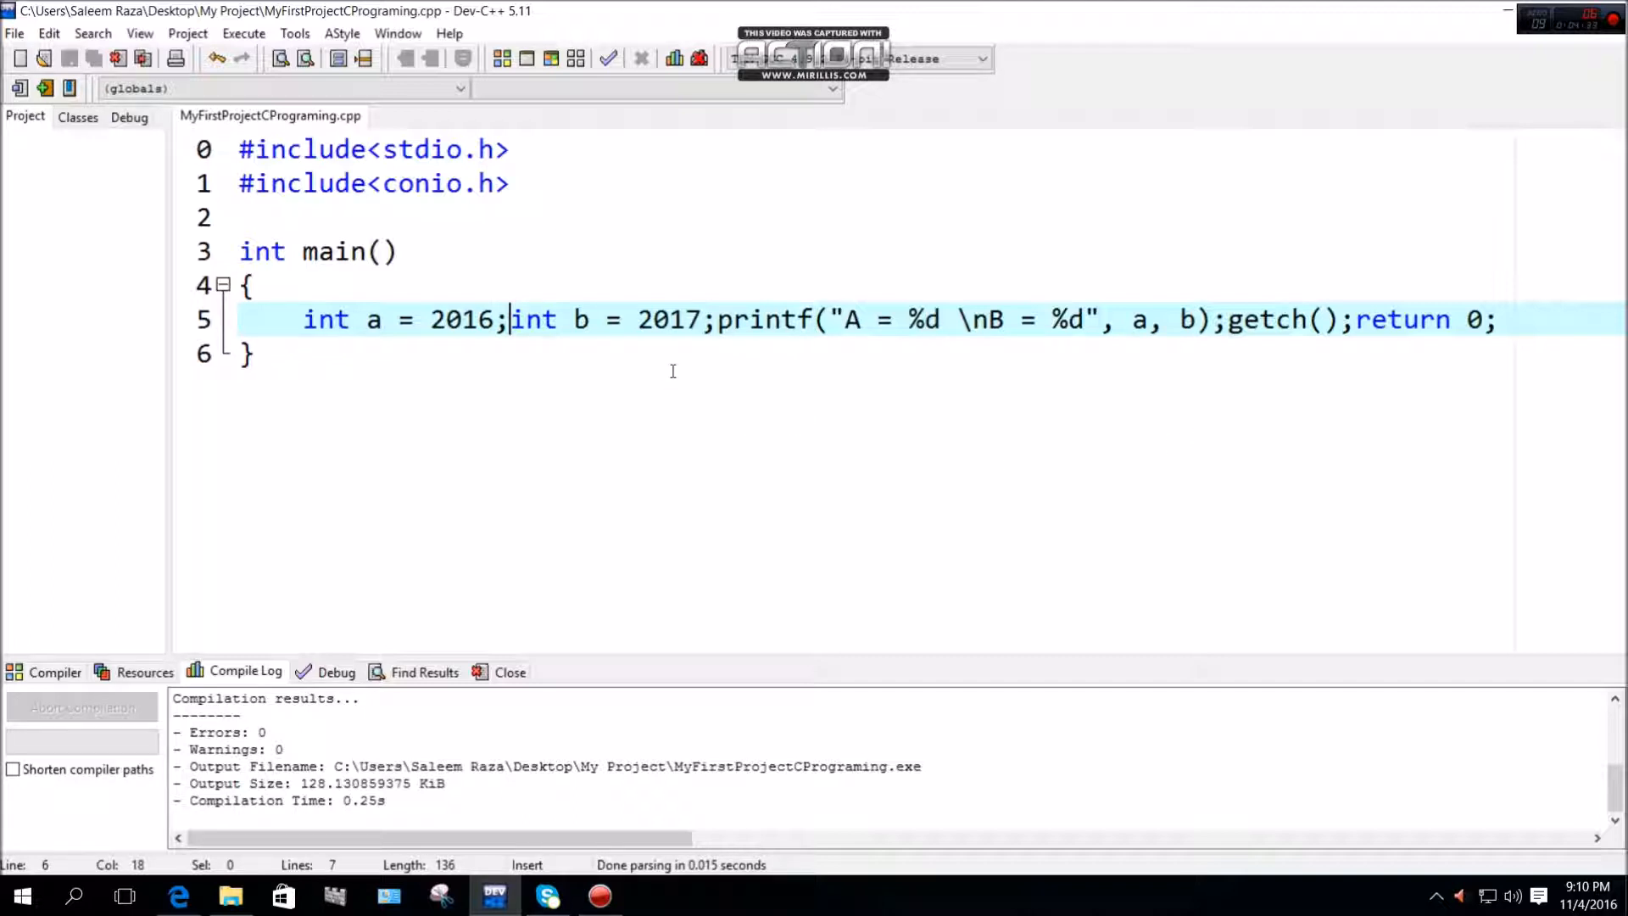
{"action": "mouse_move", "coordinate": [695, 424]}
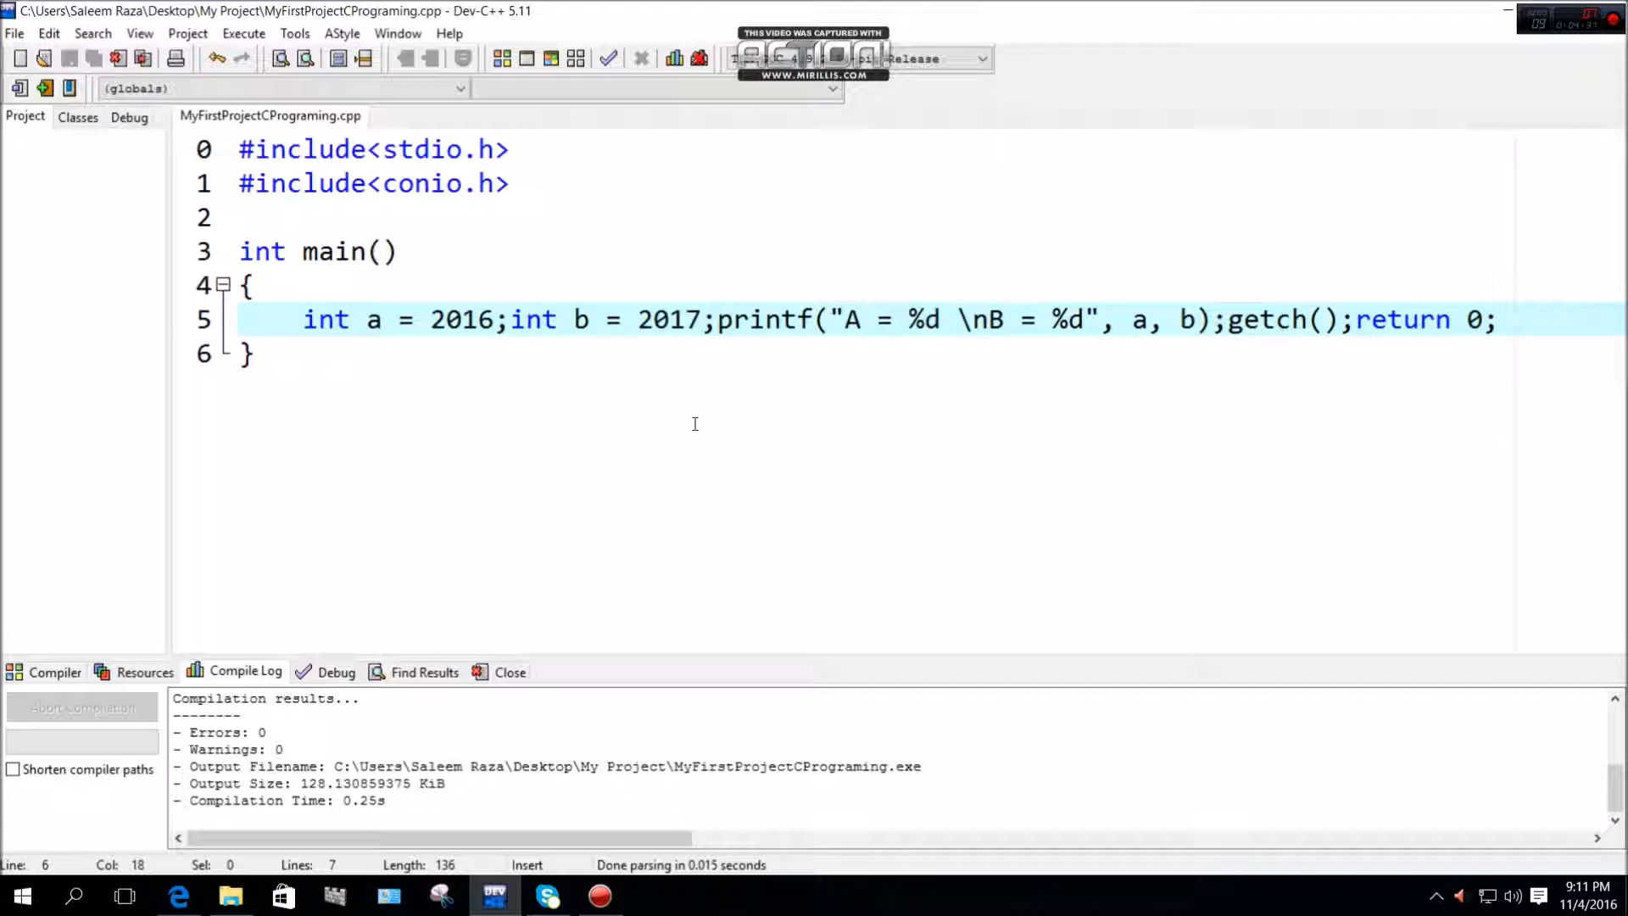
Break line 5 after each semicolon so int b, printf, getch and return 0 get their own lines
{"action": "key", "text": "Enter"}
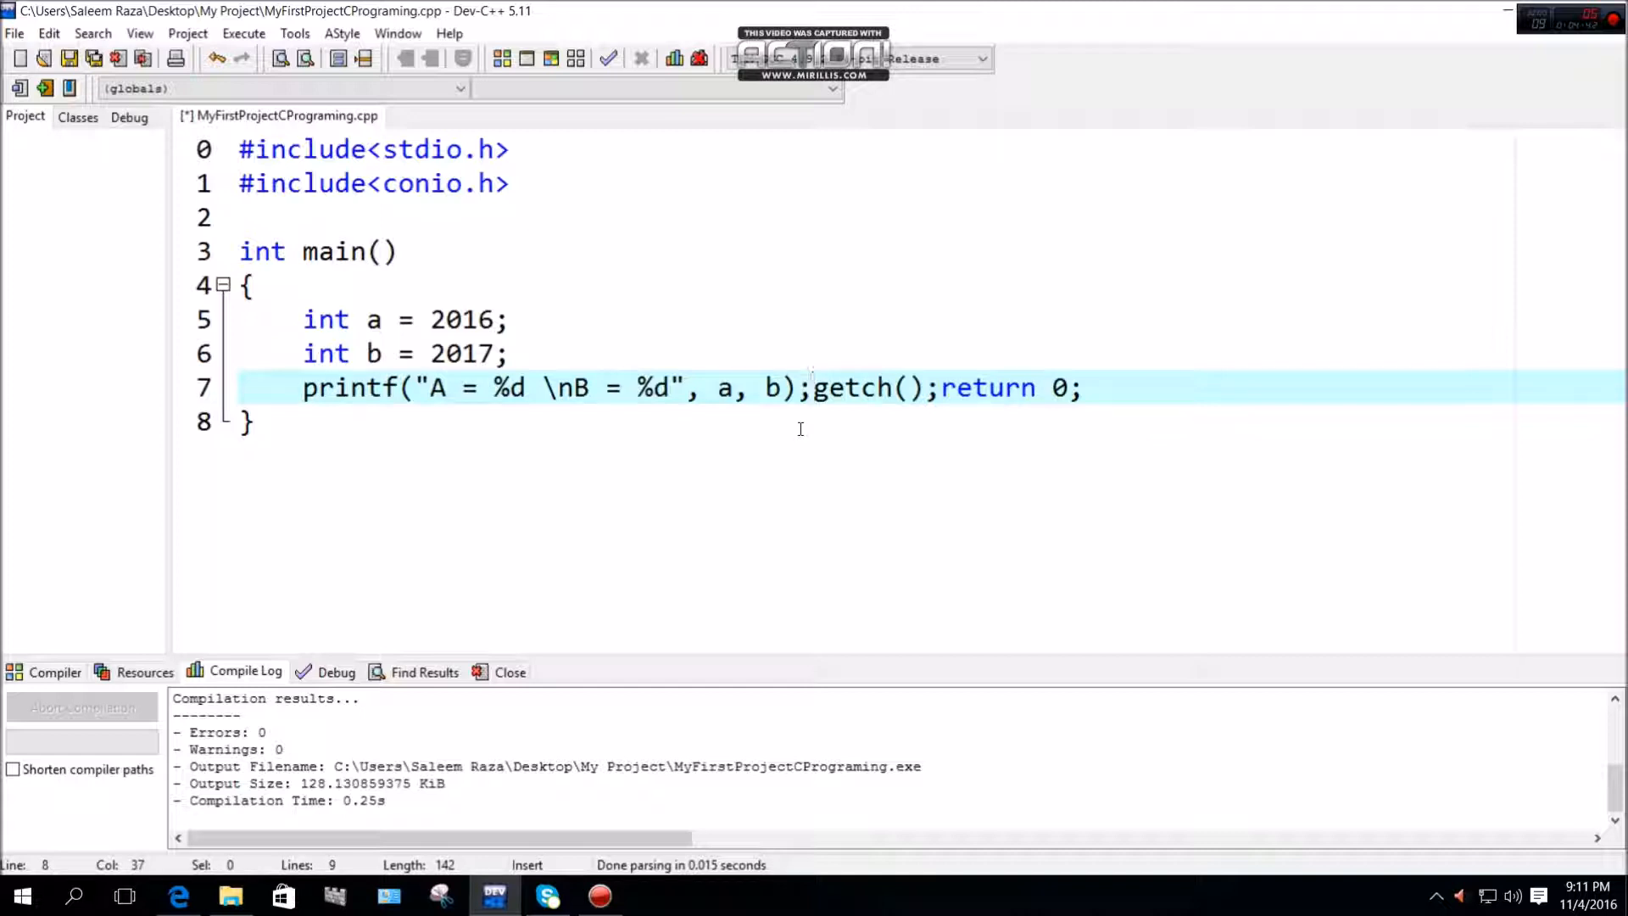
{"action": "key", "text": "Enter"}
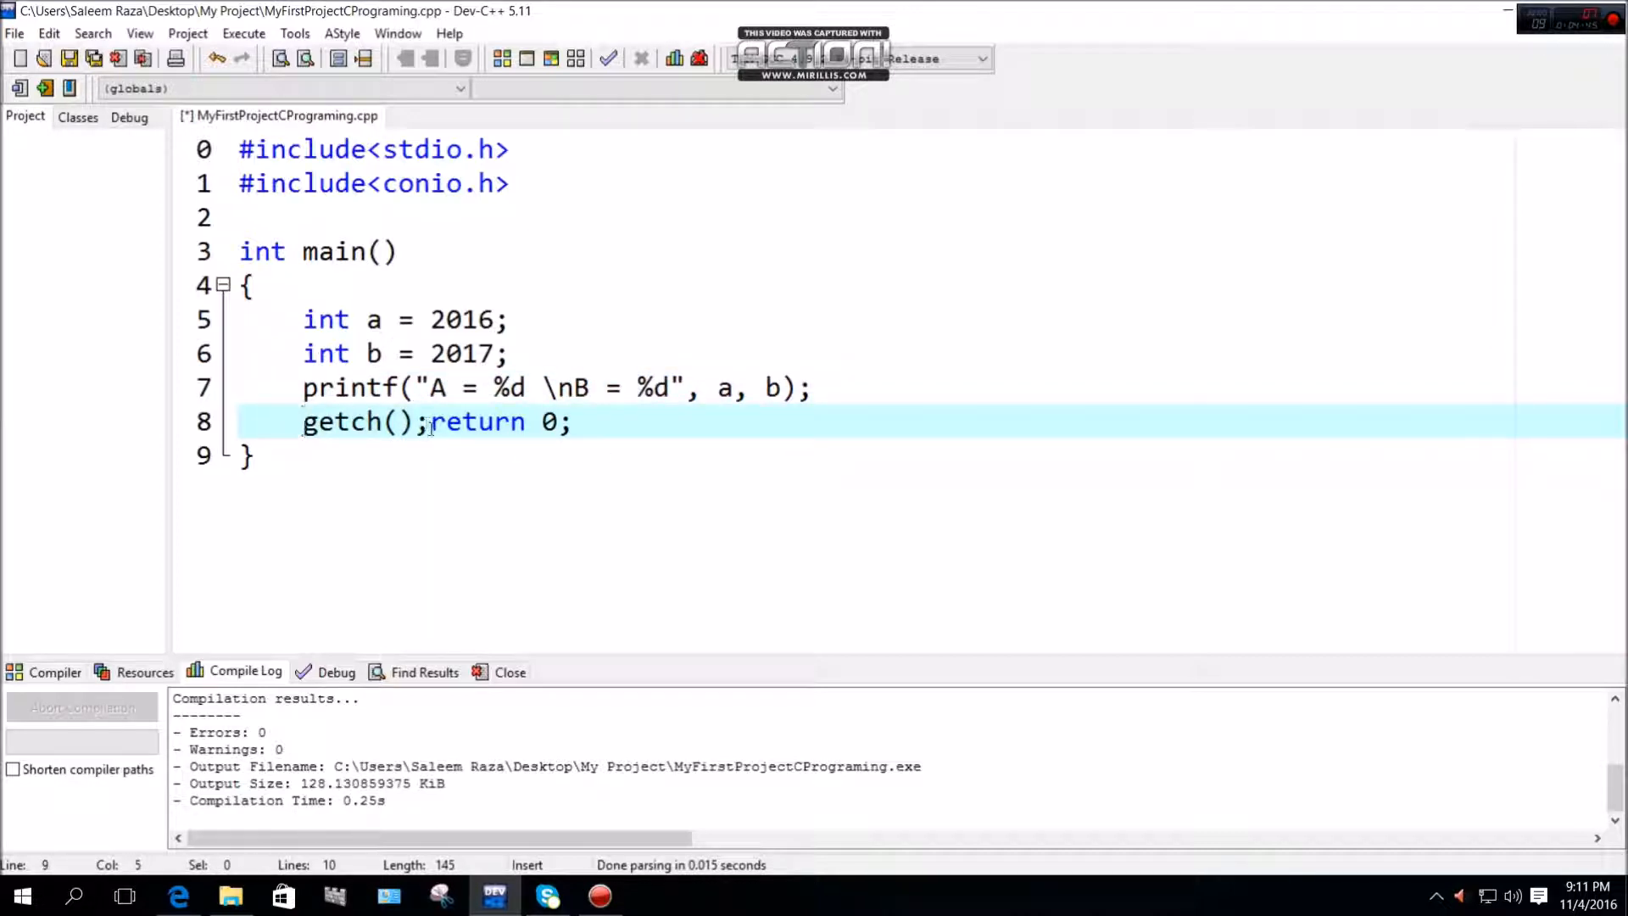
{"action": "key", "text": "Enter"}
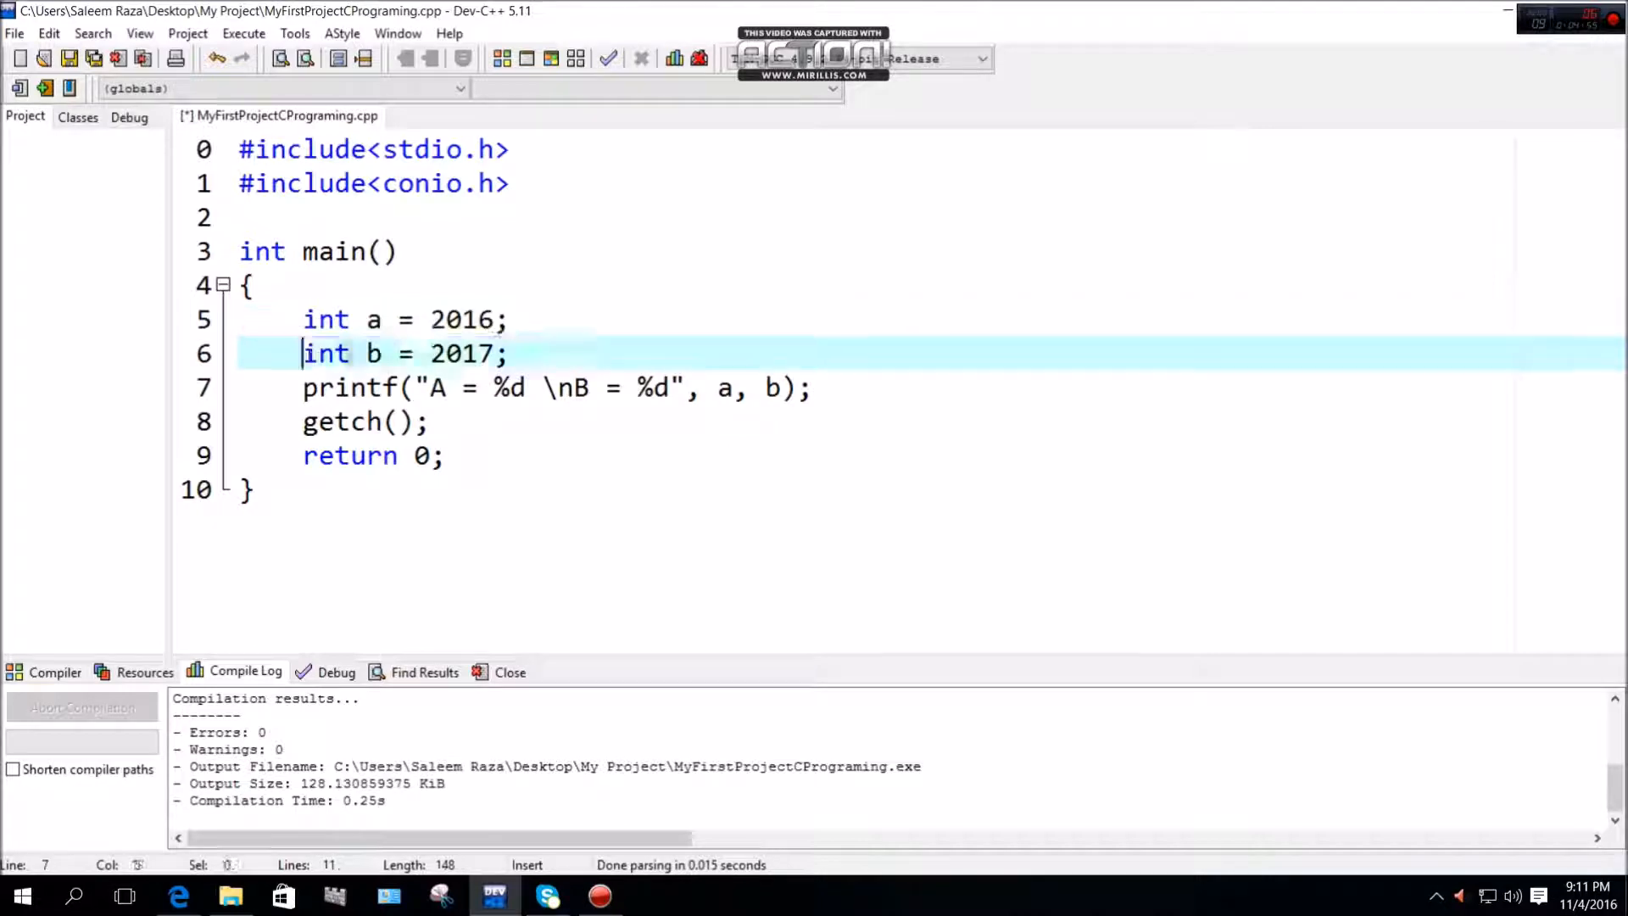
{"action": "left_click_drag", "start_coordinate": [301, 353], "coordinate": [505, 352]}
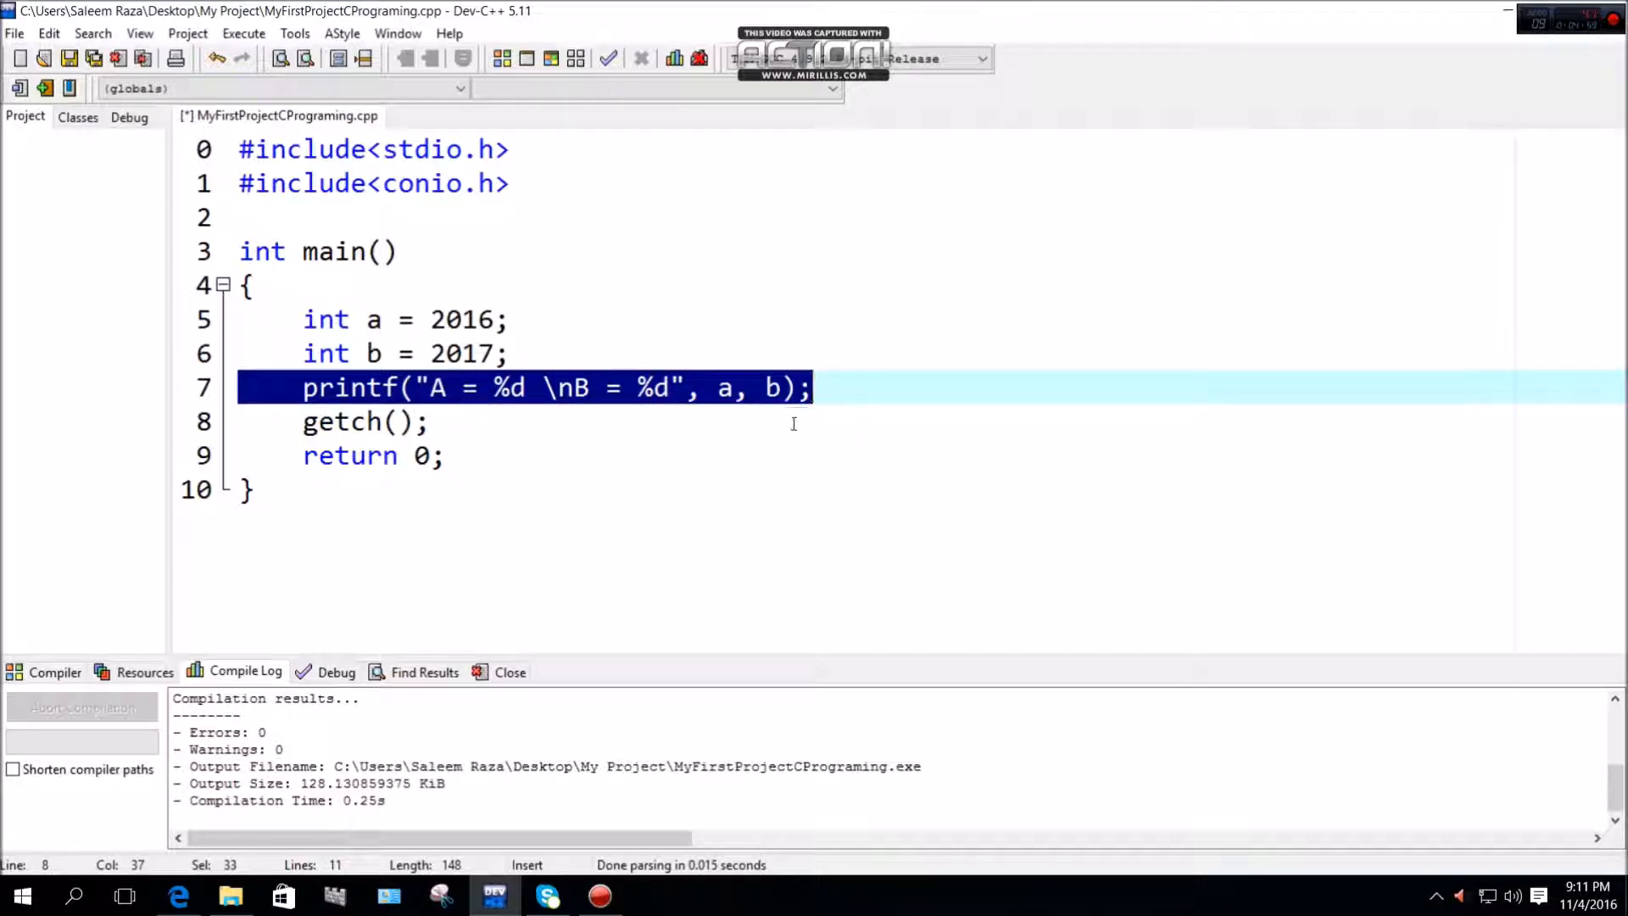
{"action": "left_click", "coordinate": [432, 387]}
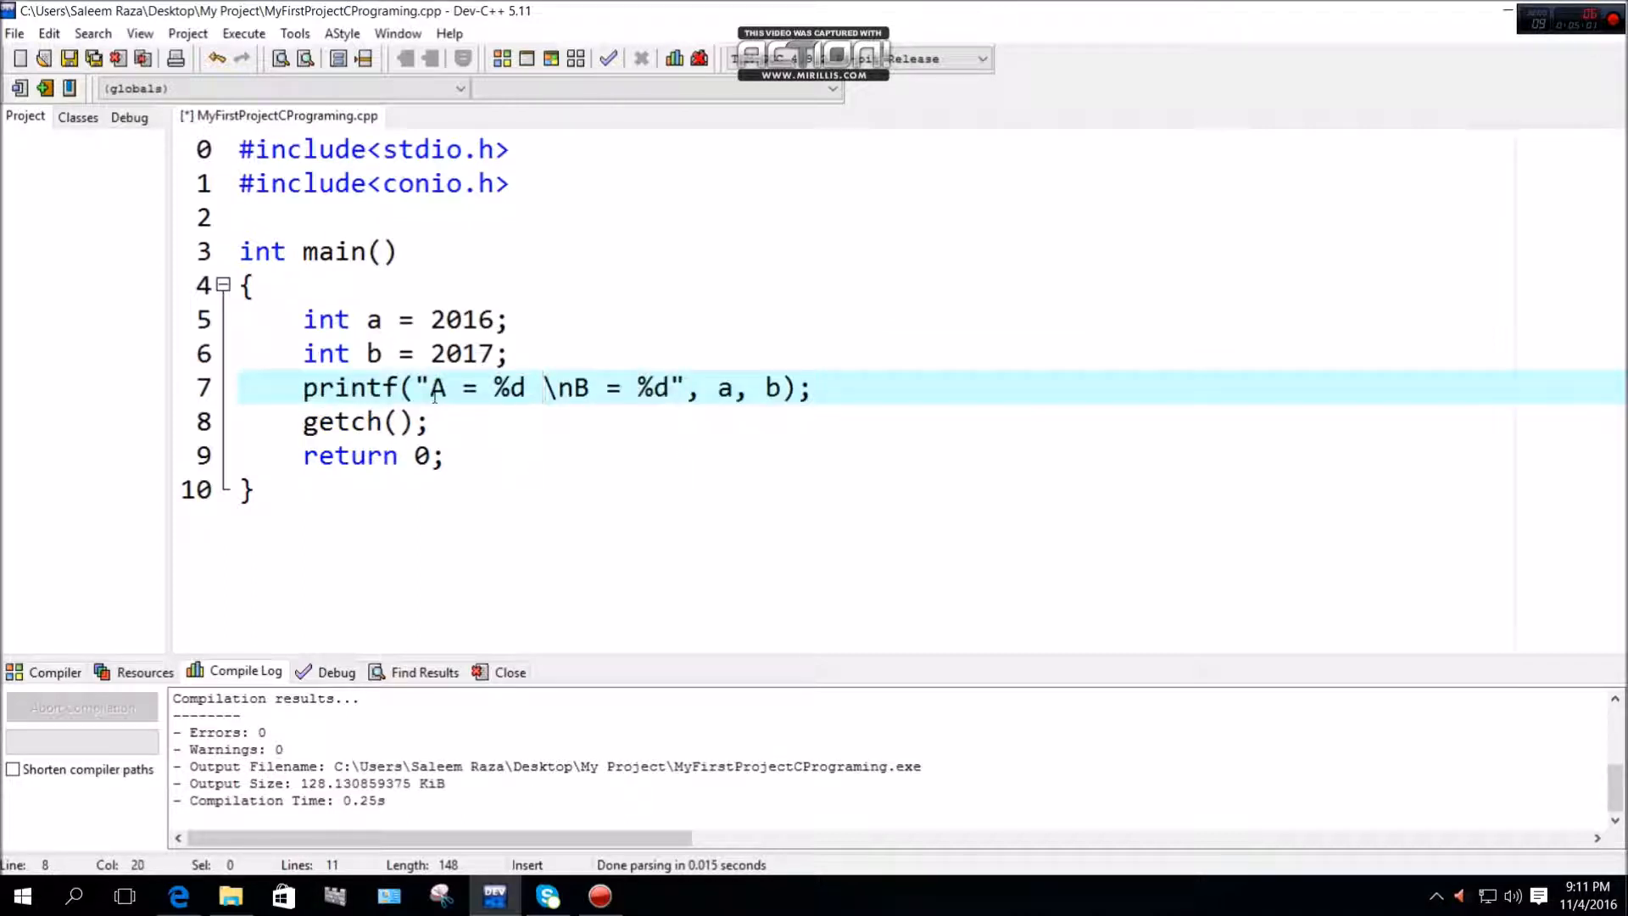
{"action": "left_click", "coordinate": [423, 386]}
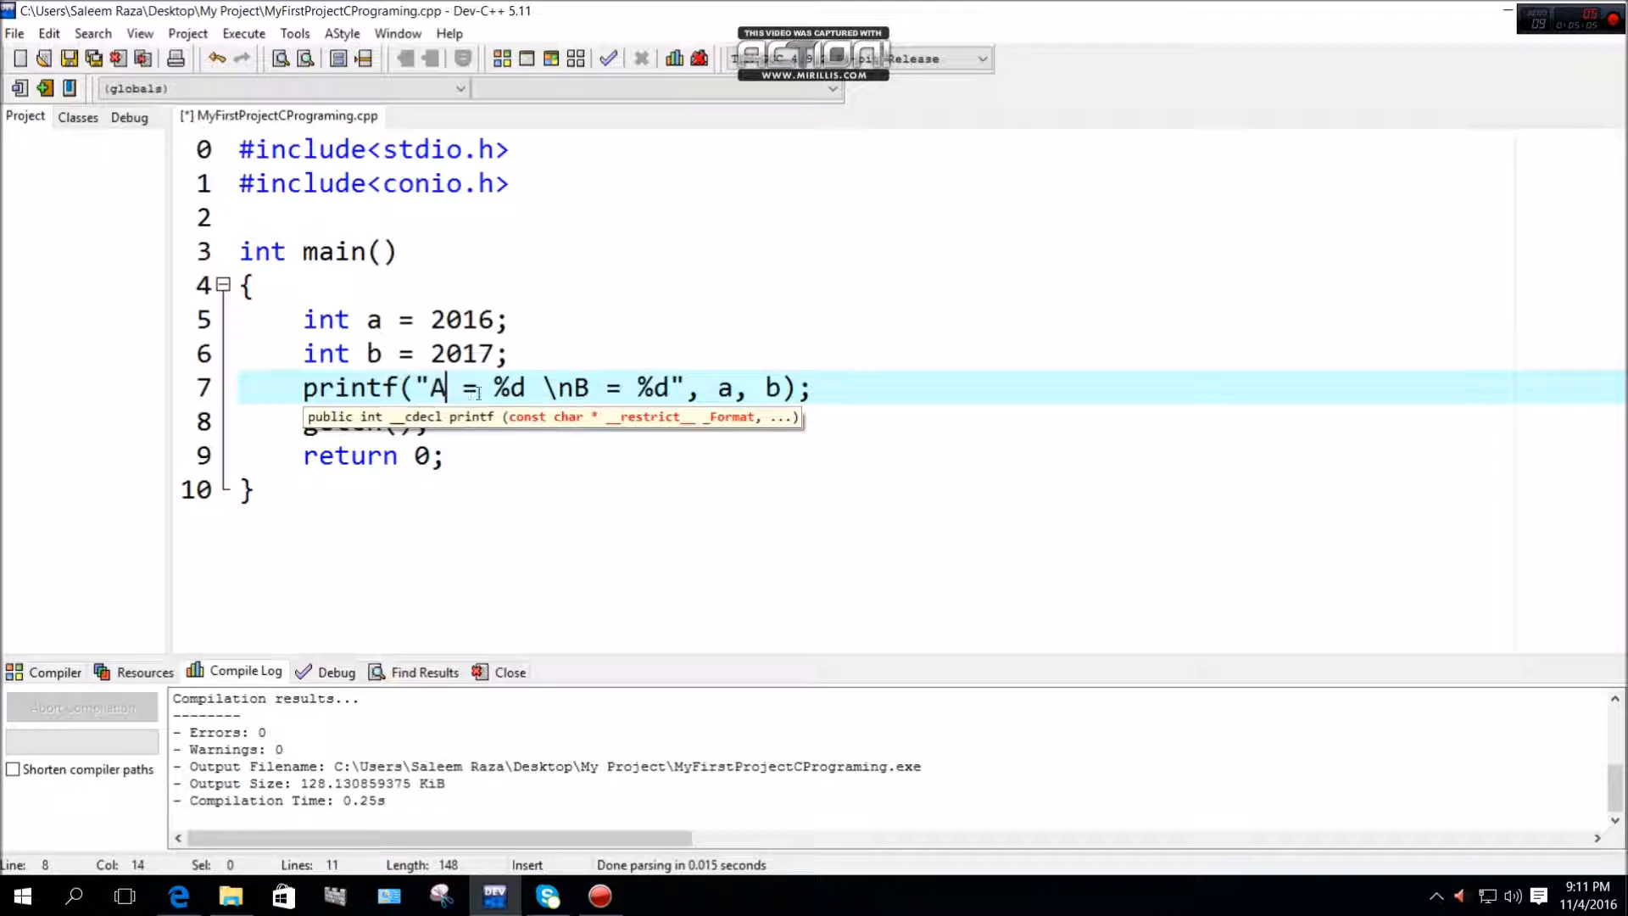
{"action": "left_click_drag", "start_coordinate": [418, 387], "coordinate": [700, 387]}
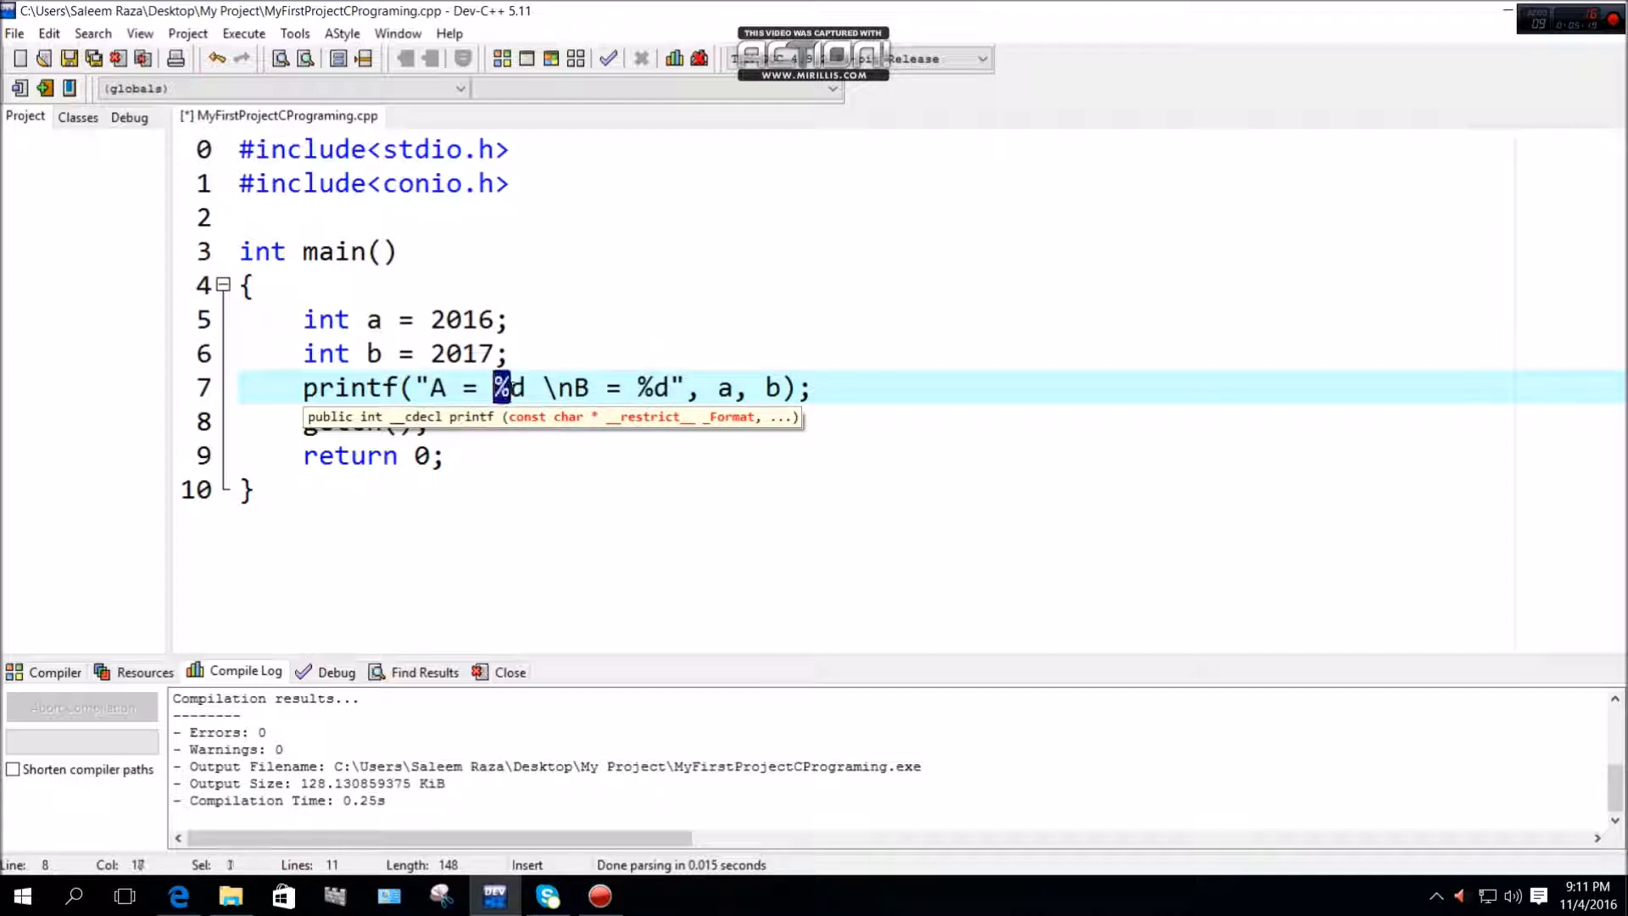
{"action": "left_click_drag", "start_coordinate": [497, 387], "coordinate": [527, 387]}
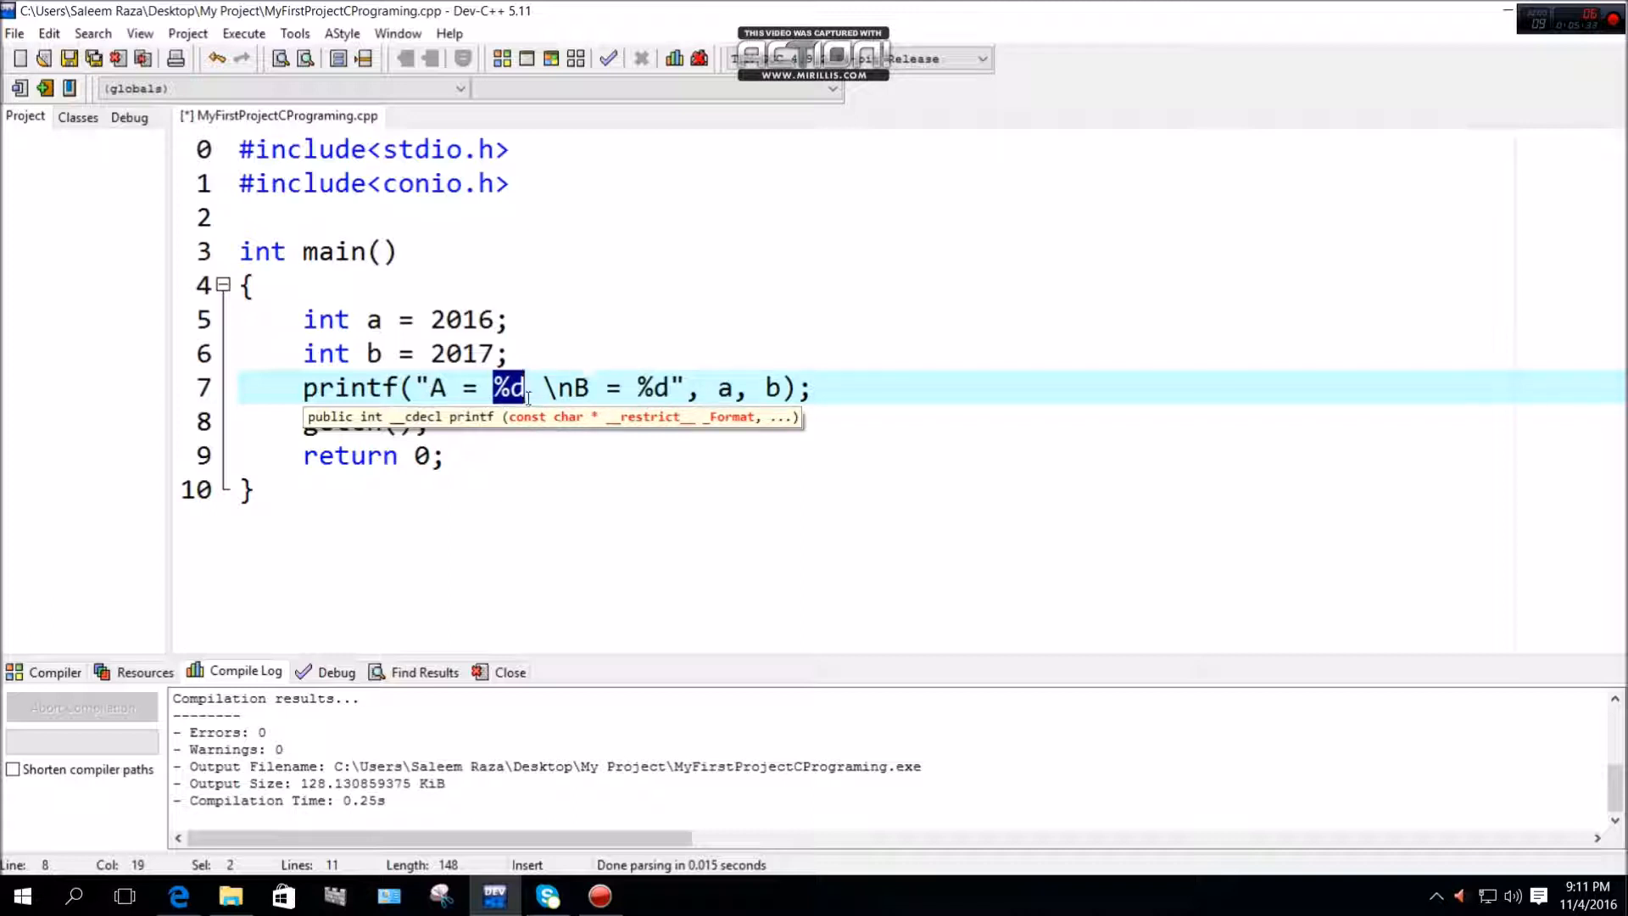
{"action": "left_click", "coordinate": [490, 386]}
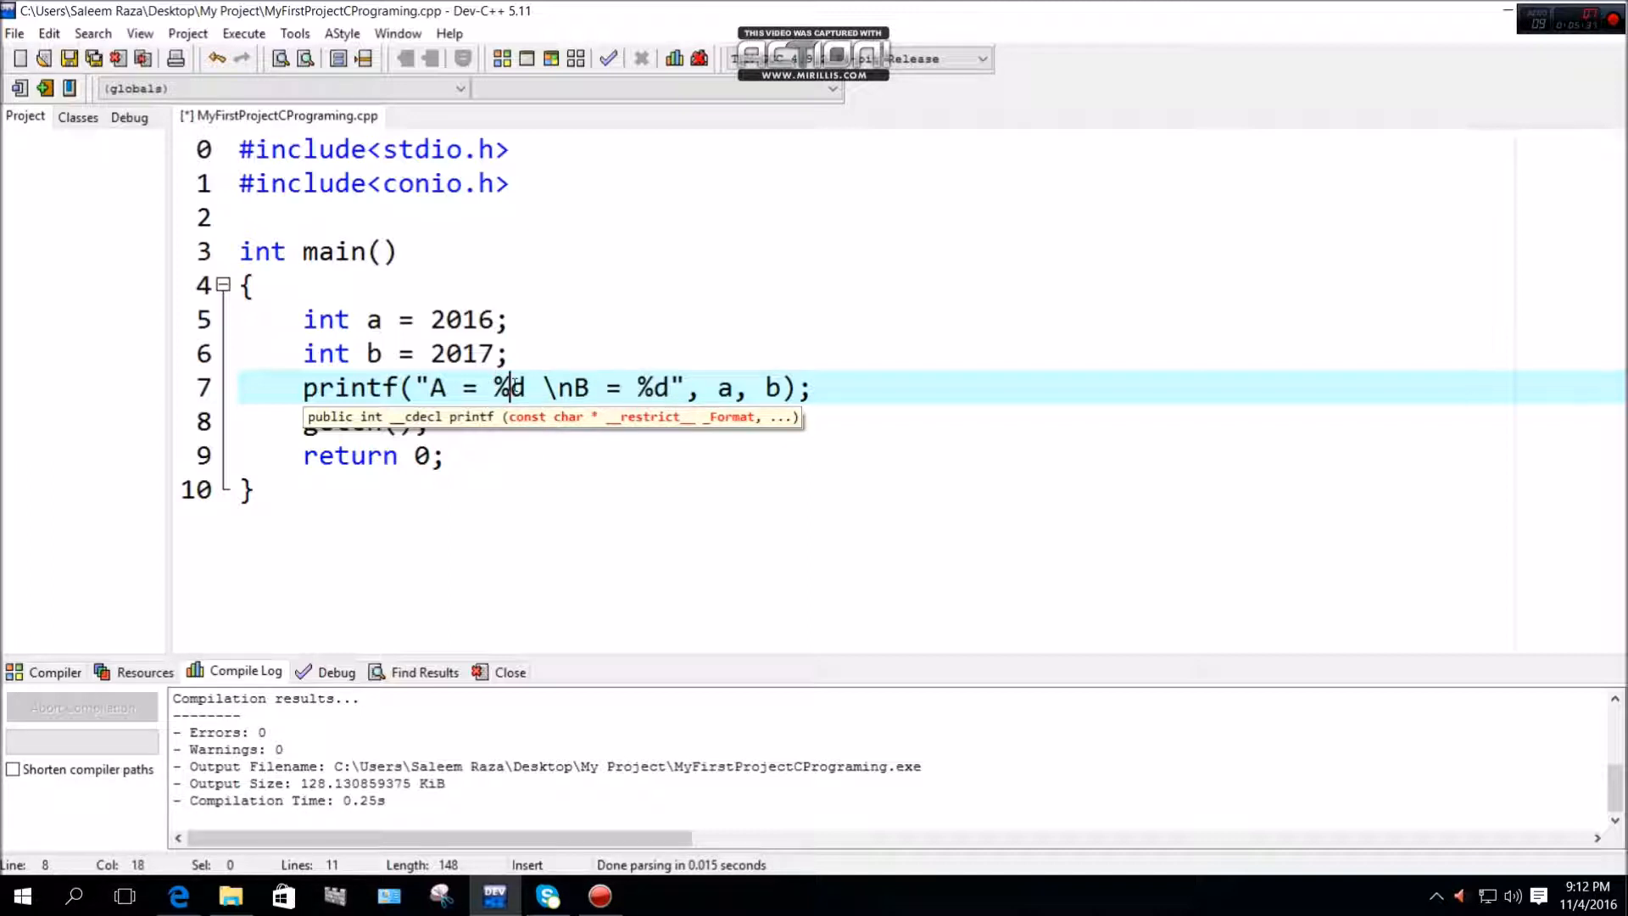
Pad spaces before both %d in printf, compile and run to show widely spaced 2016 and 2017, then close the console
{"action": "double_click", "coordinate": [726, 389]}
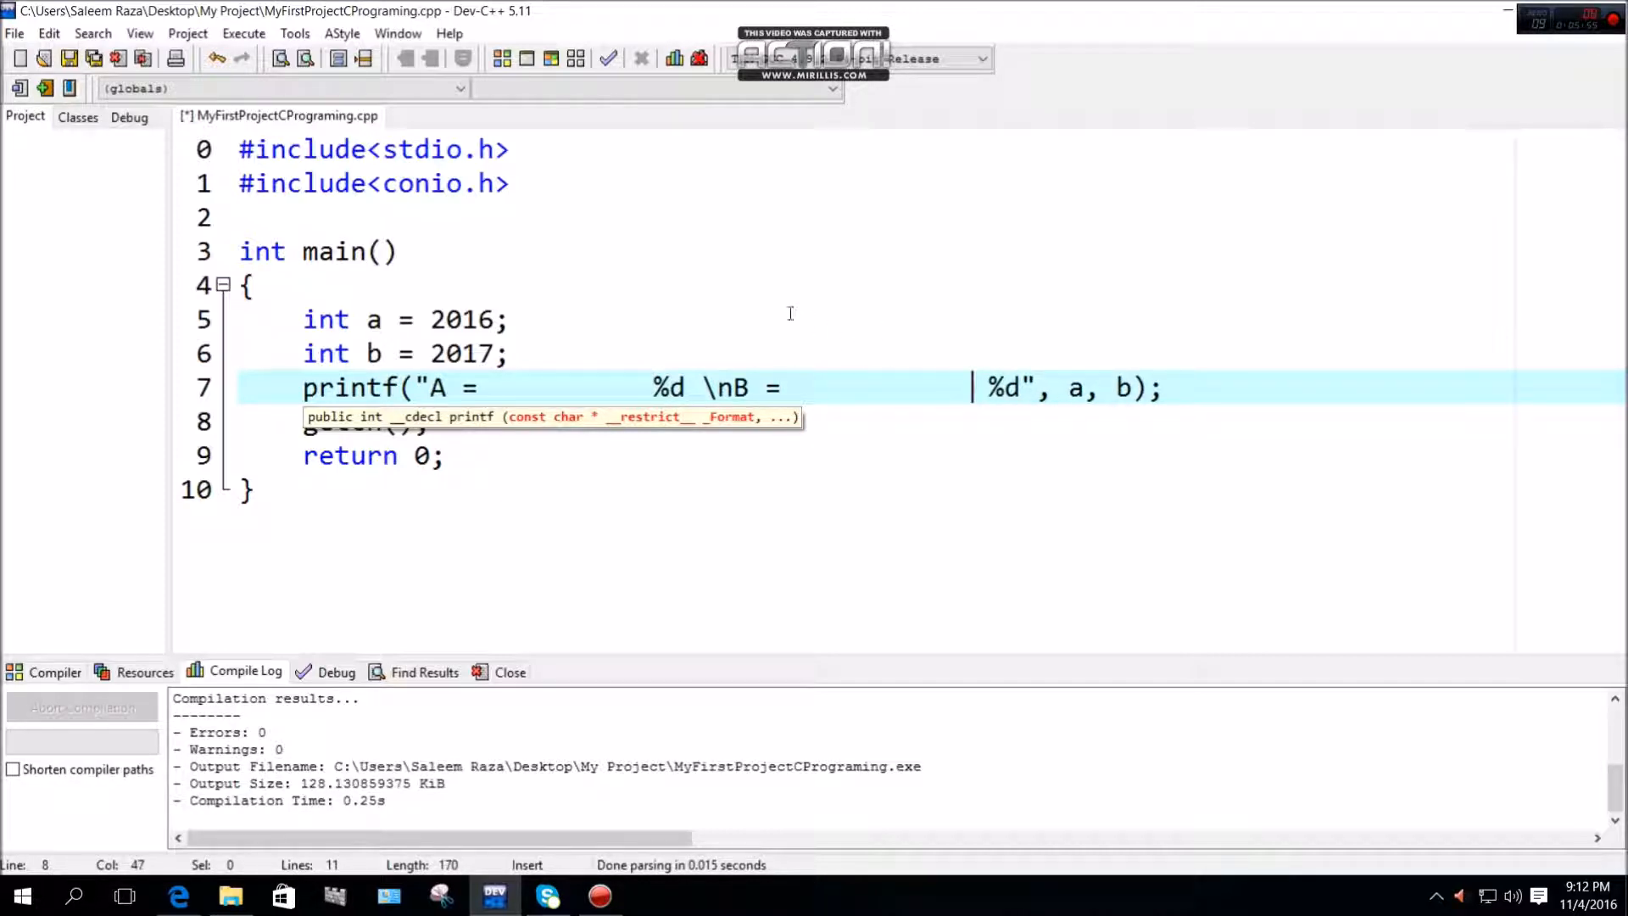
{"action": "left_click", "coordinate": [550, 58]}
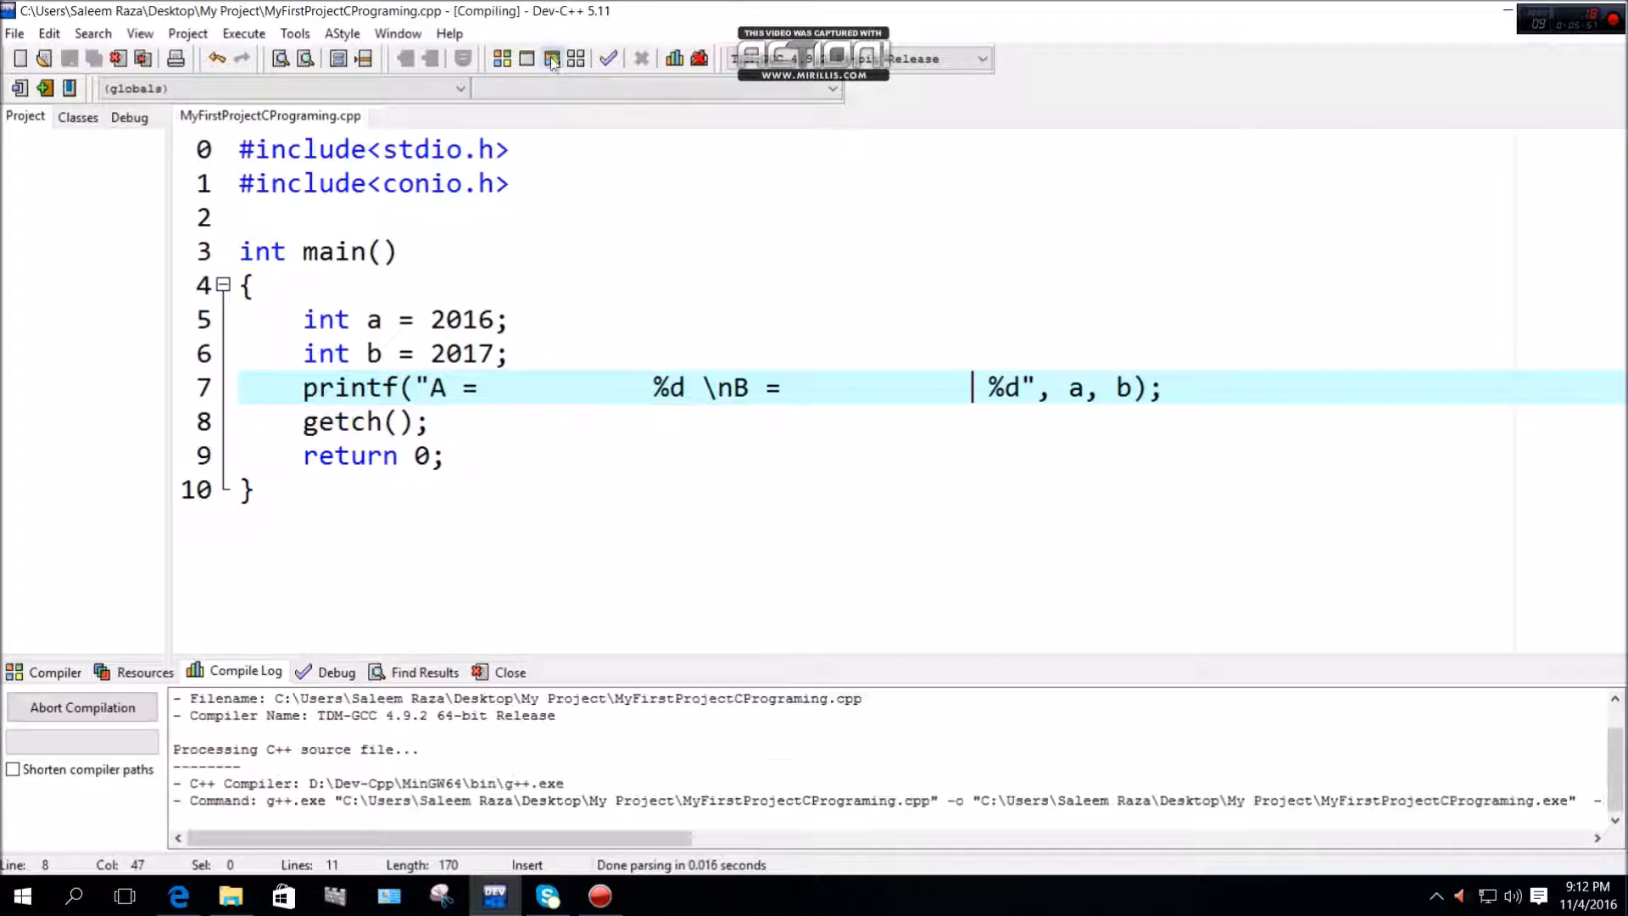
{"action": "left_click", "coordinate": [551, 58]}
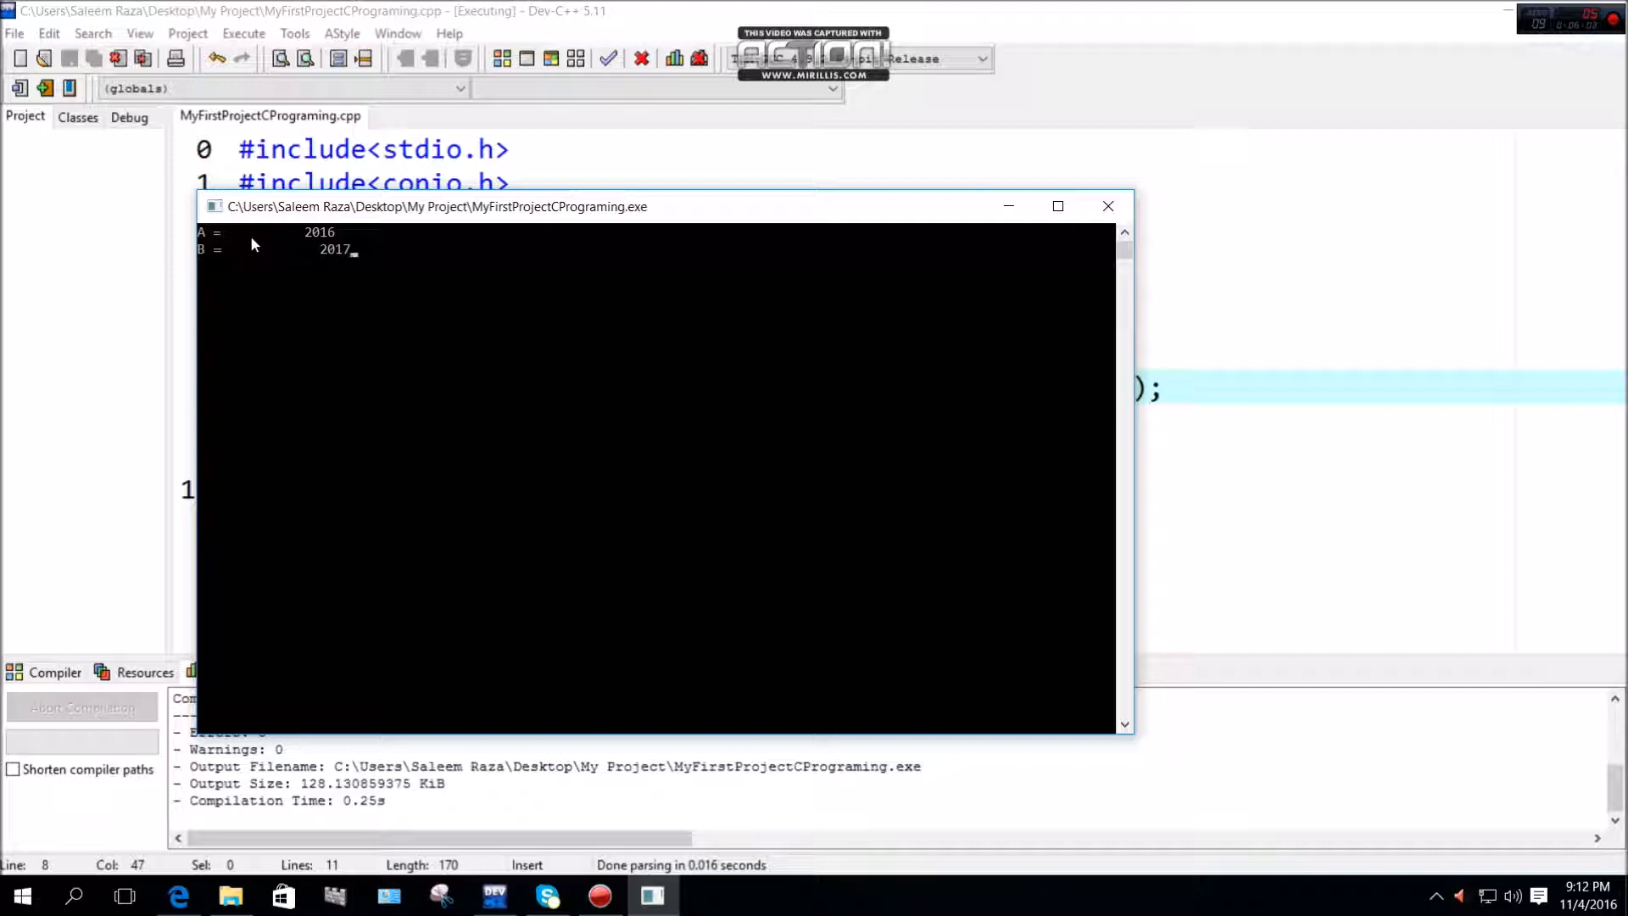
{"action": "mouse_move", "coordinate": [322, 248]}
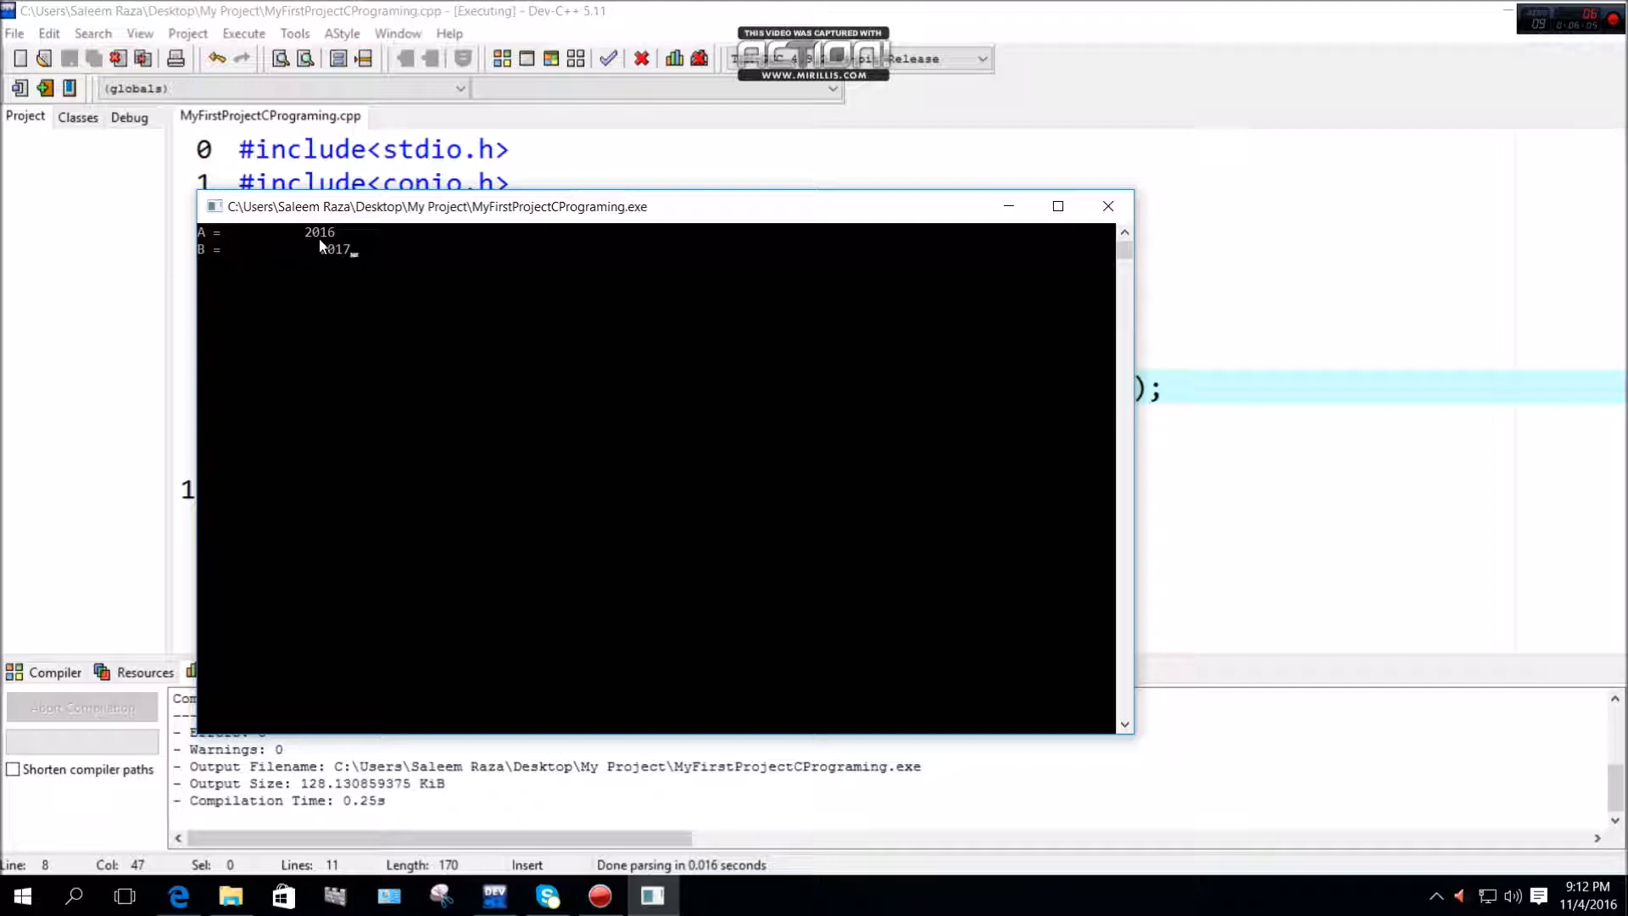
{"action": "mouse_move", "coordinate": [241, 257]}
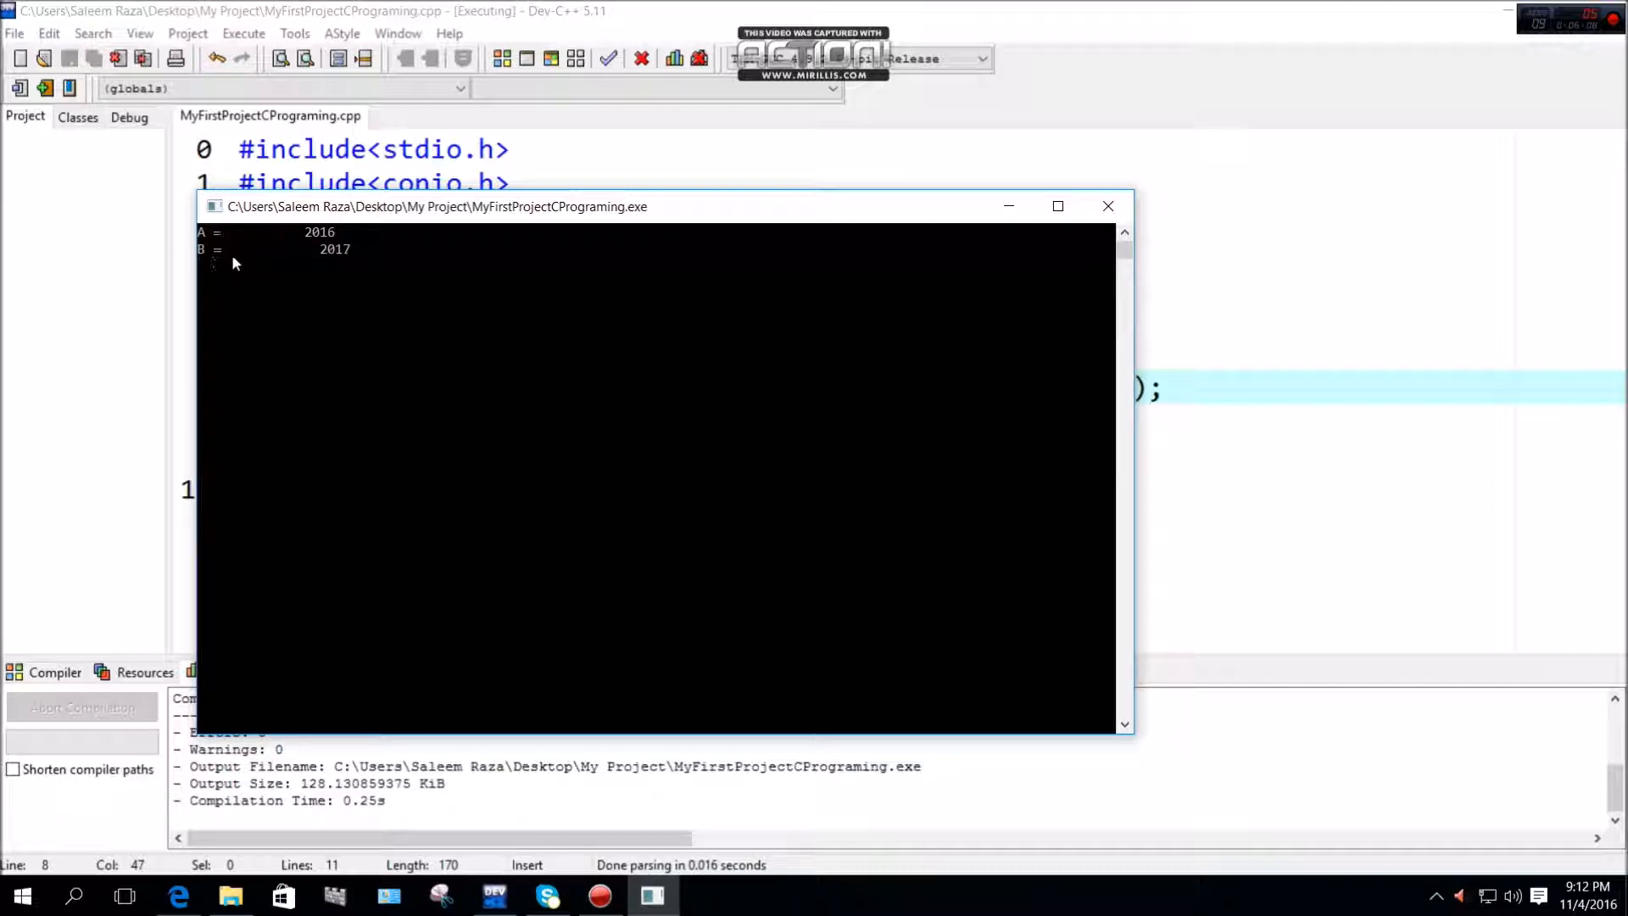
{"action": "mouse_move", "coordinate": [333, 265]}
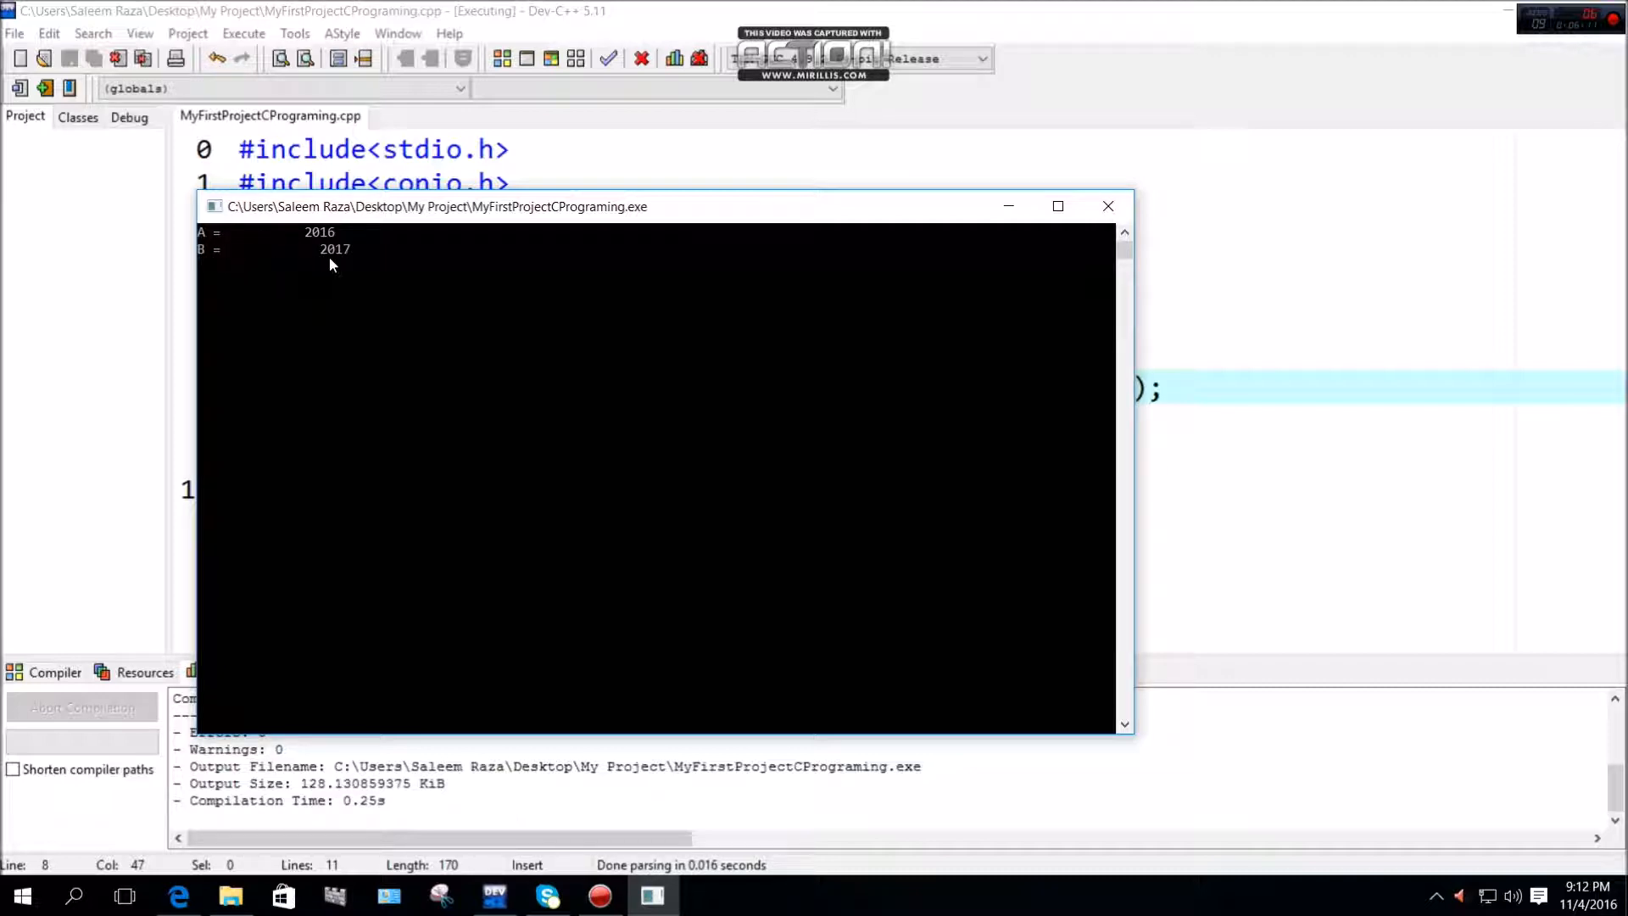
{"action": "left_click", "coordinate": [1109, 205]}
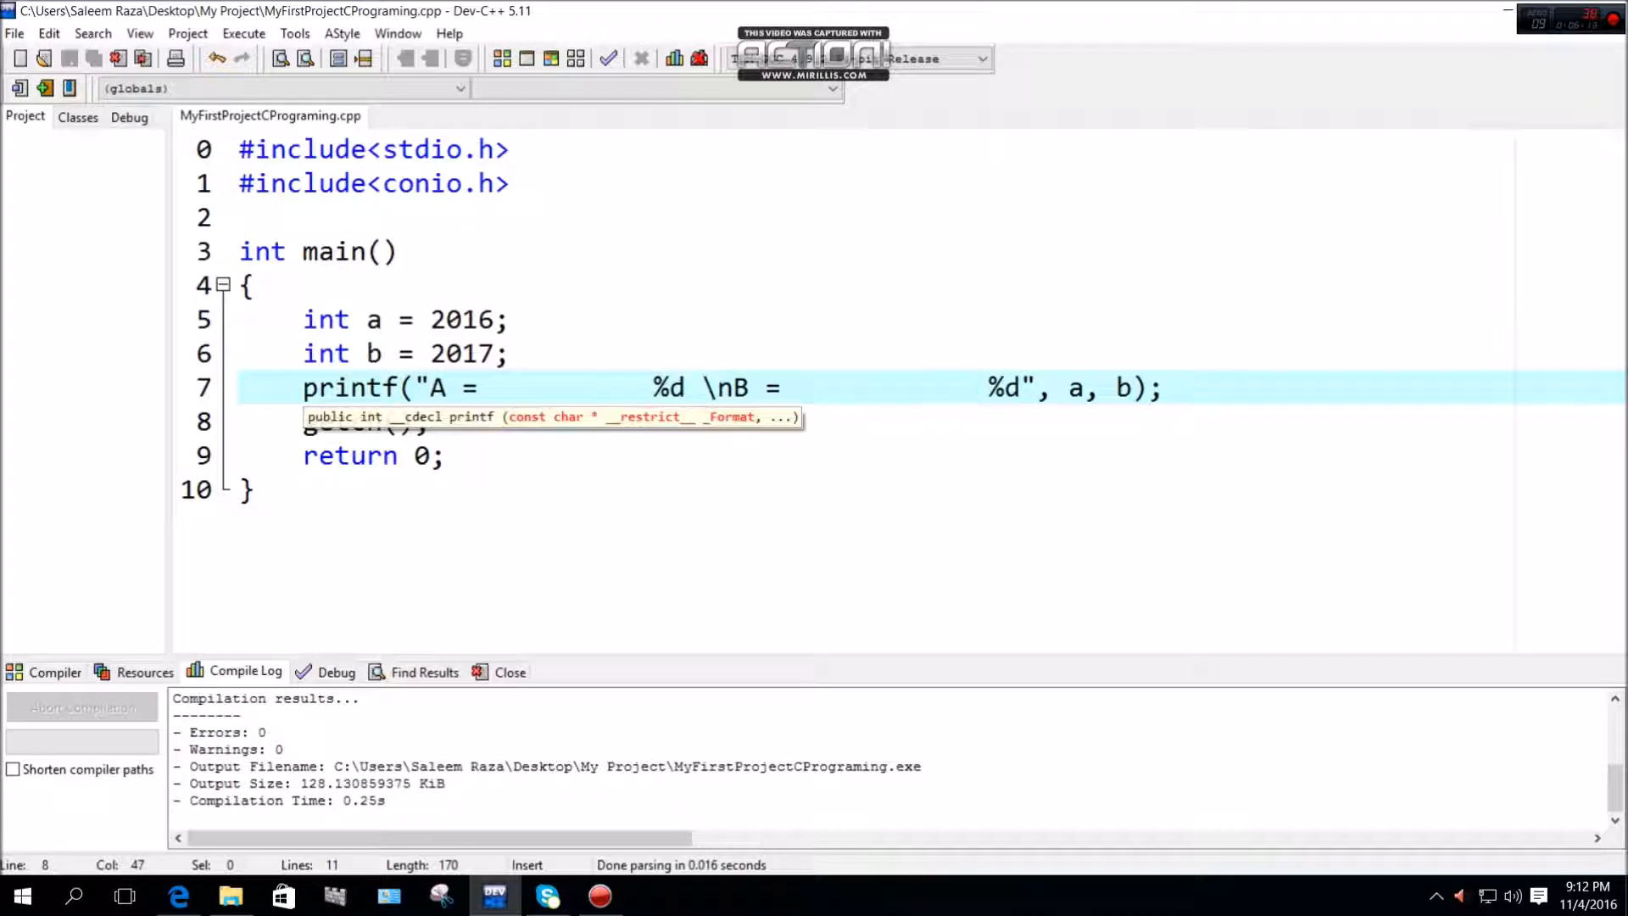
Delete the padding so printf reads "A = %d \nB = %d" again, then mark the int main space
{"action": "left_click_drag", "start_coordinate": [483, 386], "coordinate": [651, 387]}
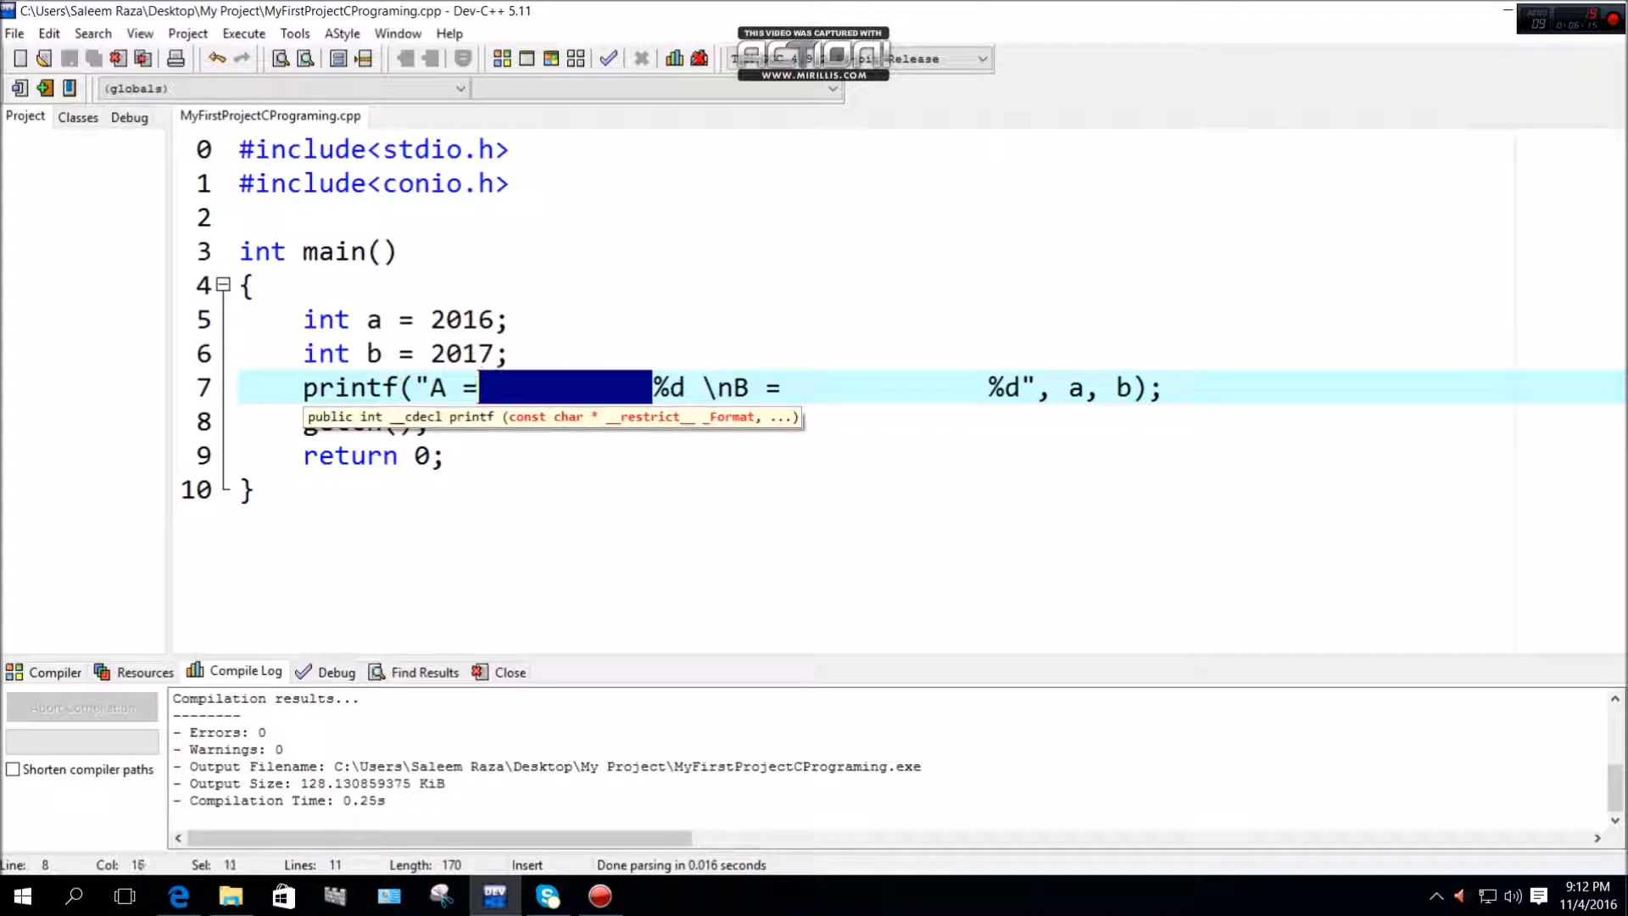
{"action": "key", "text": "Delete"}
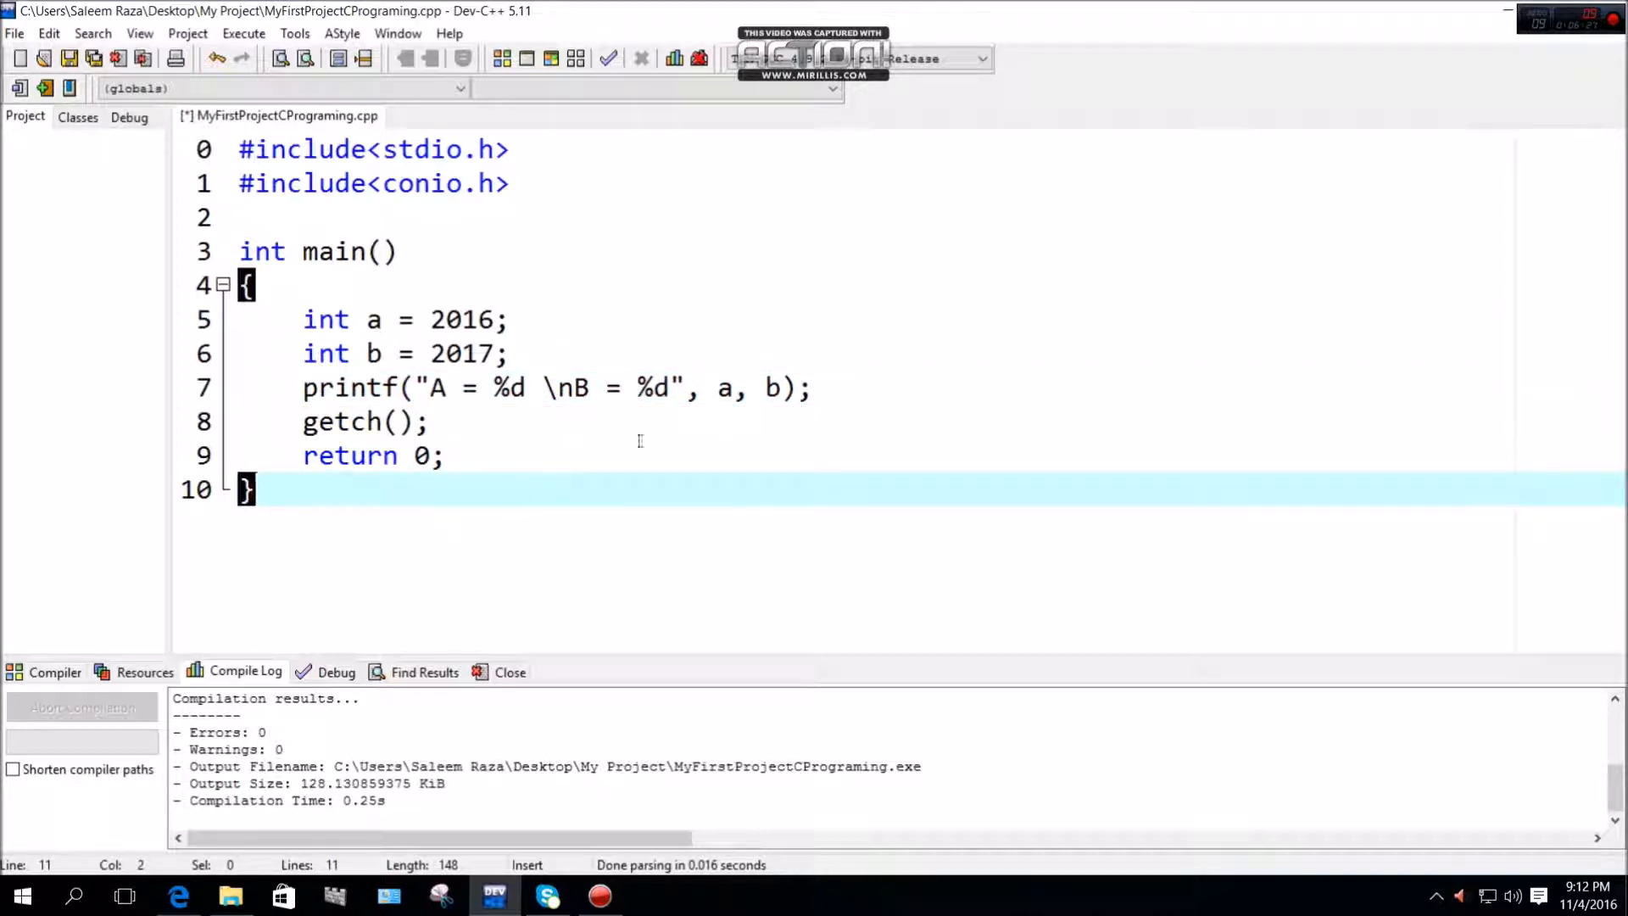
{"action": "mouse_move", "coordinate": [753, 420]}
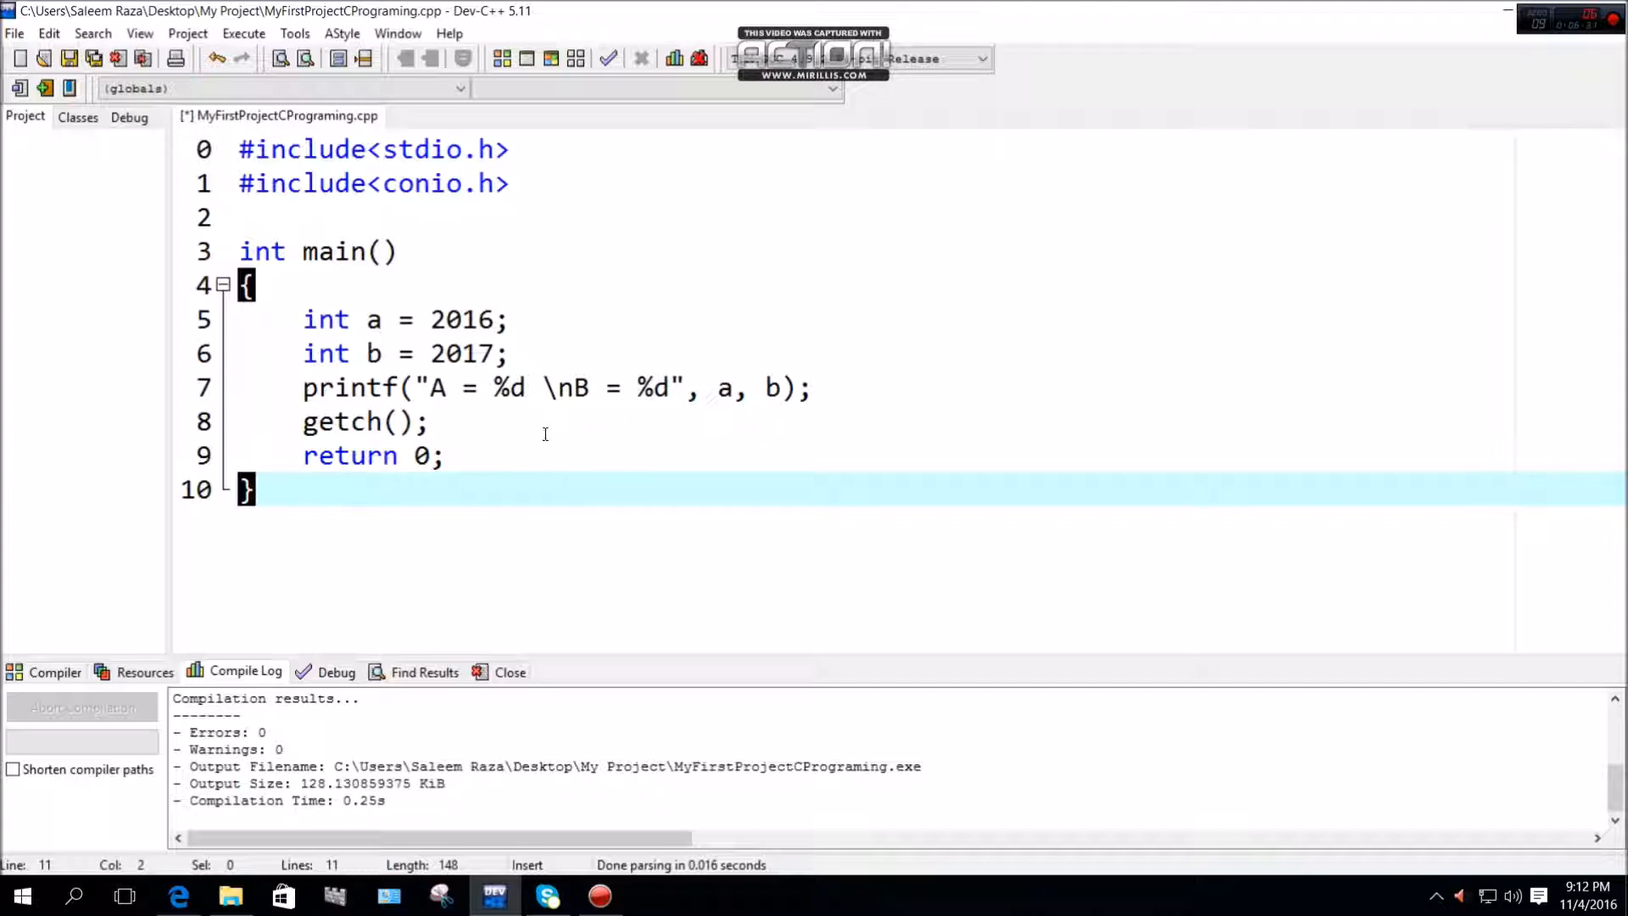
{"action": "left_click", "coordinate": [458, 456]}
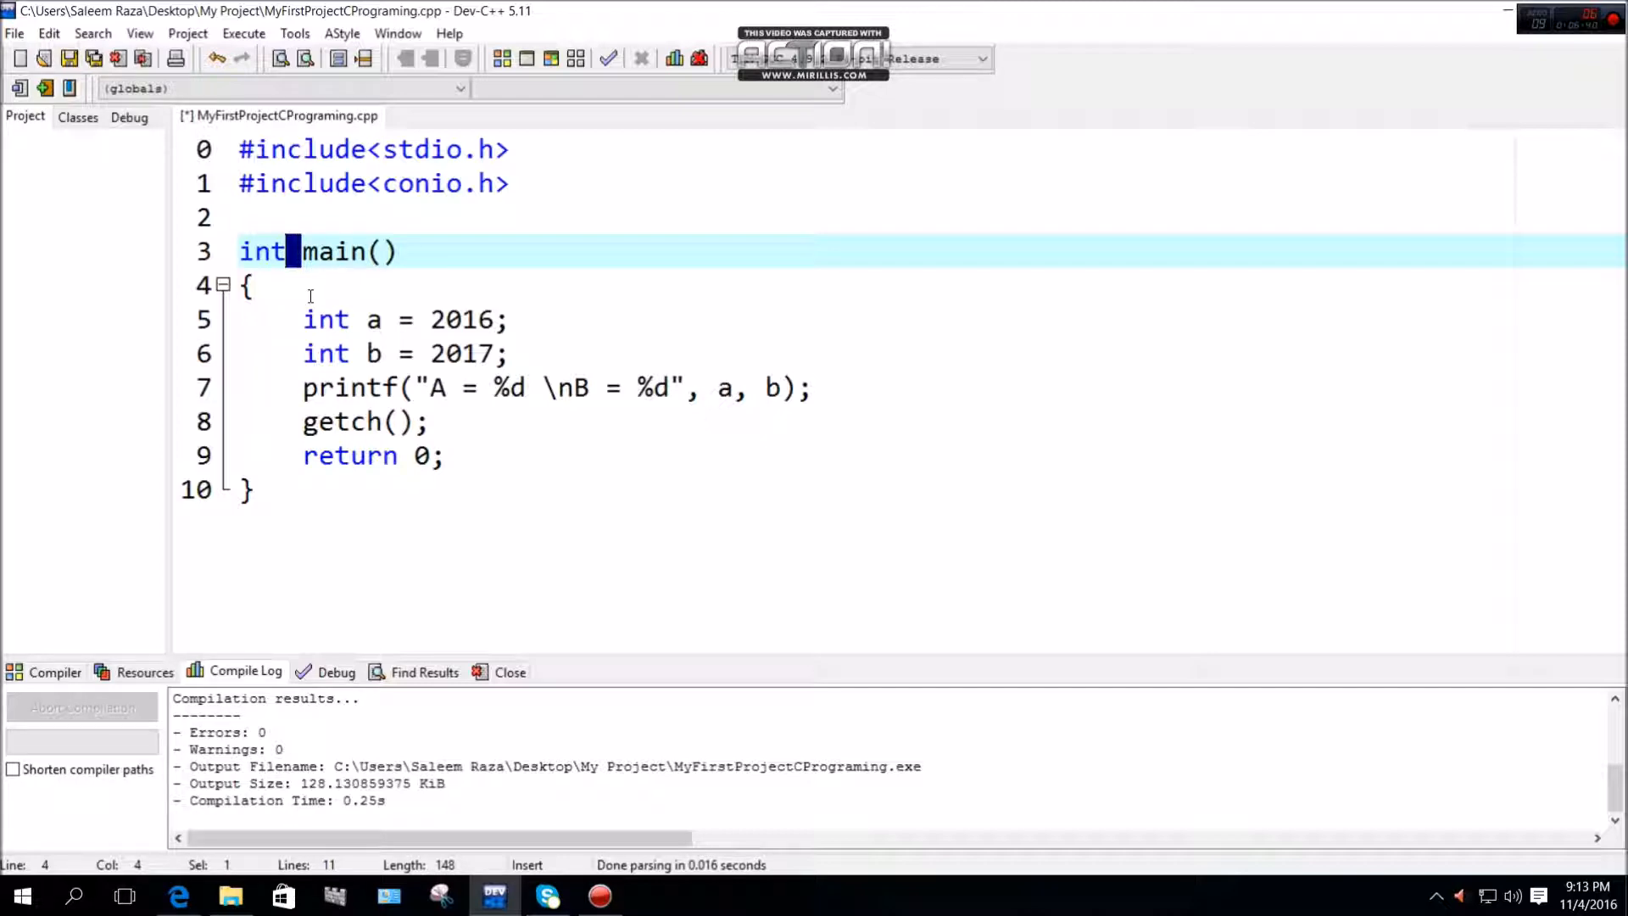
{"action": "mouse_move", "coordinate": [324, 289]}
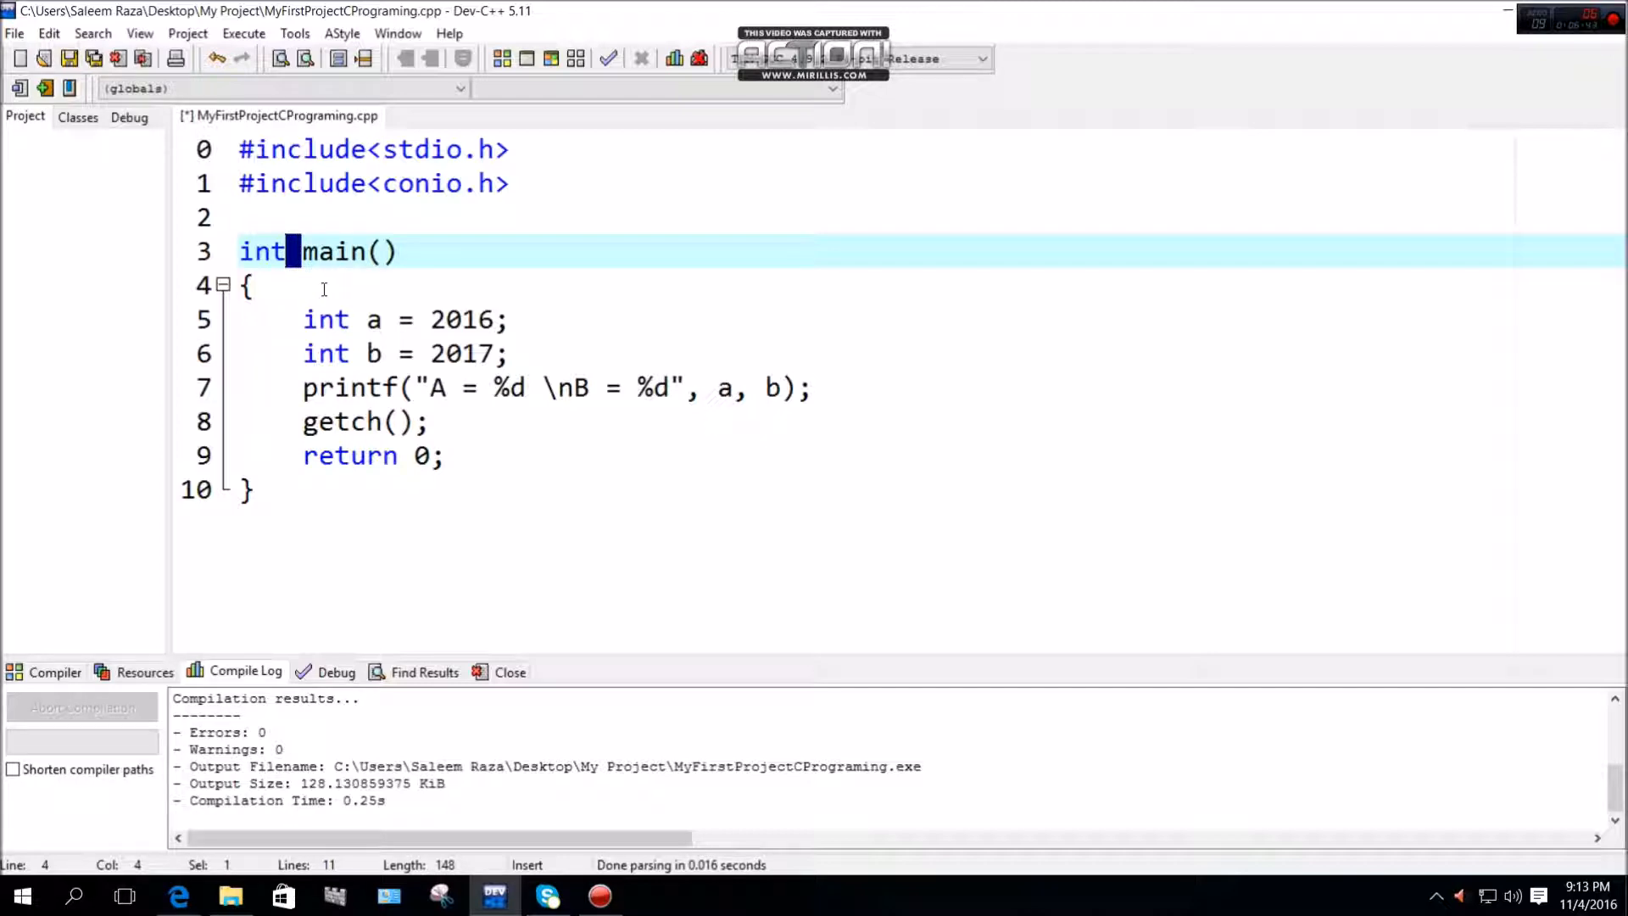